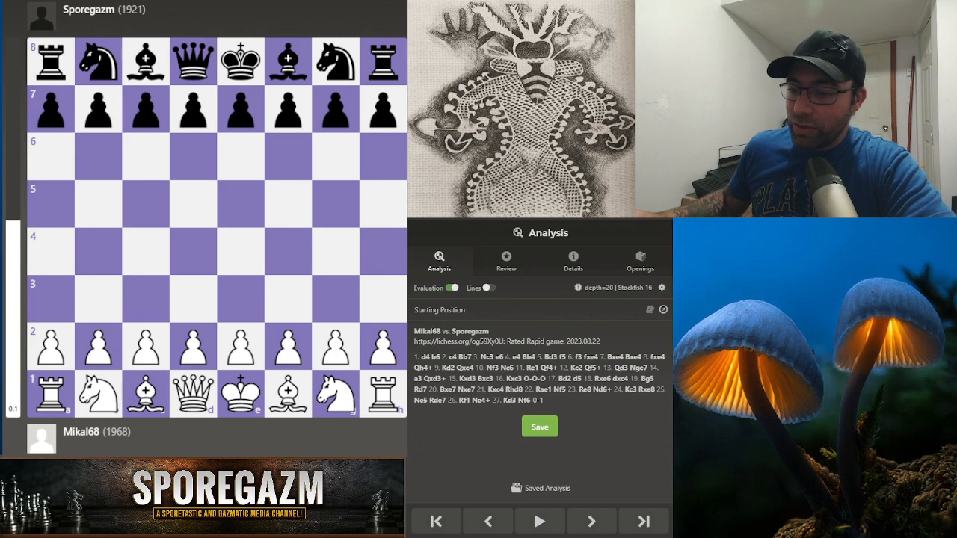
{"action": "left_click", "coordinate": [589, 521]}
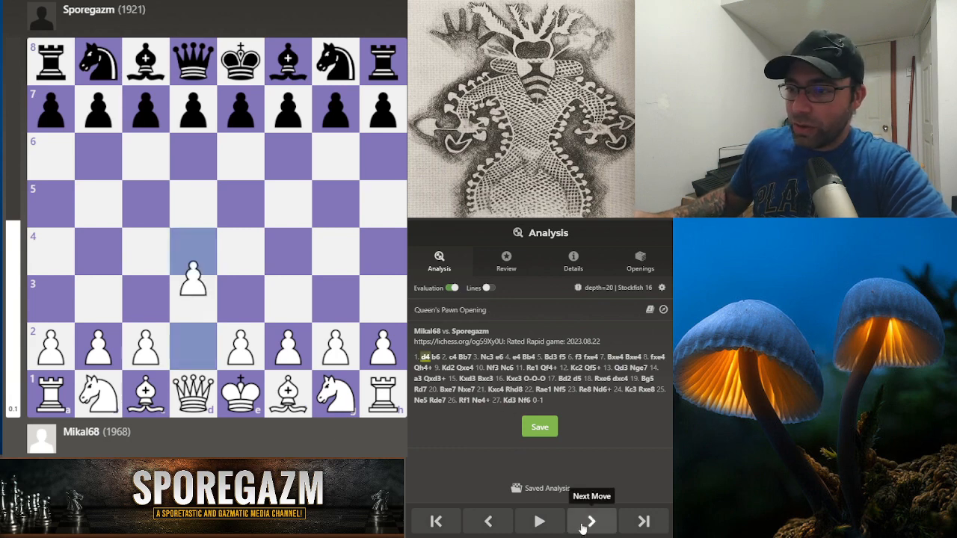
{"action": "left_click", "coordinate": [590, 520]}
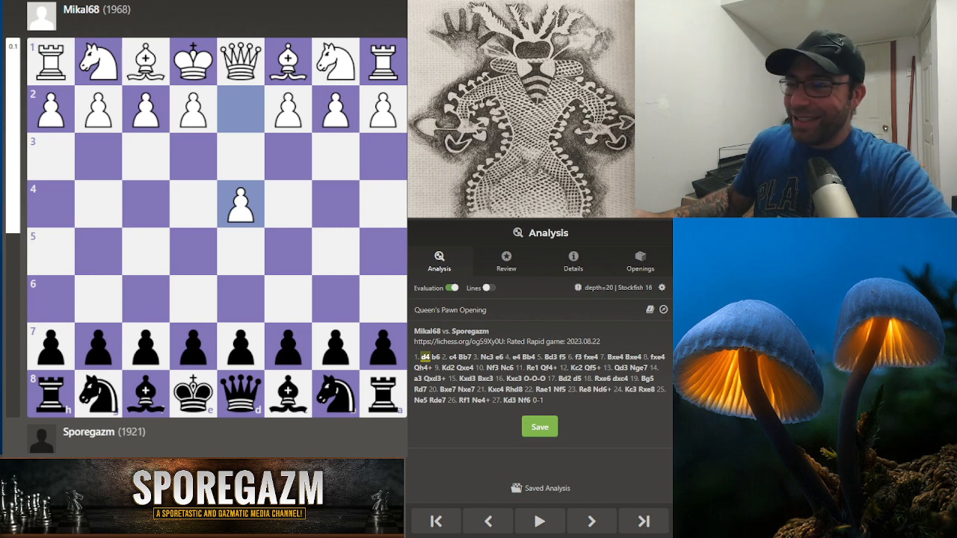
{"action": "mouse_move", "coordinate": [373, 449]}
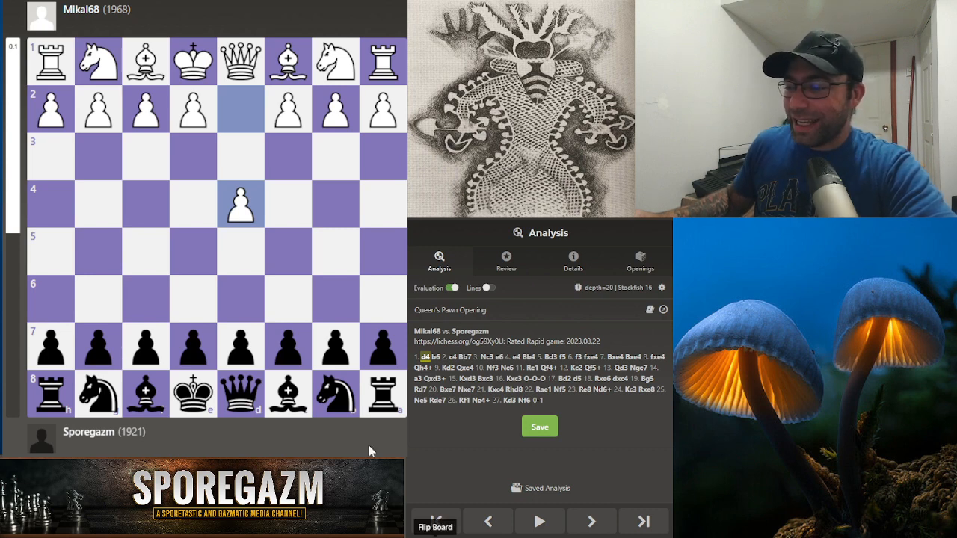
Step: Replay 1...b6 2.c4 Bb7 3.Nc3 e6 4.e4 Bb4 5.Bd3 to reach 5...f5
{"action": "left_click", "coordinate": [591, 521]}
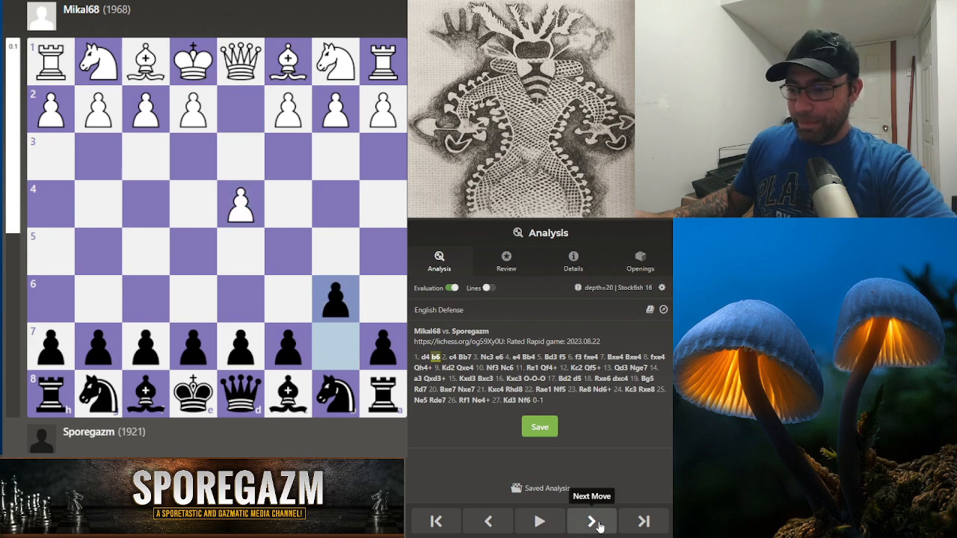
{"action": "left_click", "coordinate": [591, 521]}
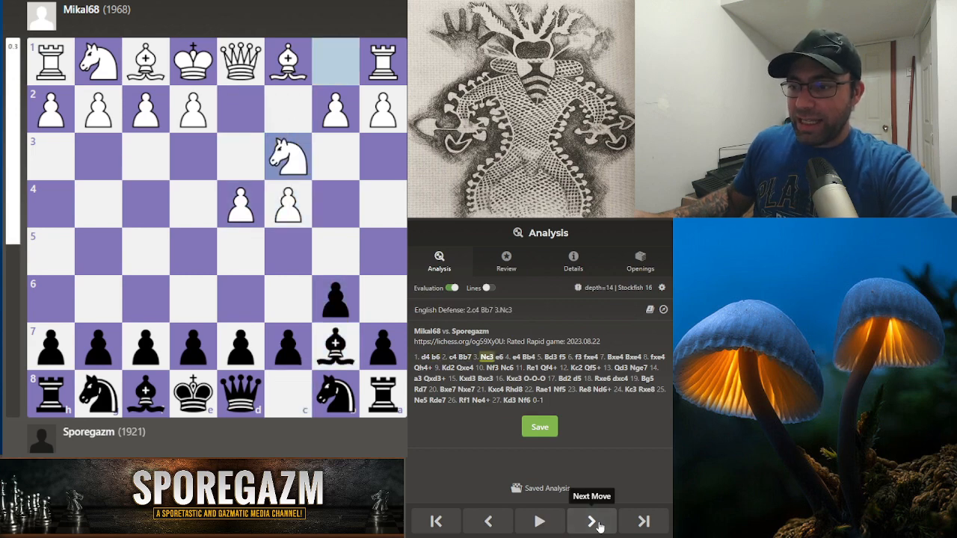
{"action": "left_click", "coordinate": [591, 521]}
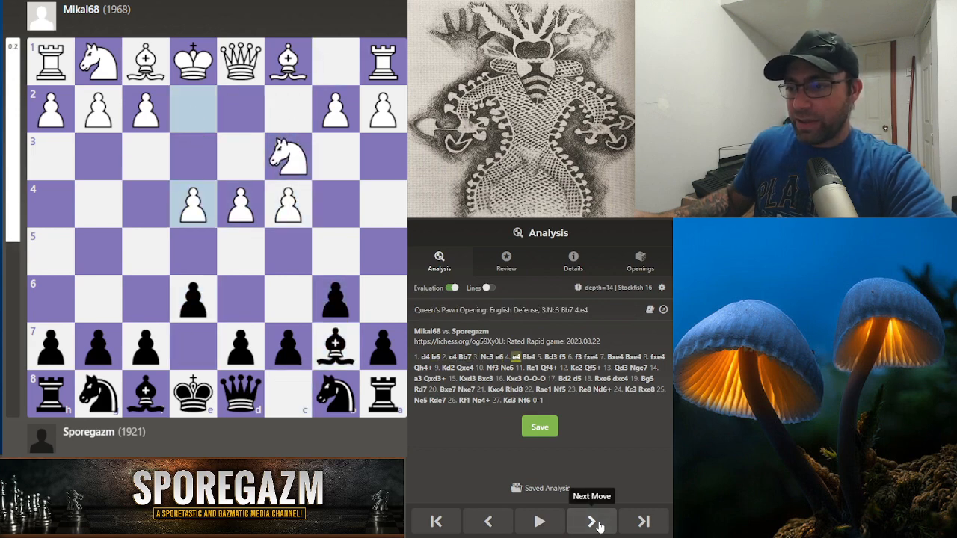
{"action": "left_click", "coordinate": [592, 521]}
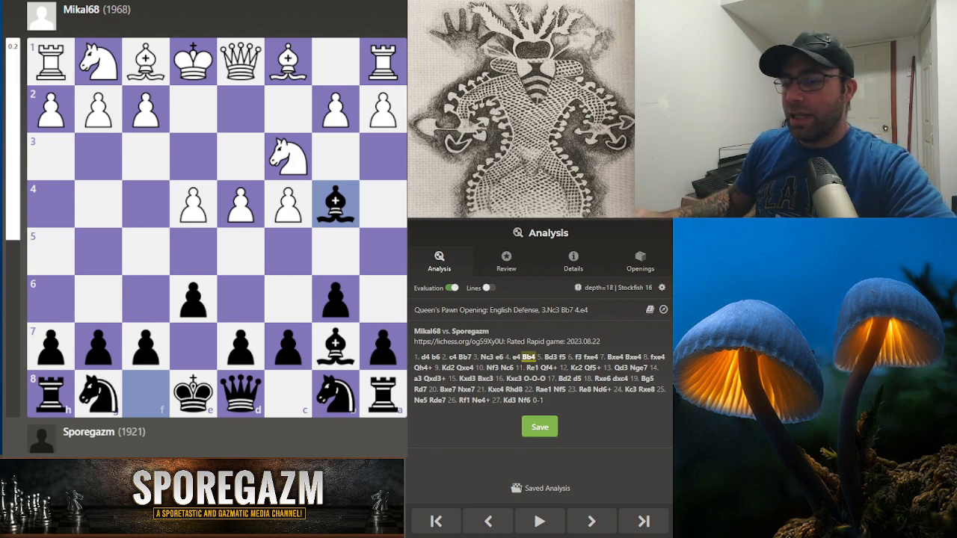
{"action": "left_click", "coordinate": [487, 521]}
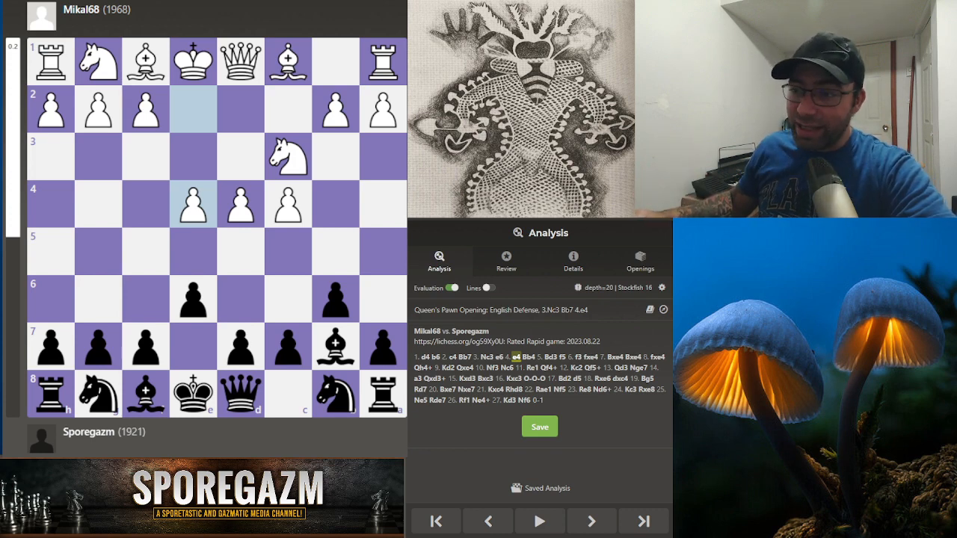
{"action": "left_click", "coordinate": [591, 521]}
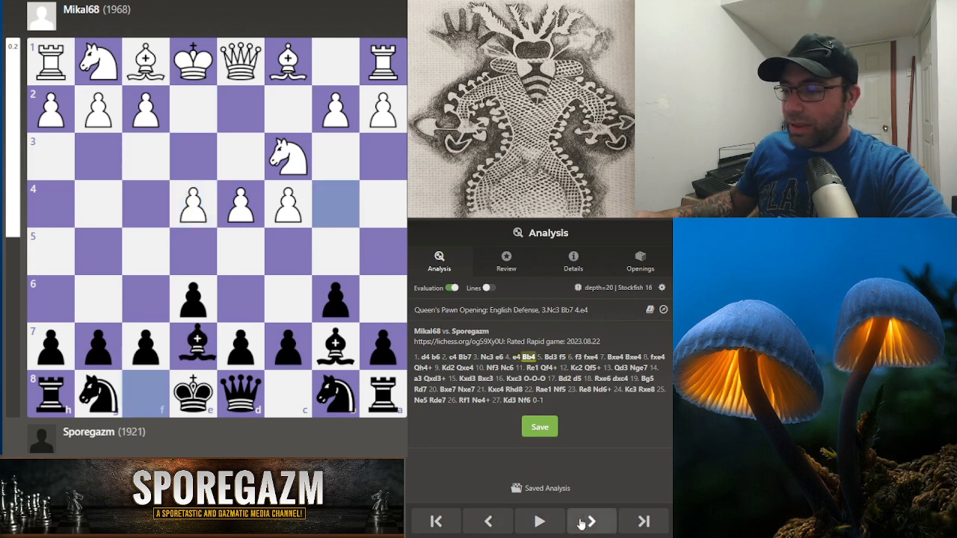
{"action": "left_click", "coordinate": [590, 520]}
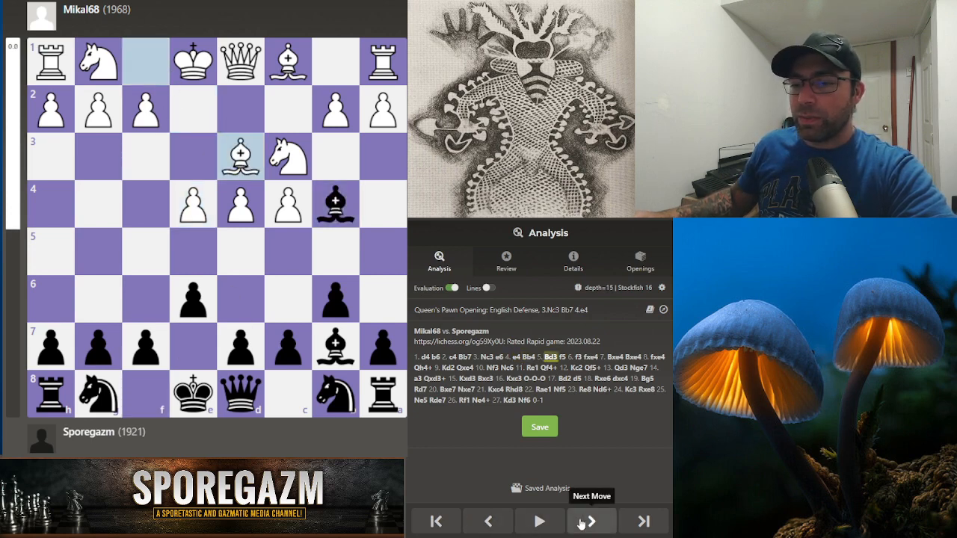
{"action": "left_click", "coordinate": [589, 521]}
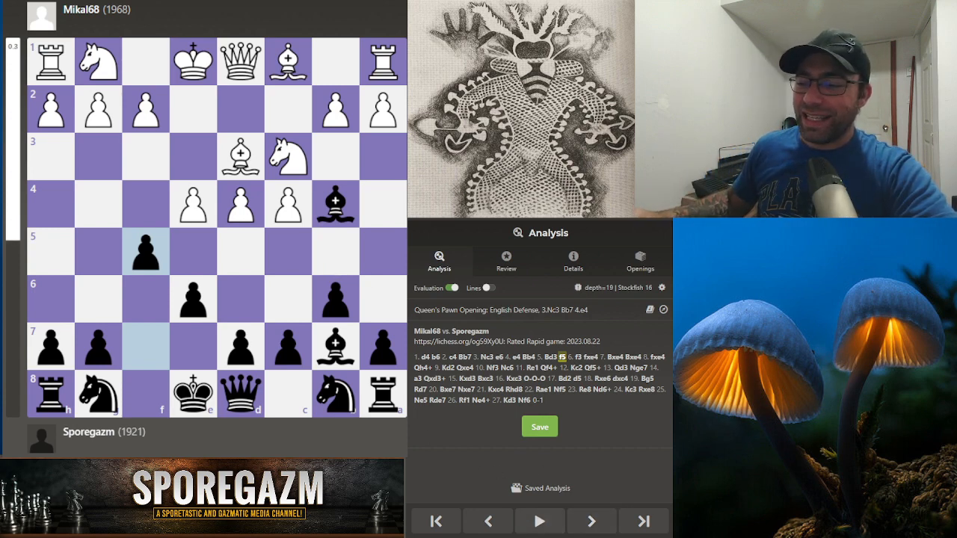
{"action": "mouse_move", "coordinate": [591, 524]}
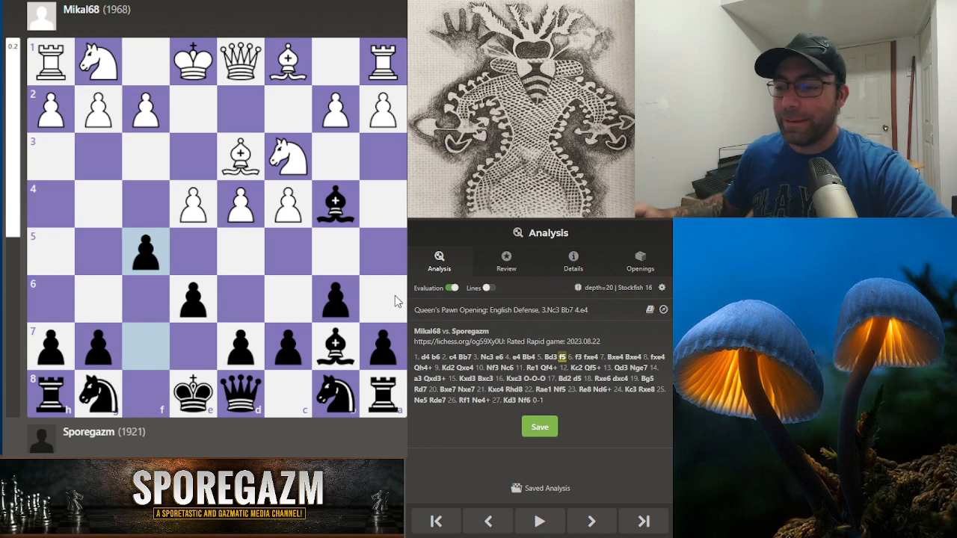
Step: From 6.f3 fxe4, add 7.fxe4 Bxe4 8.Bxe4 Qh4+, trying 9.g3 then 9.Kf1 Bxc3 10.bxc3 Qxe4
{"action": "left_click", "coordinate": [591, 521]}
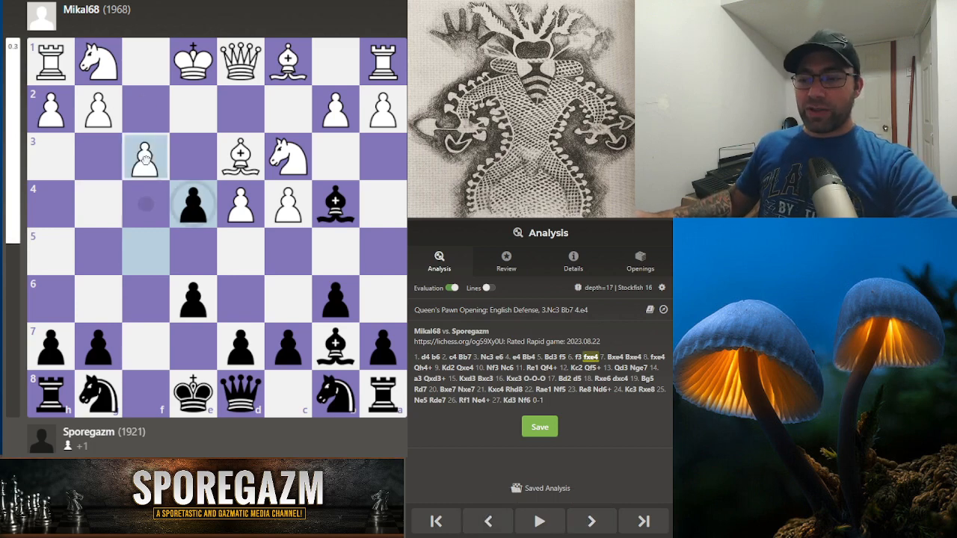
{"action": "left_click", "coordinate": [590, 520]}
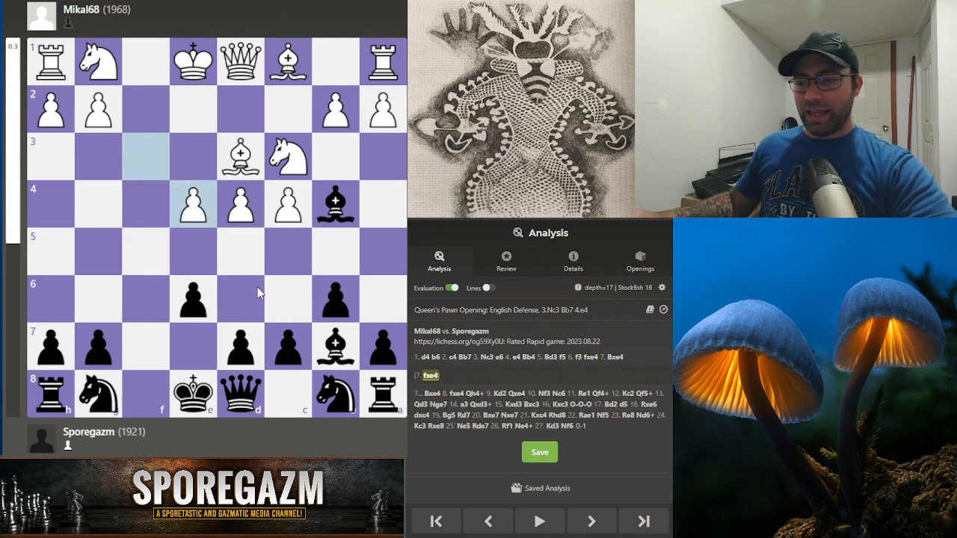
{"action": "left_click", "coordinate": [590, 520]}
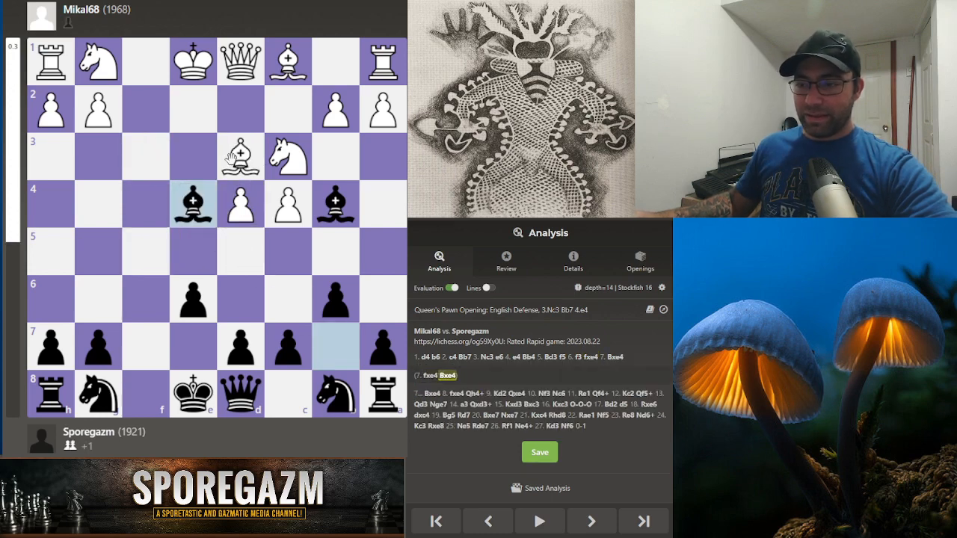
{"action": "left_click", "coordinate": [591, 520]}
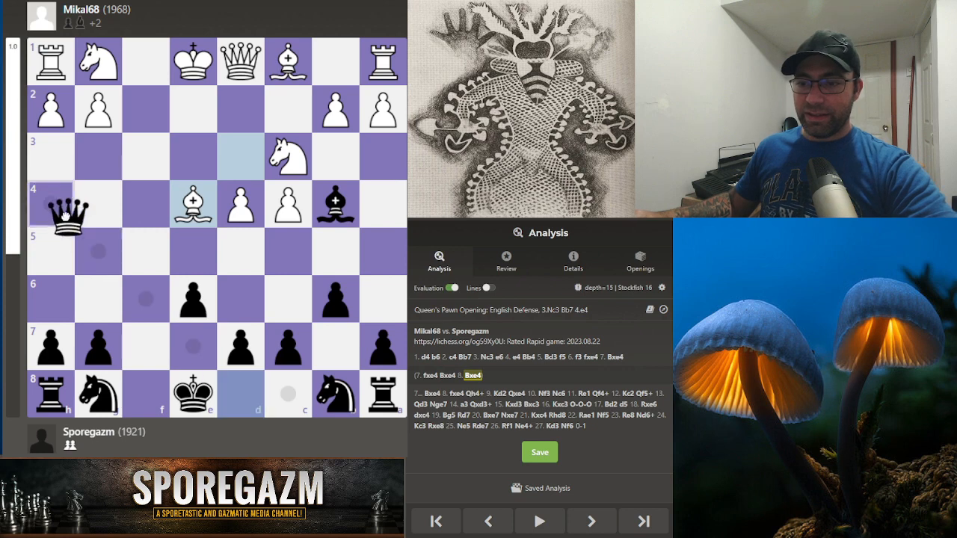
{"action": "left_click", "coordinate": [589, 520]}
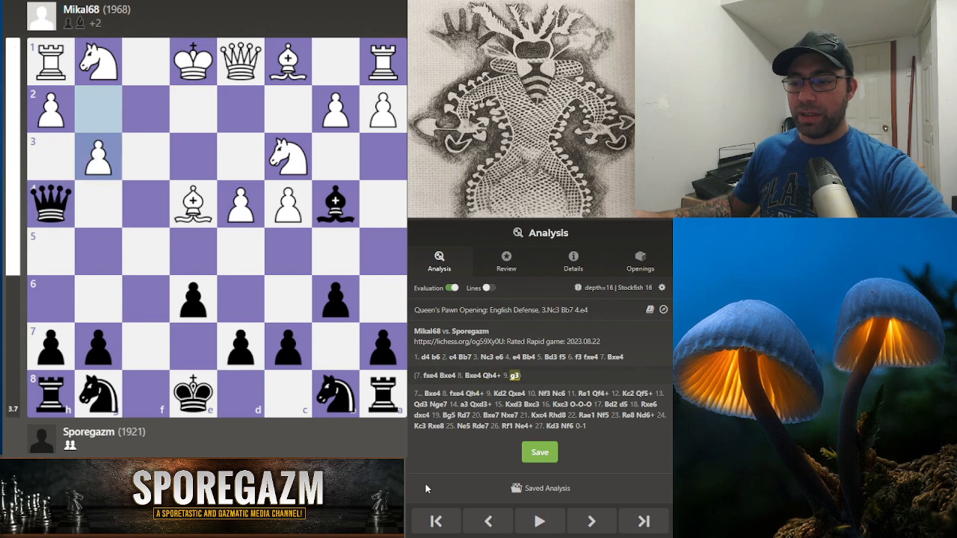
{"action": "left_click", "coordinate": [487, 521]}
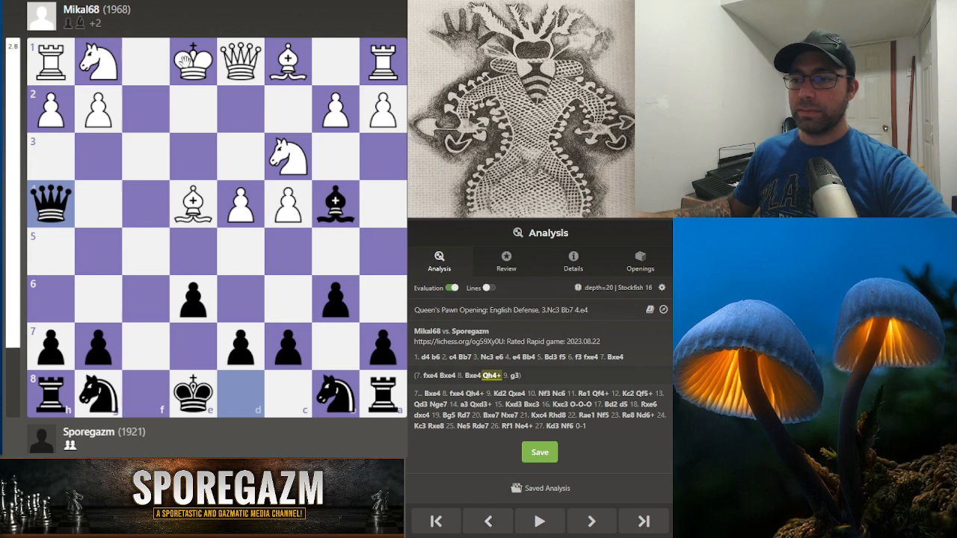
{"action": "left_click", "coordinate": [592, 521]}
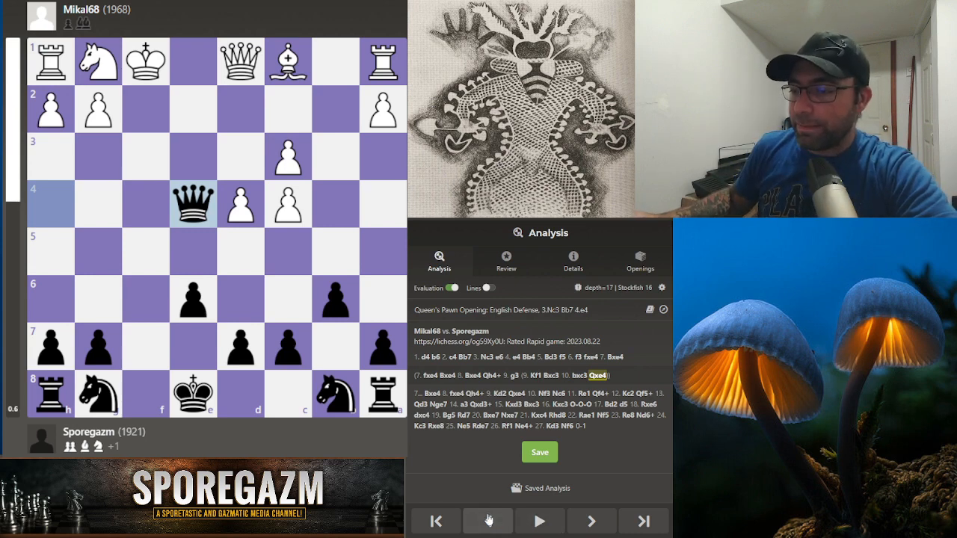
Step: Return to 7...Bxe4 and add 8.Qh5+ with Black replies Kf8, Bg6 and Ke7
{"action": "left_click", "coordinate": [489, 520]}
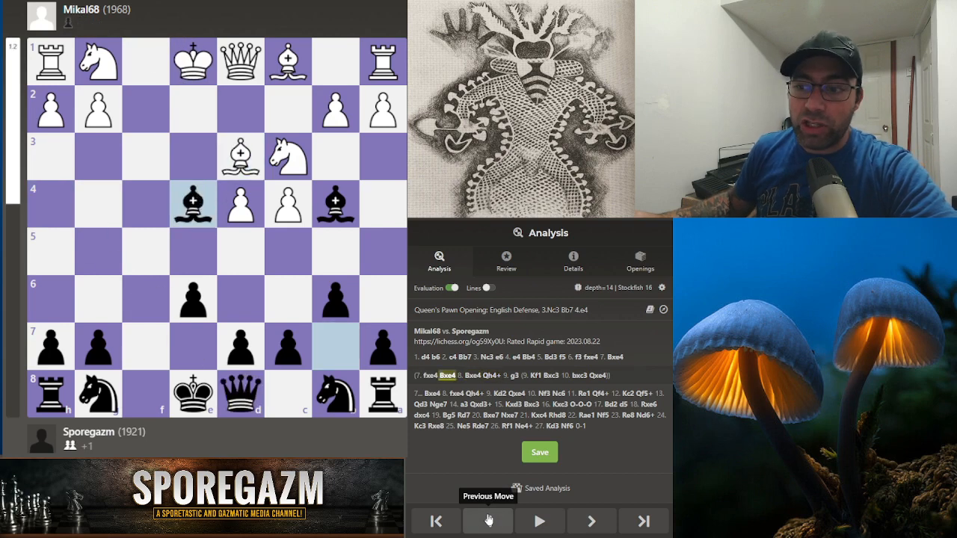
{"action": "left_click", "coordinate": [506, 521]}
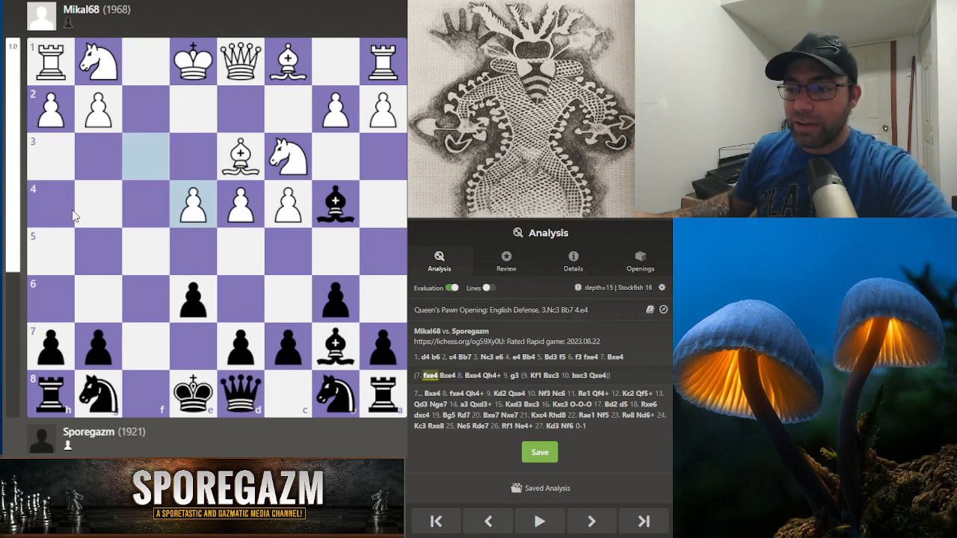
{"action": "left_click", "coordinate": [487, 521]}
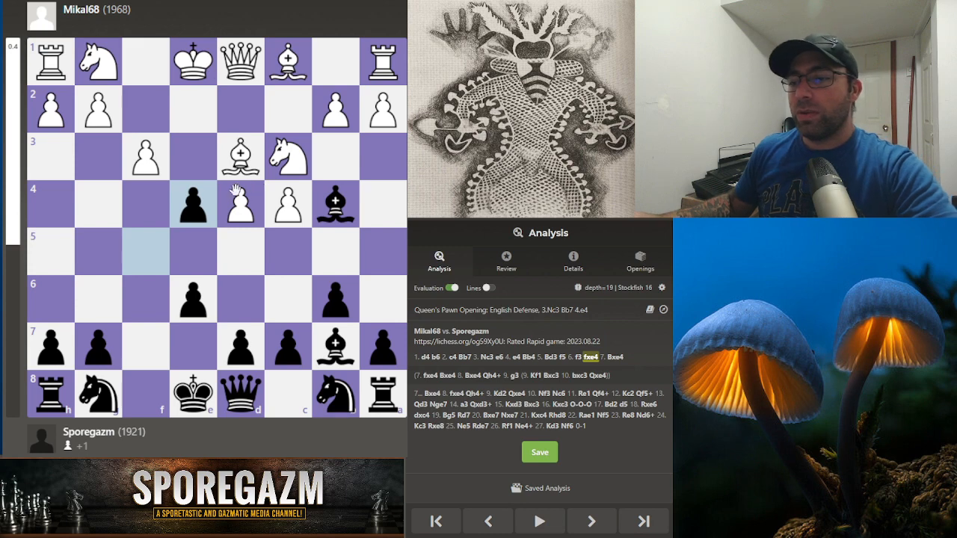
{"action": "left_click", "coordinate": [592, 521]}
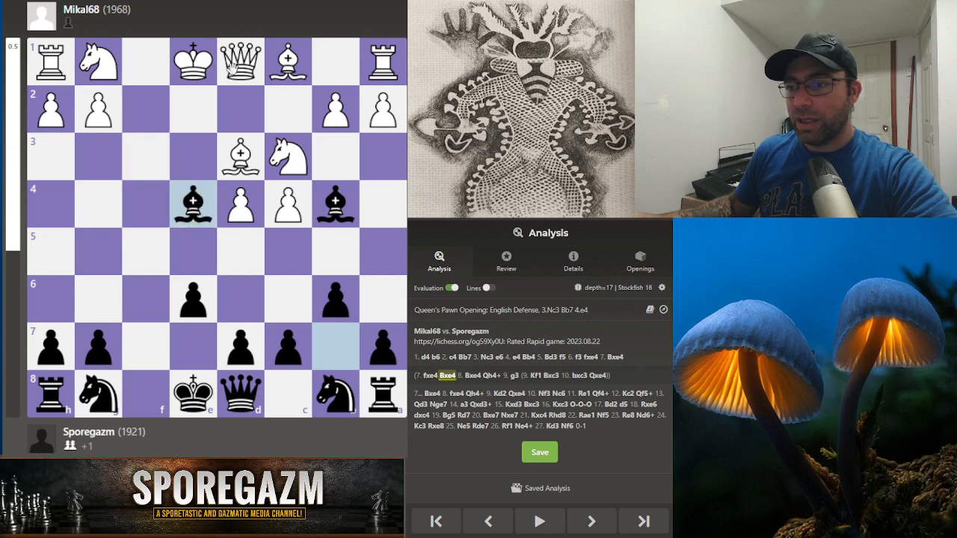
{"action": "left_click", "coordinate": [592, 521]}
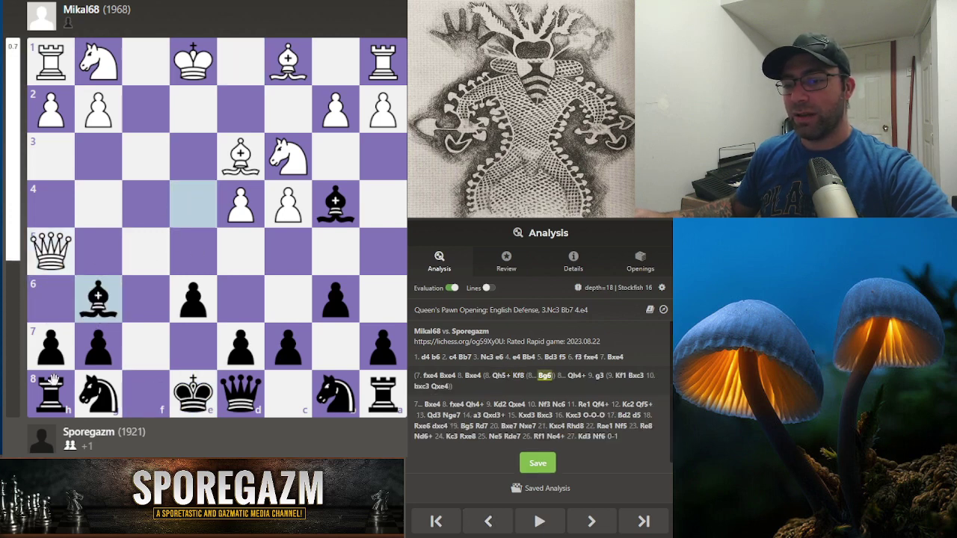
{"action": "left_click", "coordinate": [487, 522]}
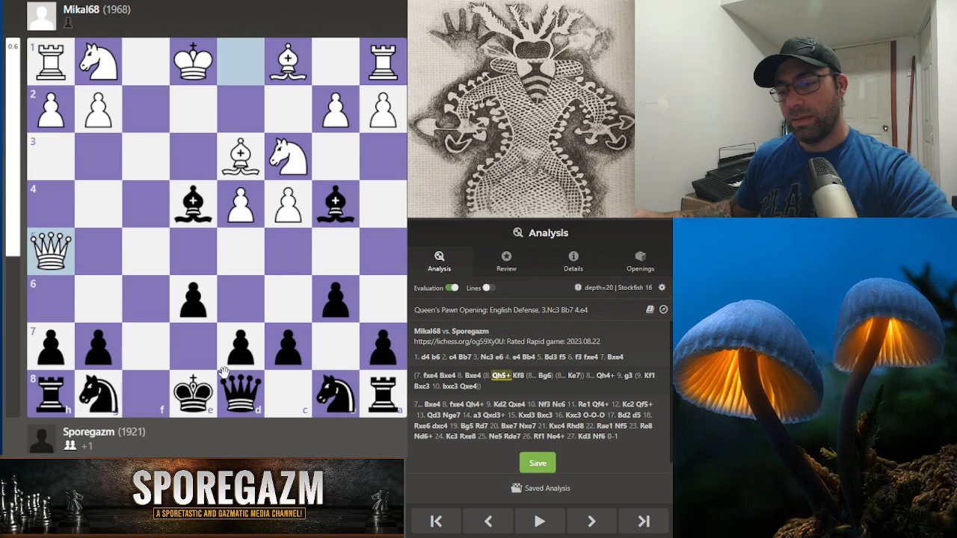
{"action": "mouse_move", "coordinate": [84, 342]}
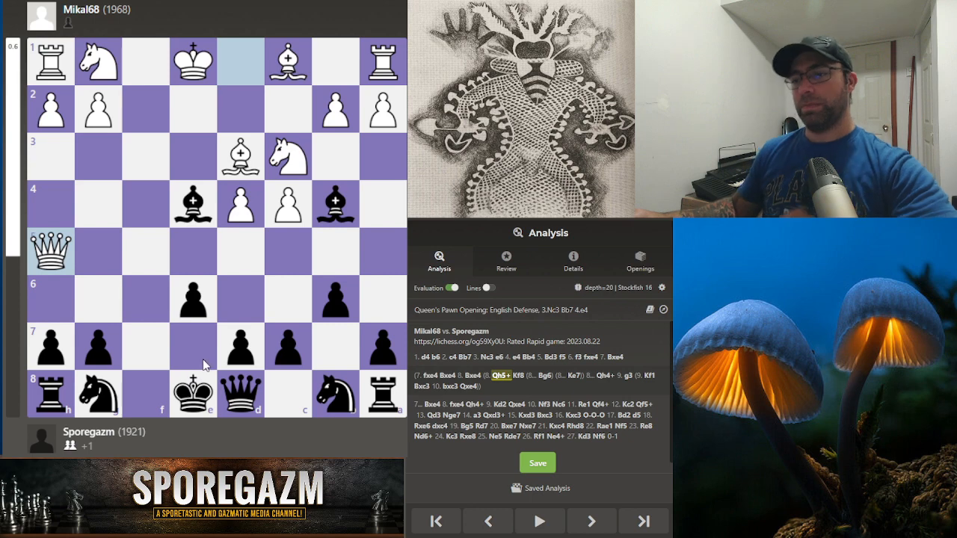
{"action": "mouse_move", "coordinate": [164, 335]}
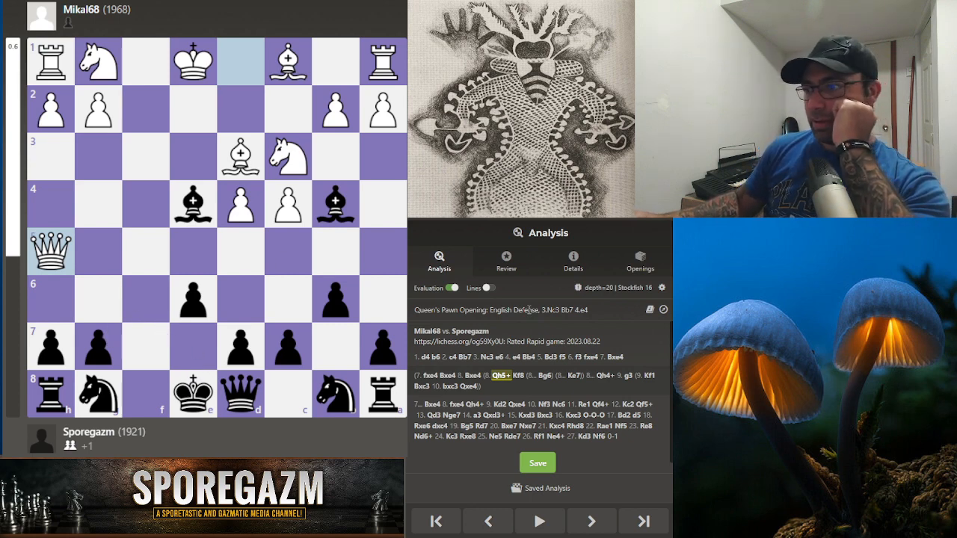
Step: Toggle engine lines on and off, then re-enter the 7.fxe4 Bxe4 side line
{"action": "left_click", "coordinate": [488, 288]}
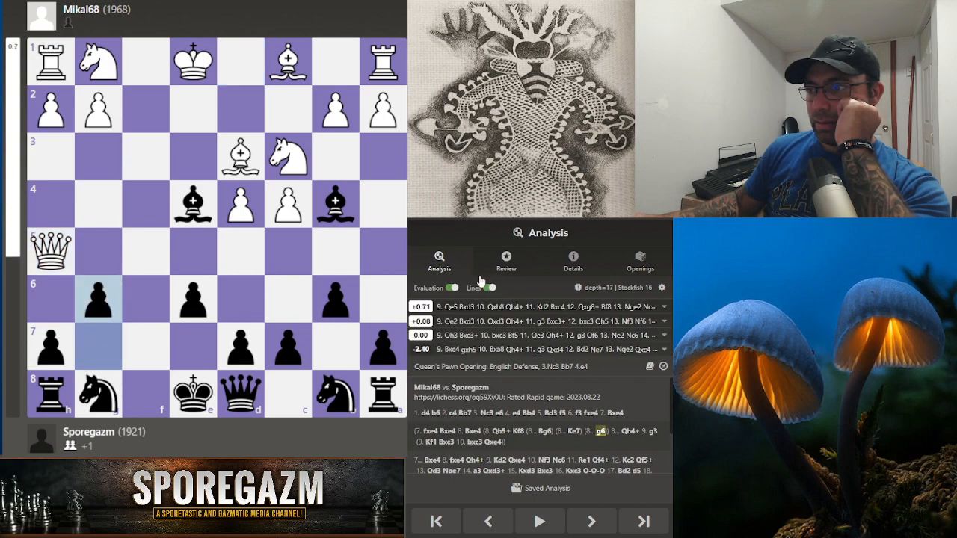
{"action": "left_click", "coordinate": [487, 288]}
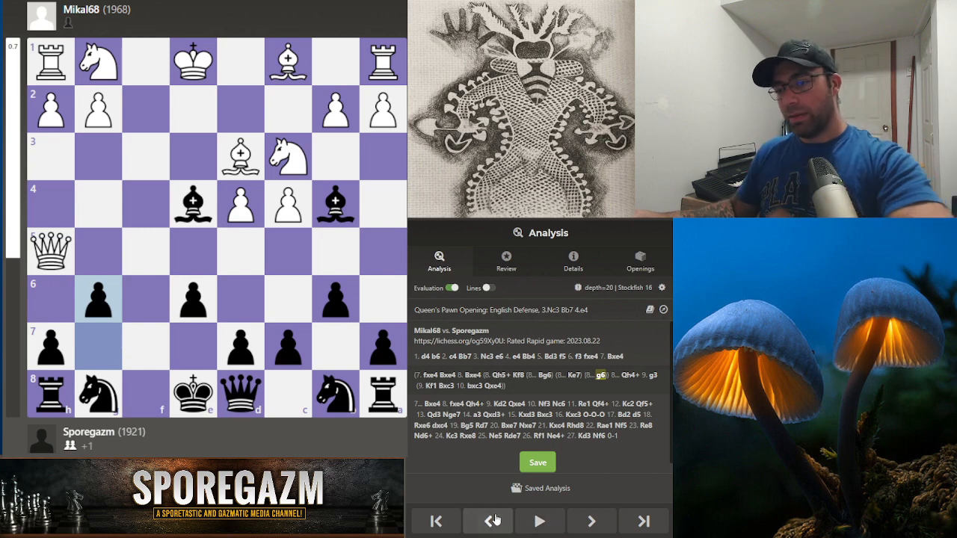
{"action": "left_click", "coordinate": [488, 520]}
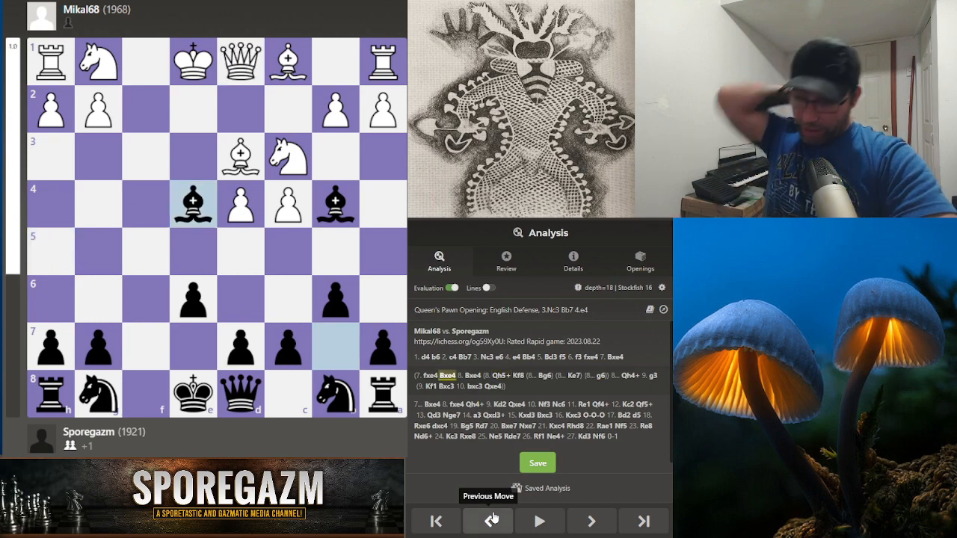
{"action": "left_click", "coordinate": [488, 520]}
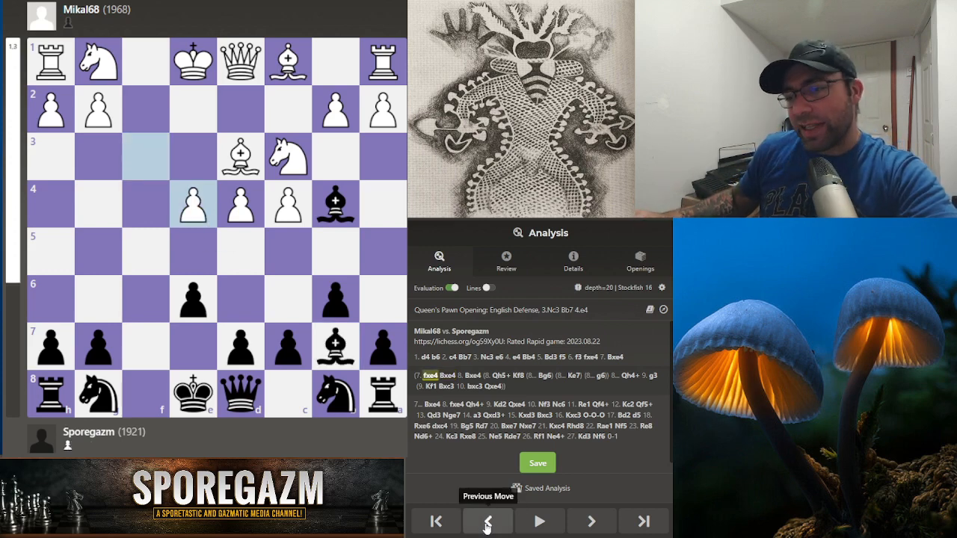
{"action": "left_click", "coordinate": [590, 520]}
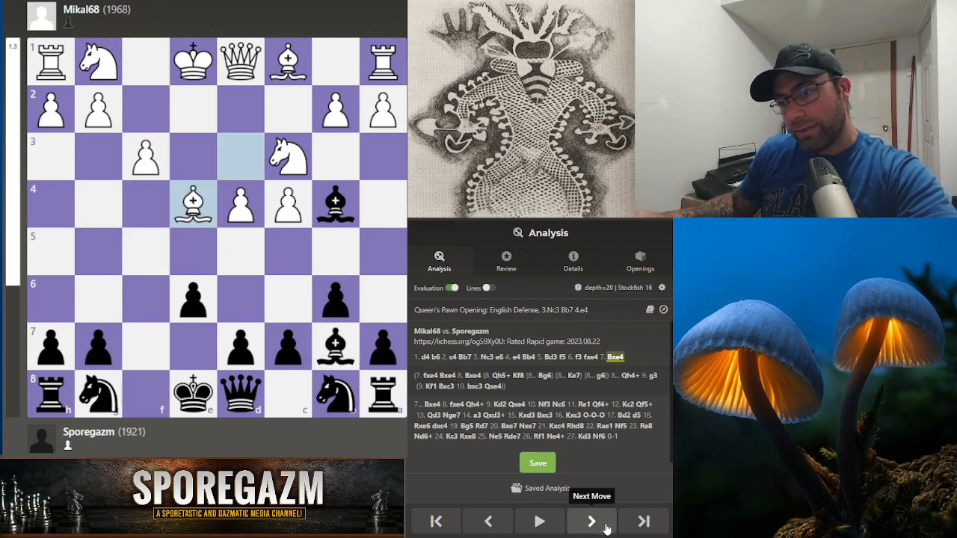
{"action": "left_click", "coordinate": [590, 521]}
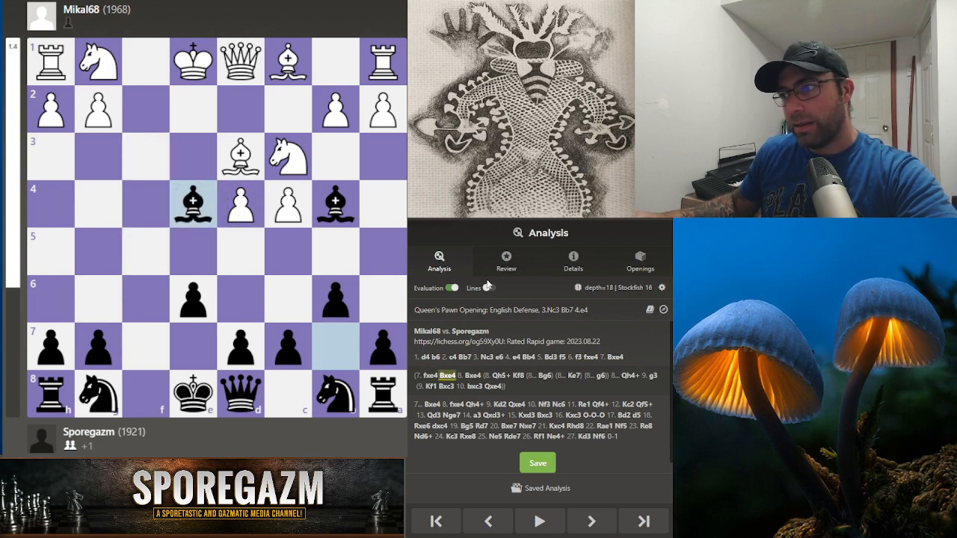
Step: Show engine lines and explore side lines such as 7...Bxc3+ 8.bxc3 Bxe4 9.Qh5+ g6 10.Qe5
{"action": "left_click", "coordinate": [490, 288]}
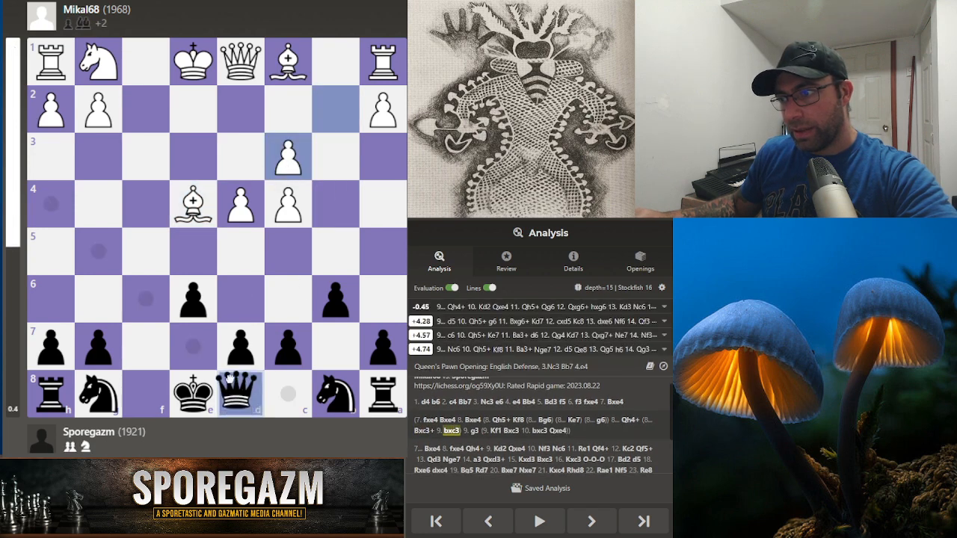
{"action": "left_click", "coordinate": [588, 522]}
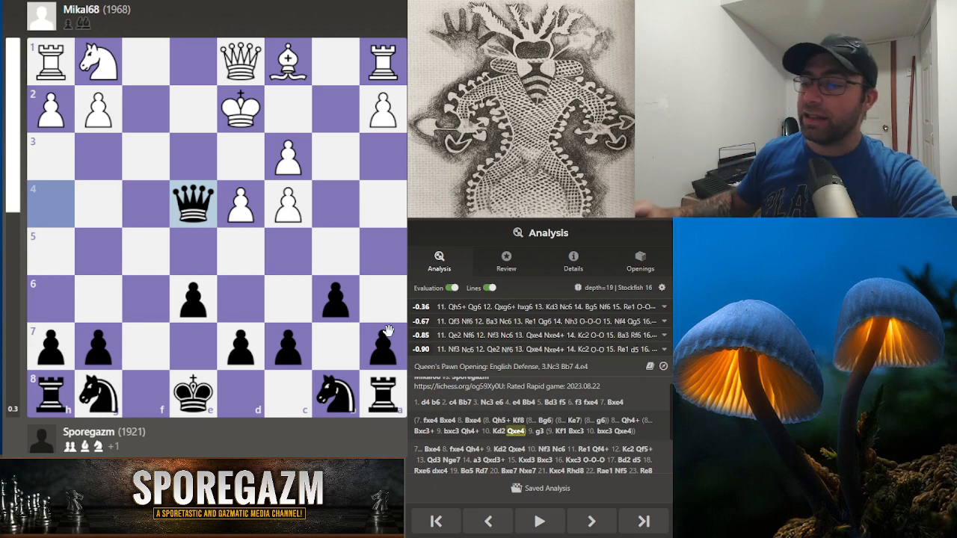
{"action": "left_click", "coordinate": [488, 522]}
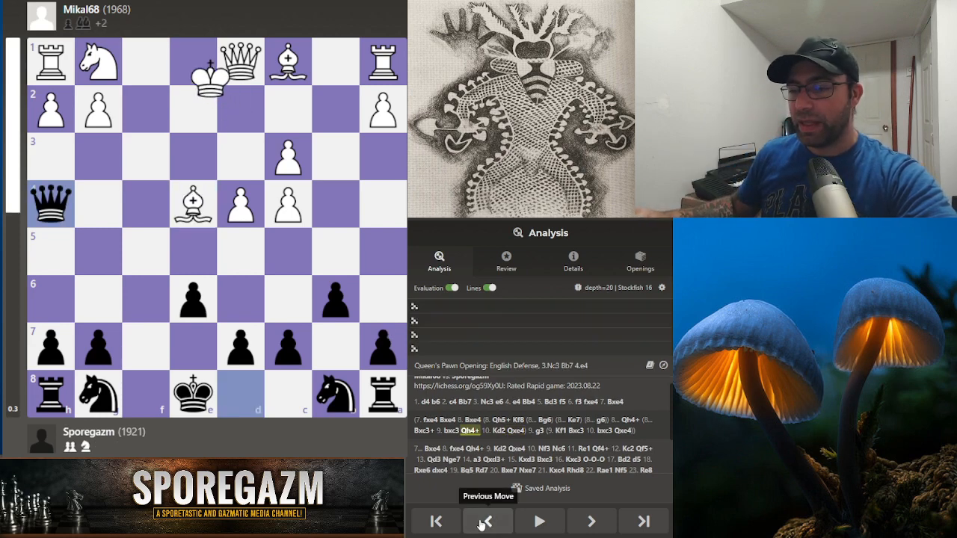
{"action": "left_click", "coordinate": [488, 521]}
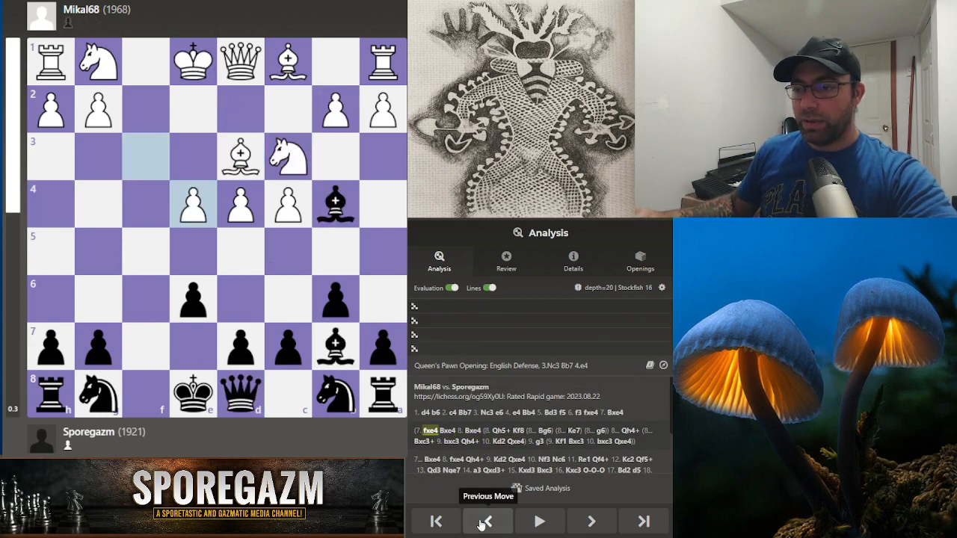
{"action": "left_click", "coordinate": [487, 521]}
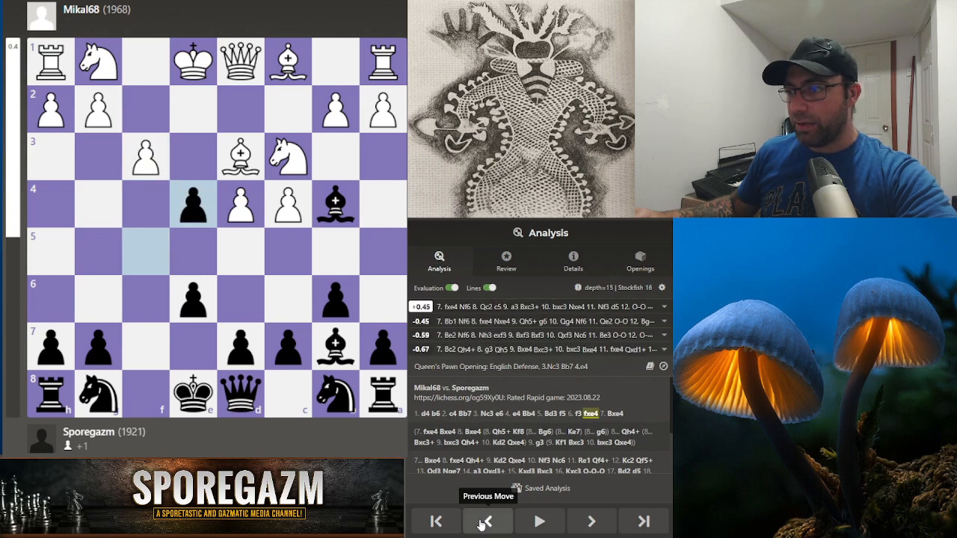
{"action": "left_click", "coordinate": [487, 520]}
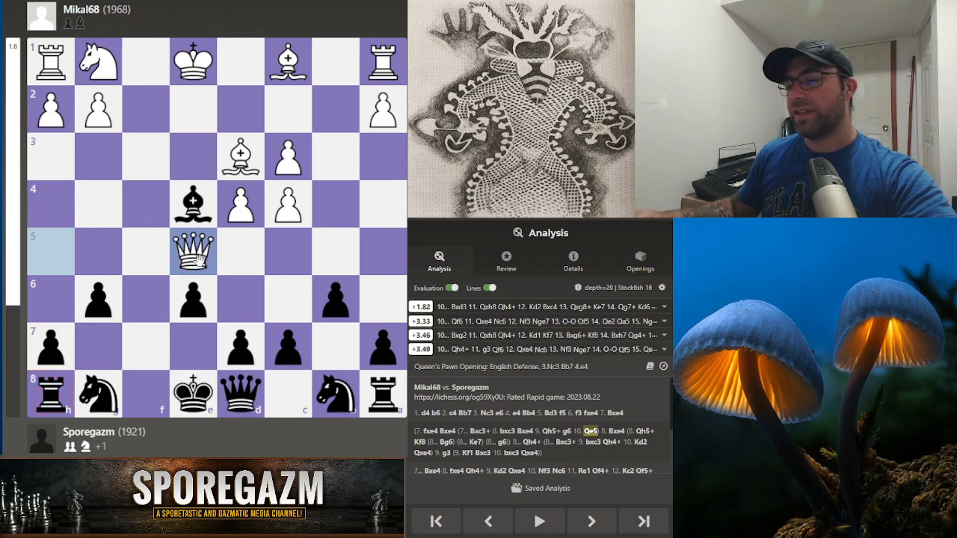
Step: Navigate through the variations back to the main-game position after 6...fxe4
{"action": "left_click", "coordinate": [488, 522]}
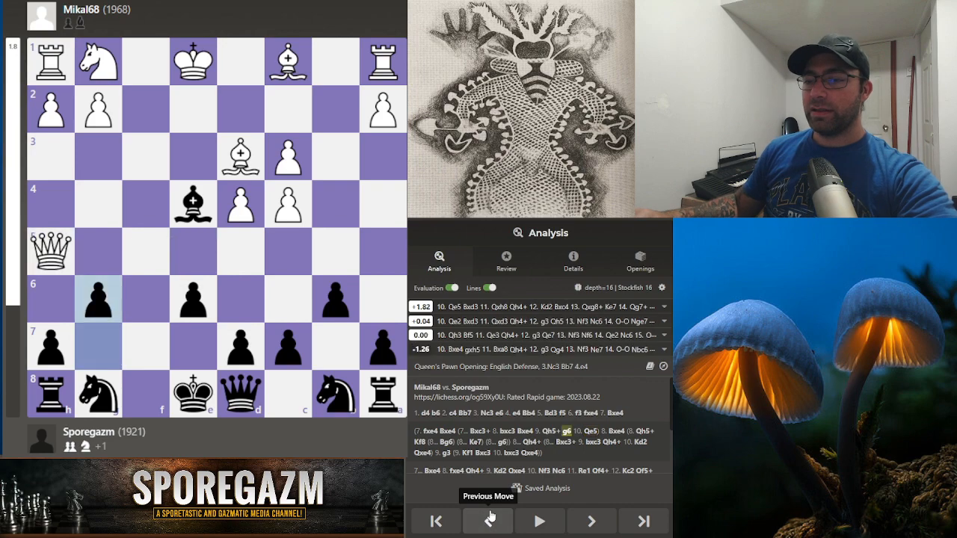
{"action": "left_click", "coordinate": [488, 521]}
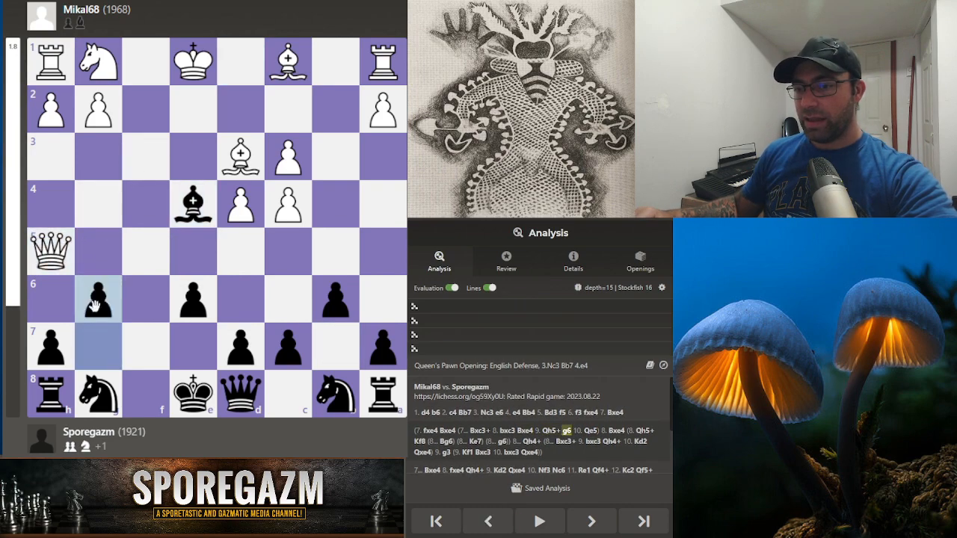
{"action": "left_click", "coordinate": [590, 431]}
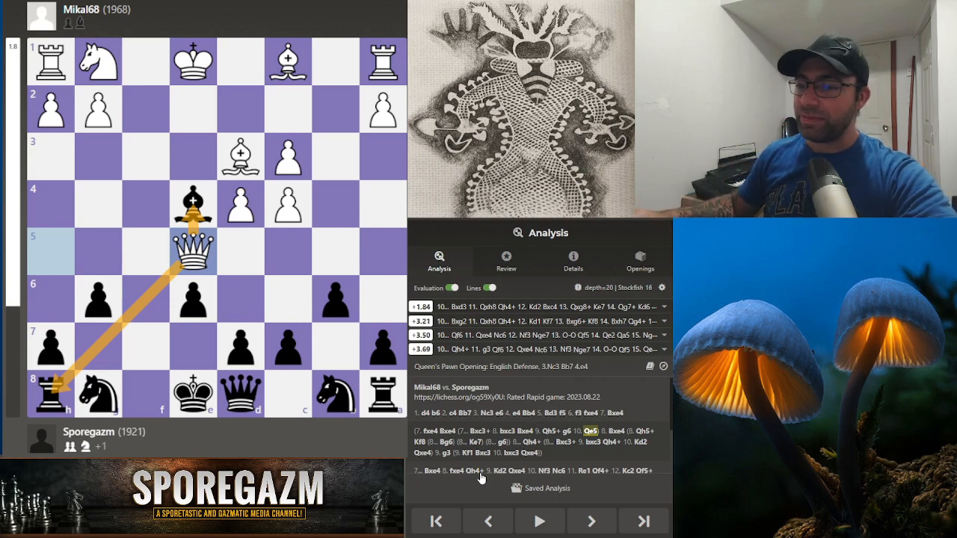
{"action": "left_click", "coordinate": [508, 520]}
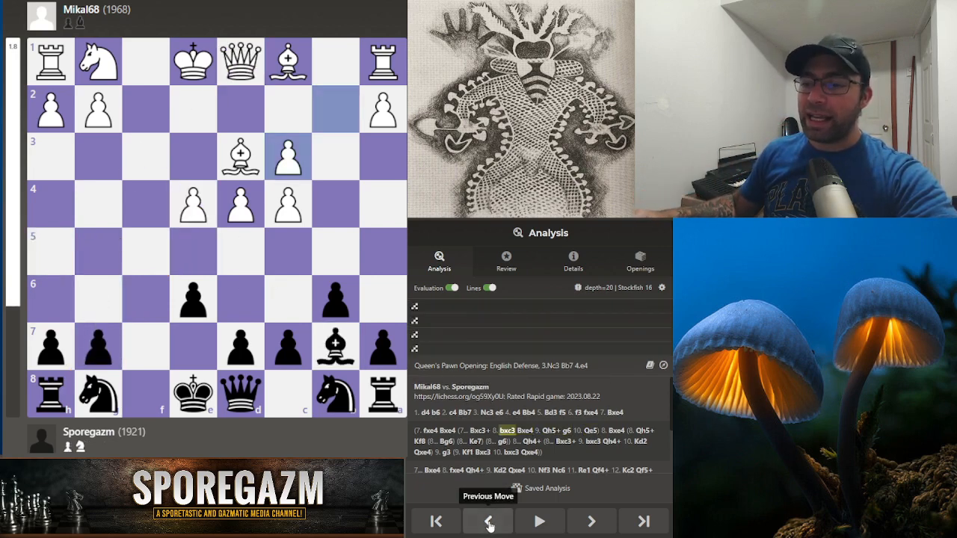
{"action": "left_click", "coordinate": [591, 521]}
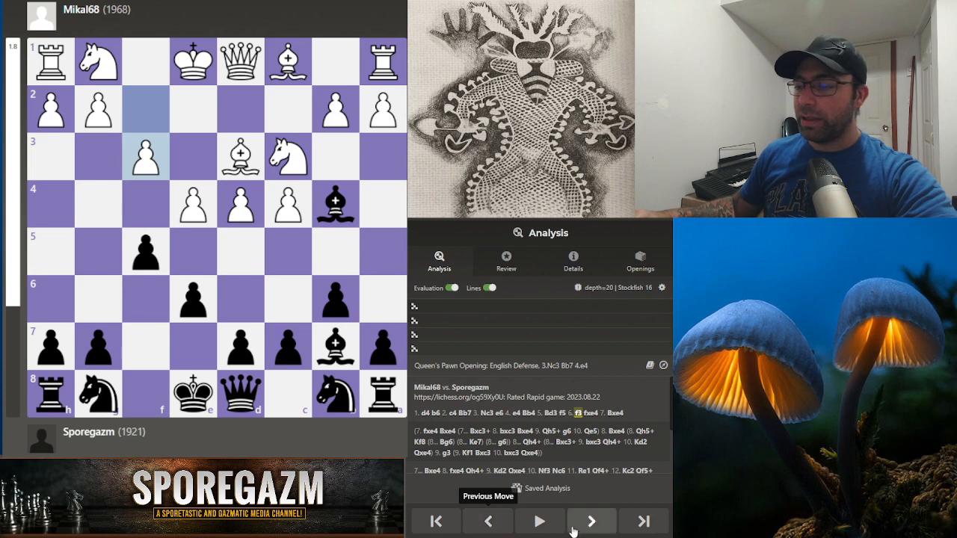
{"action": "left_click", "coordinate": [591, 521]}
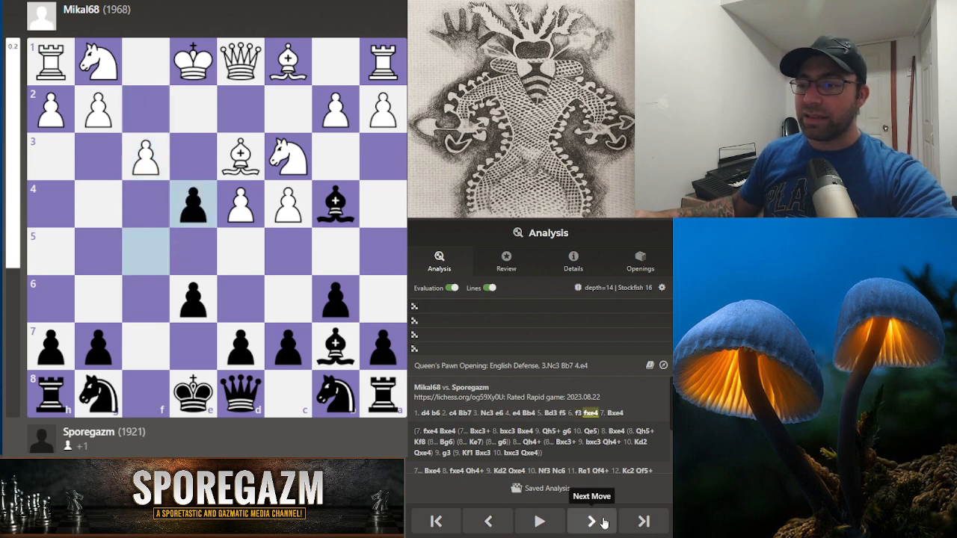
{"action": "left_click", "coordinate": [590, 521]}
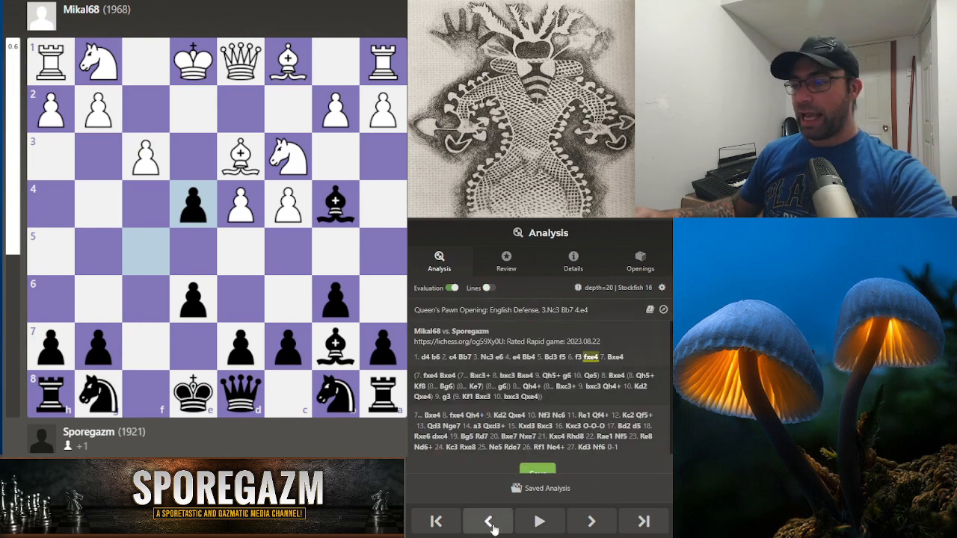
Step: Add the 6...Qh4+ 7.g3 Qh5 8.exf5 line ending 10.exd7 Nxd7, then return to 6.f3
{"action": "left_click", "coordinate": [488, 521]}
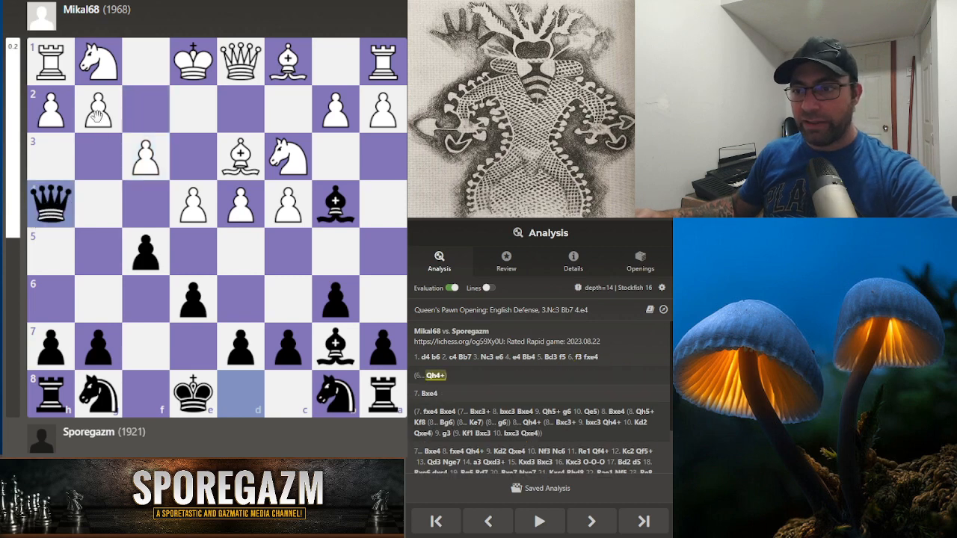
{"action": "left_click", "coordinate": [591, 520]}
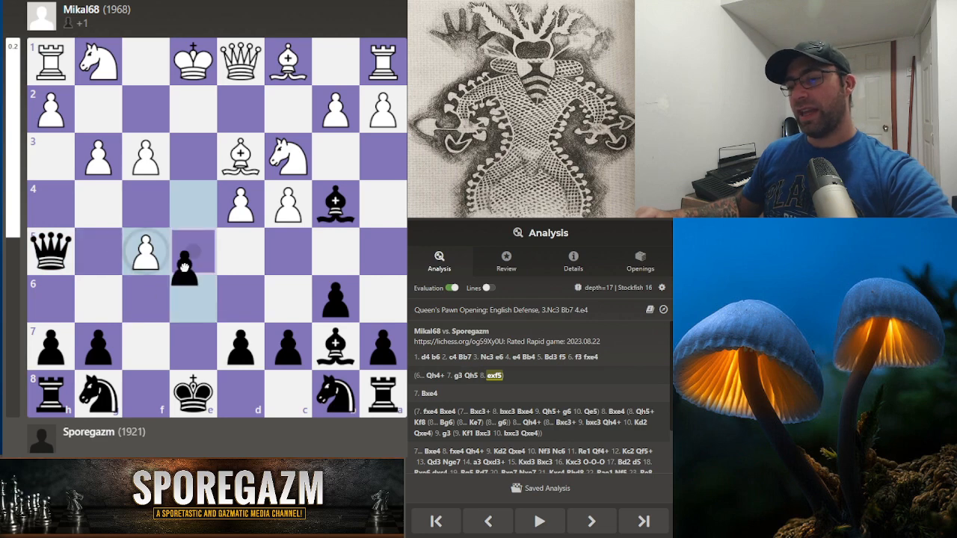
{"action": "left_click", "coordinate": [488, 522]}
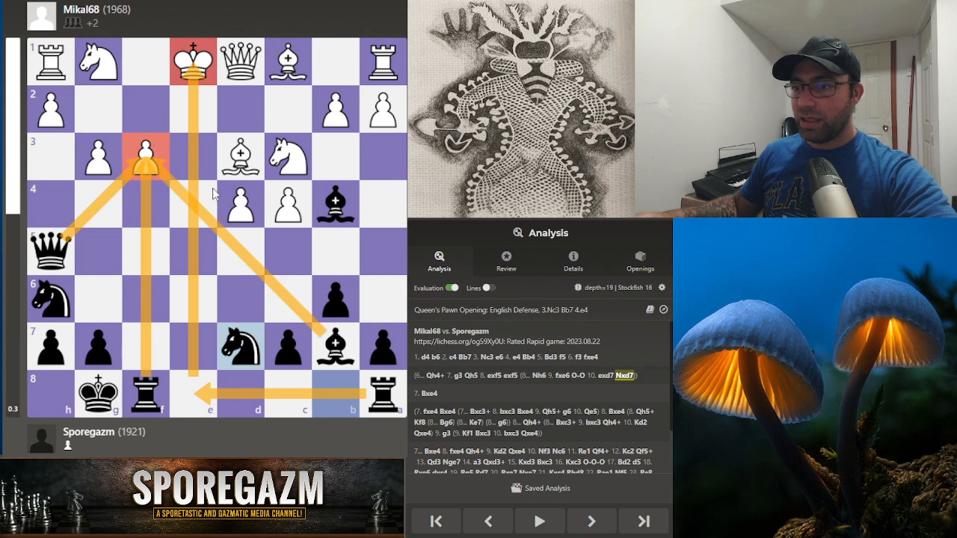
{"action": "mouse_move", "coordinate": [235, 108]}
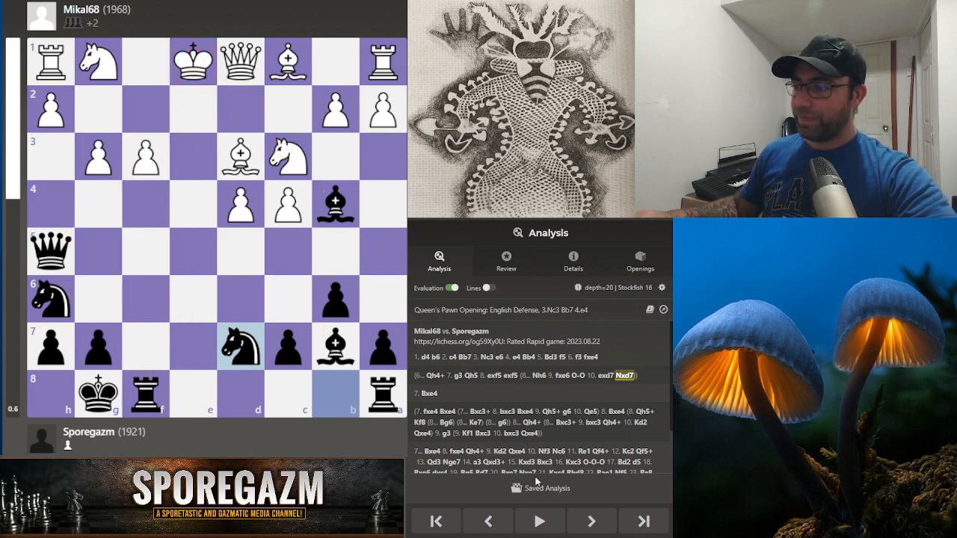
{"action": "mouse_move", "coordinate": [489, 521]}
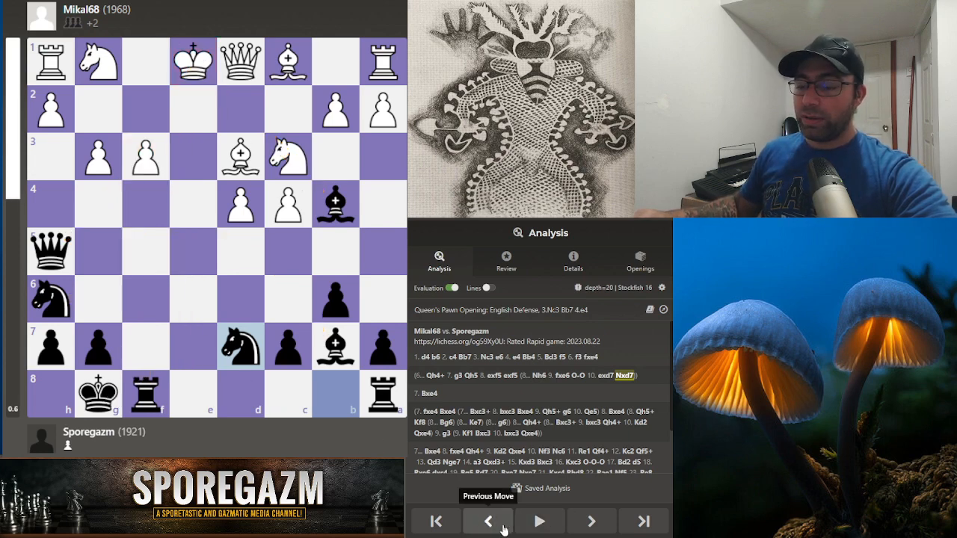
{"action": "left_click", "coordinate": [488, 521]}
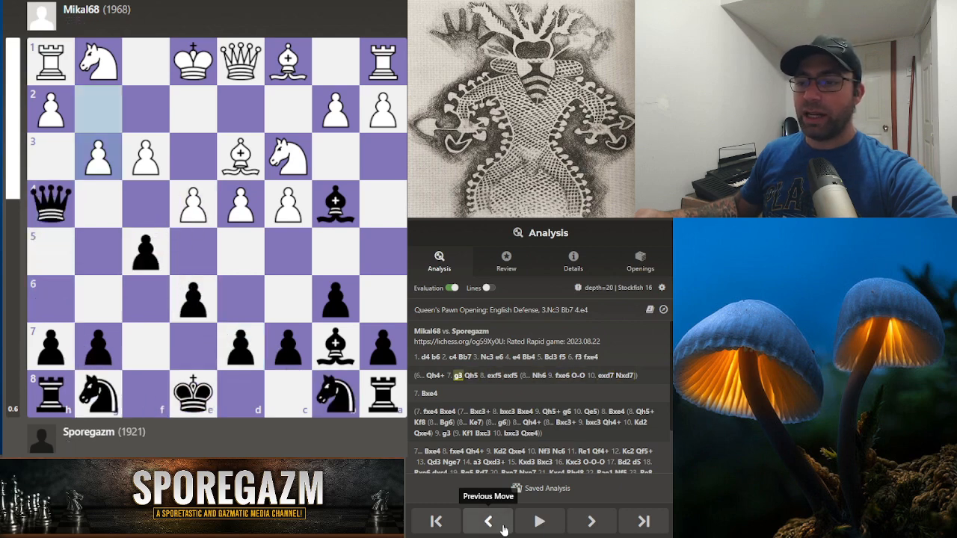
{"action": "left_click", "coordinate": [488, 521]}
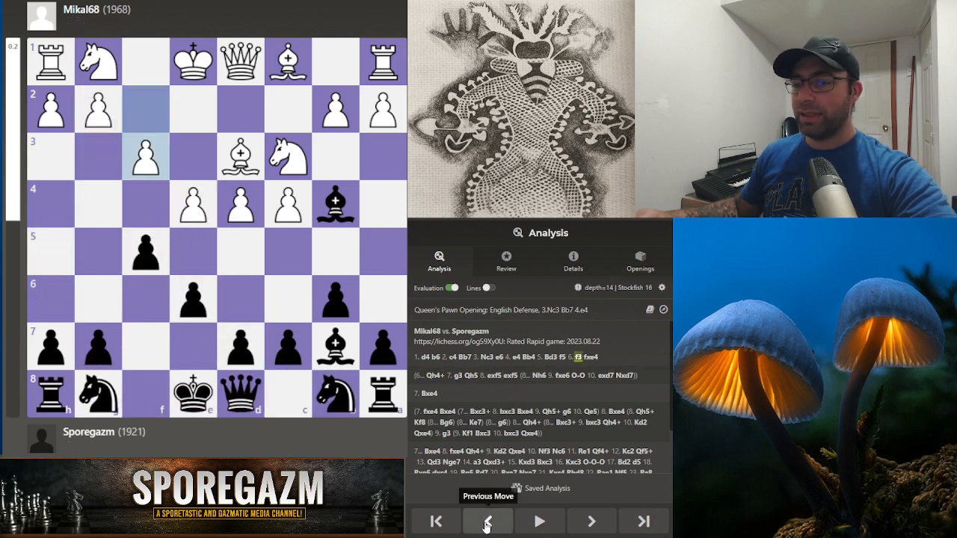
{"action": "mouse_move", "coordinate": [590, 521]}
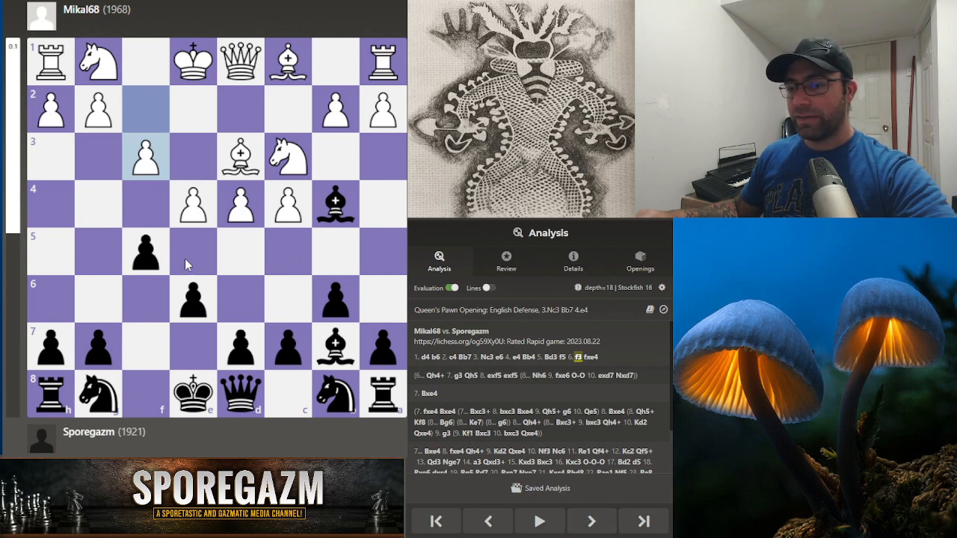
Step: Draw an arrow showing Black's queen heading to h4 from the 6.f3 position
{"action": "left_click", "coordinate": [591, 522]}
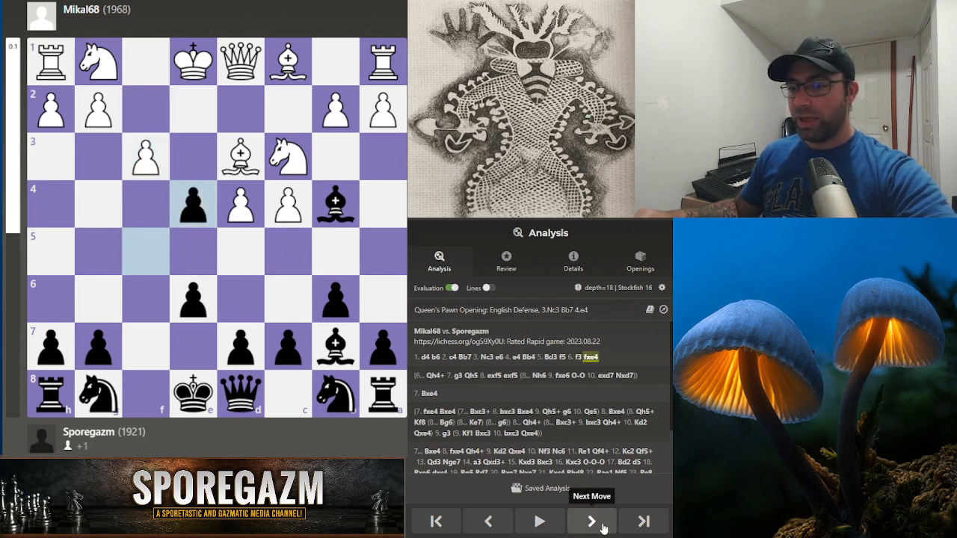
{"action": "left_click", "coordinate": [591, 521]}
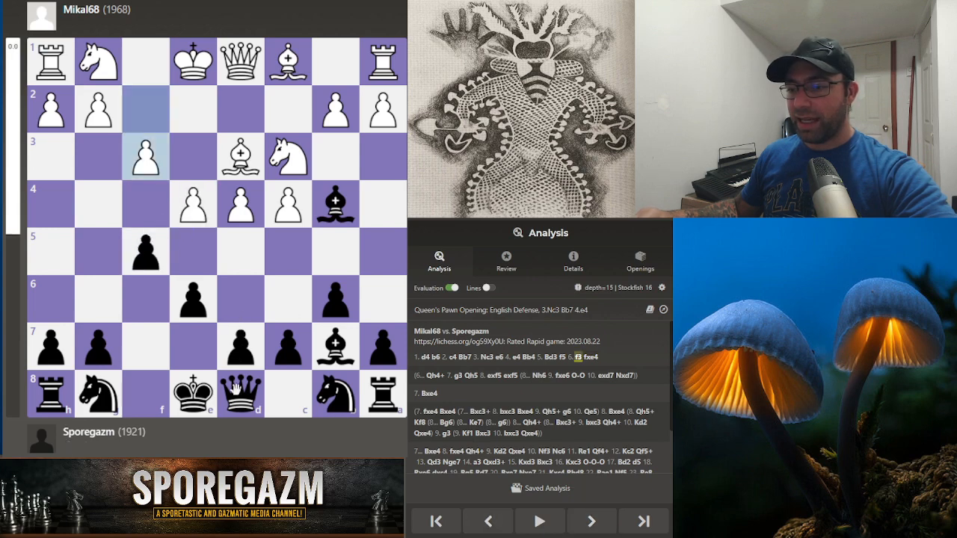
{"action": "left_click_drag", "start_coordinate": [241, 394], "coordinate": [49, 203]}
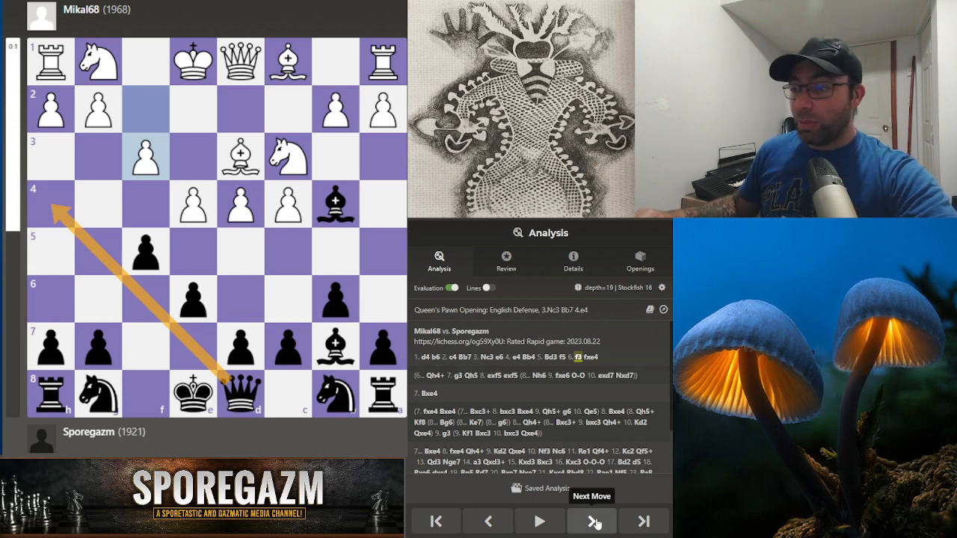
Step: Advance through 7.Bxe4 Bxe4 8.fxe4 Qh4+ 9.Kd2 Qxe4 10.Nf3 to 10...Nc6
{"action": "left_click", "coordinate": [592, 521]}
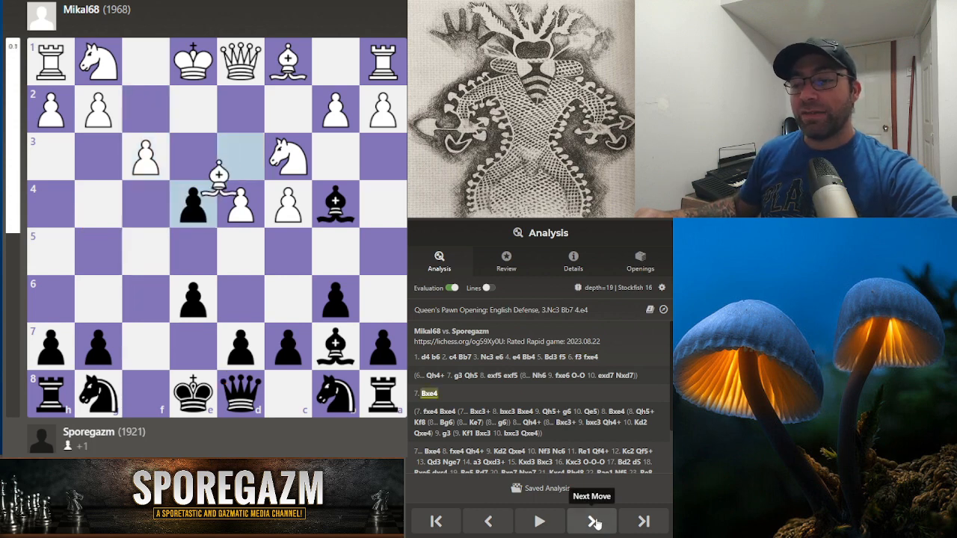
{"action": "left_click", "coordinate": [591, 520]}
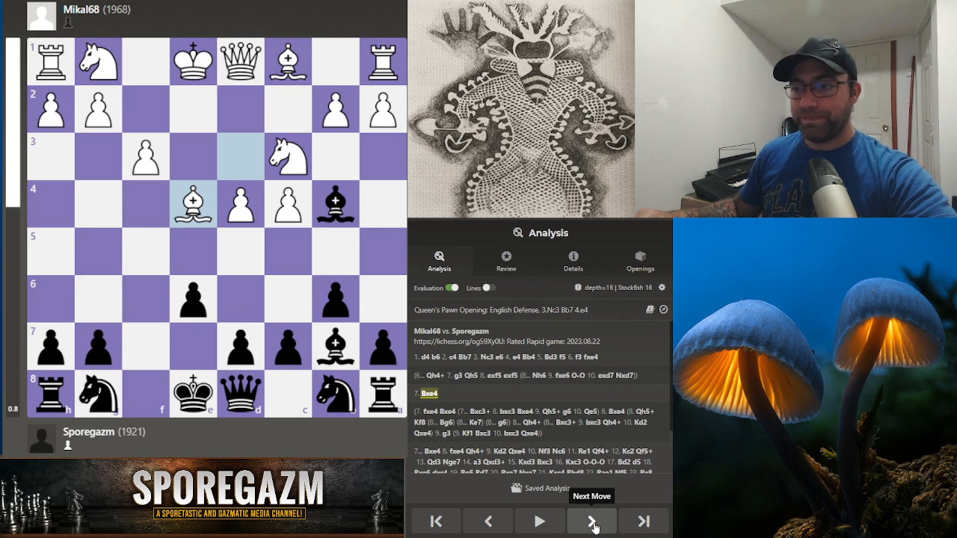
{"action": "left_click", "coordinate": [592, 522]}
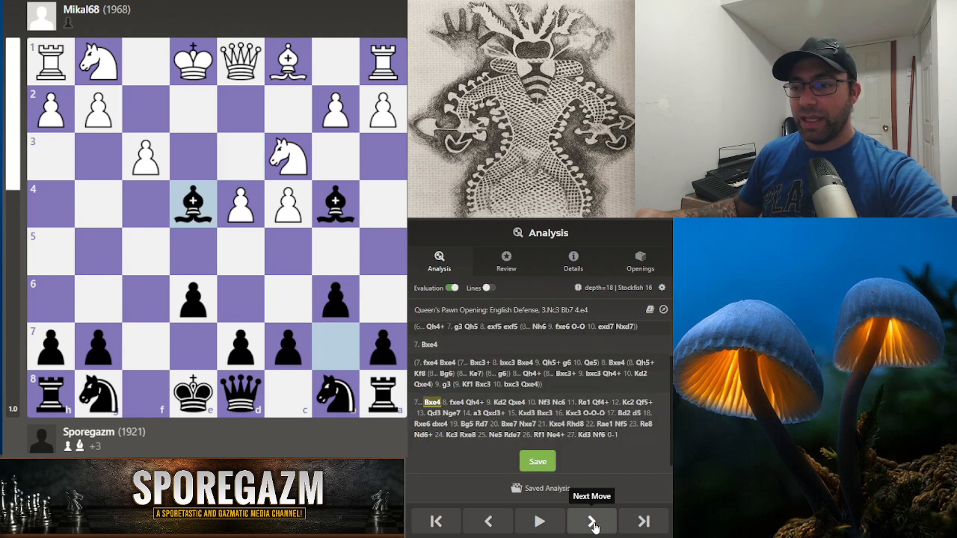
{"action": "left_click", "coordinate": [591, 521]}
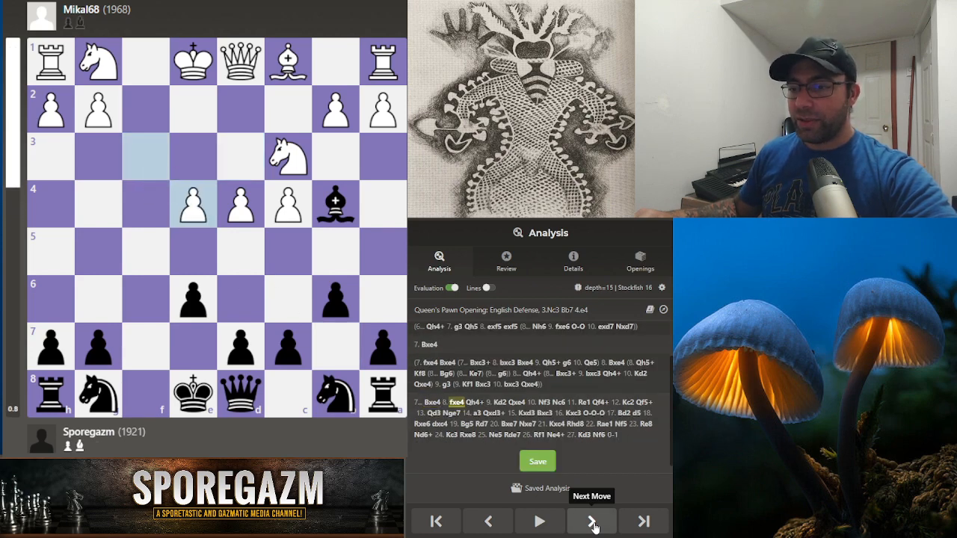
{"action": "left_click", "coordinate": [591, 521]}
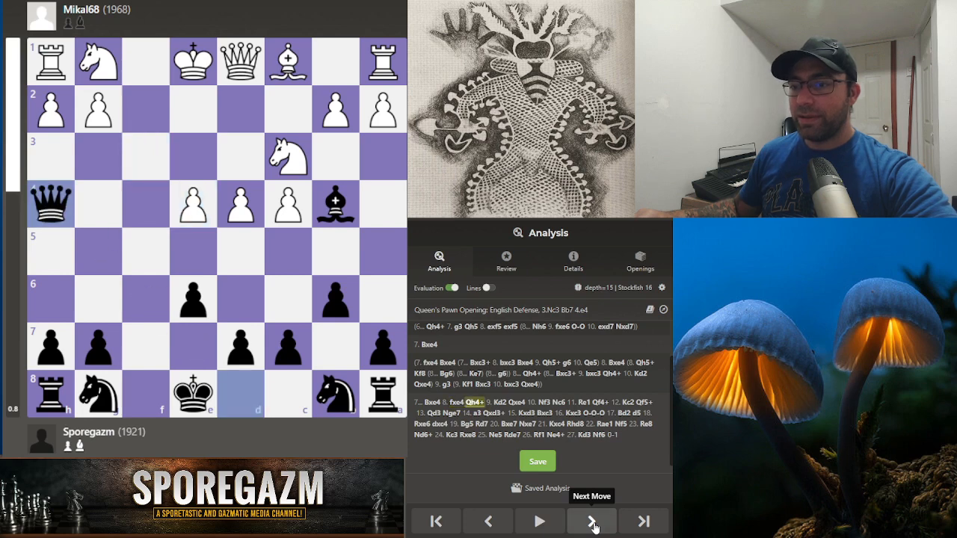
{"action": "left_click", "coordinate": [591, 521]}
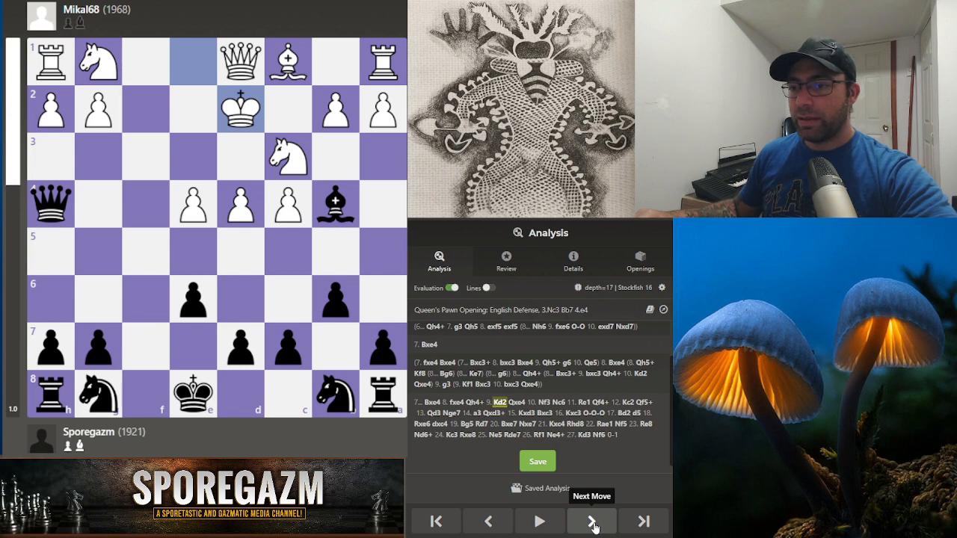
{"action": "left_click", "coordinate": [590, 521]}
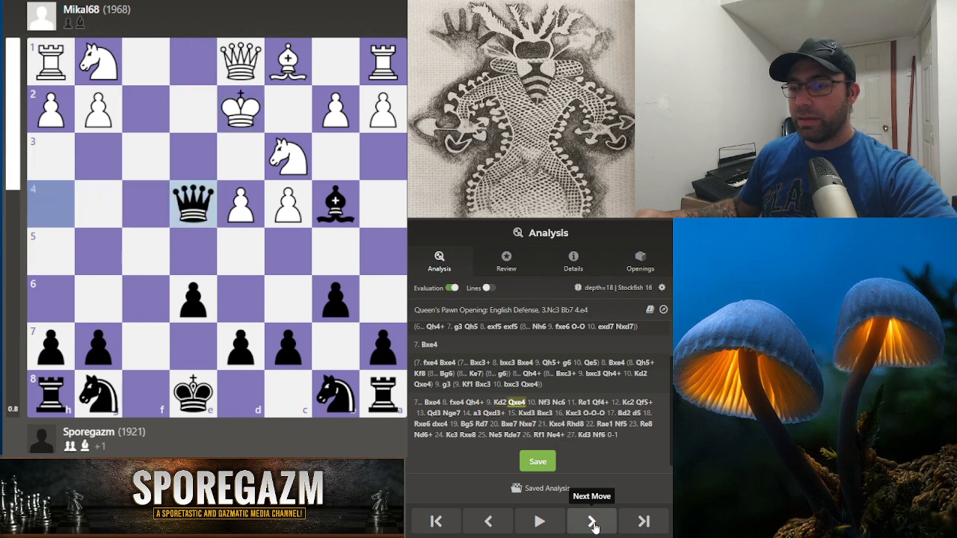
{"action": "left_click", "coordinate": [590, 521]}
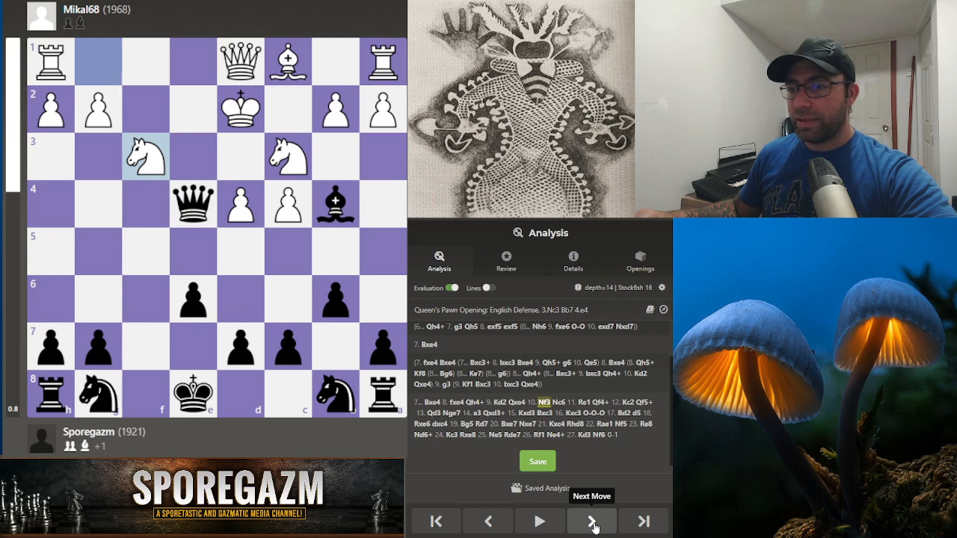
{"action": "left_click", "coordinate": [590, 522]}
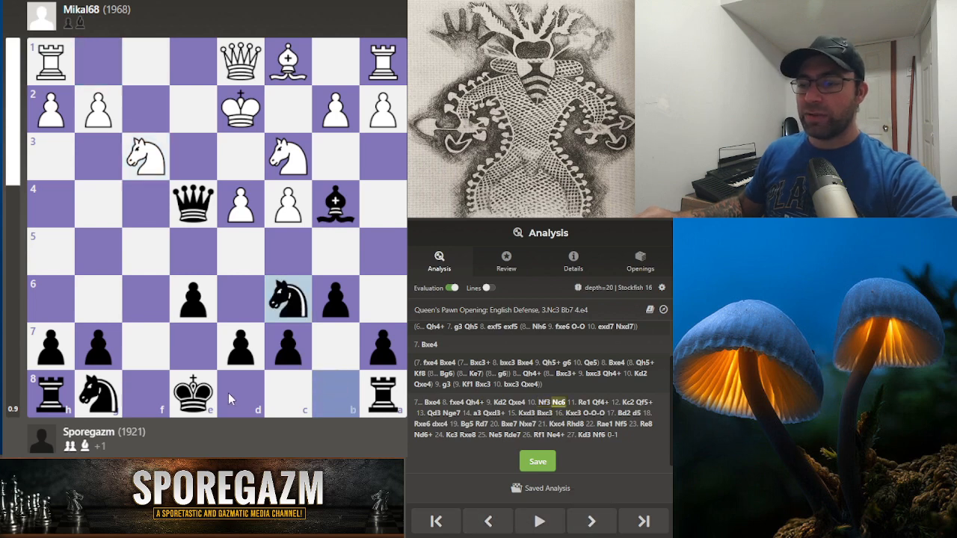
Step: Advance via ...Qf4+, Kc2, ...Qf5, Qd3, ...Ne7, a3 and Kxc3 to 16...O-O-O
{"action": "left_click", "coordinate": [590, 521]}
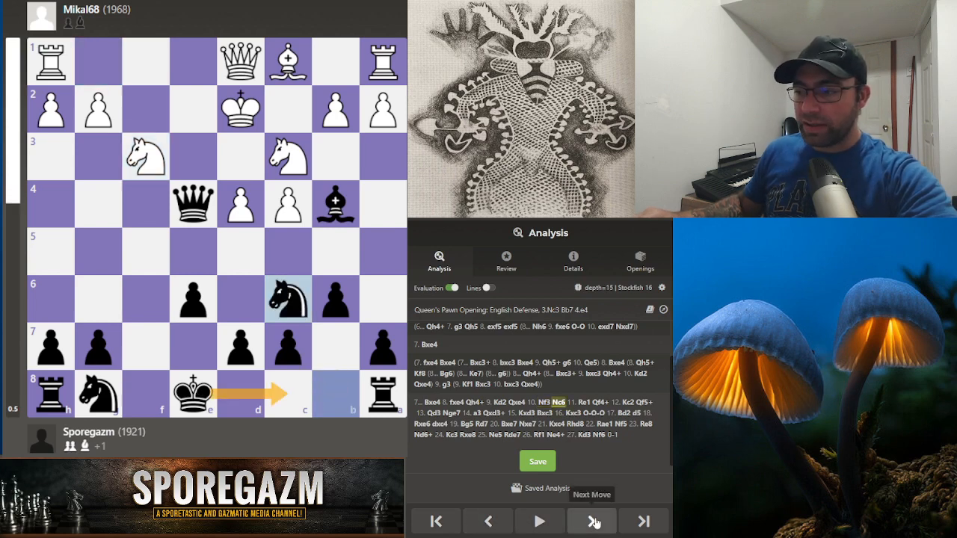
{"action": "left_click", "coordinate": [591, 521]}
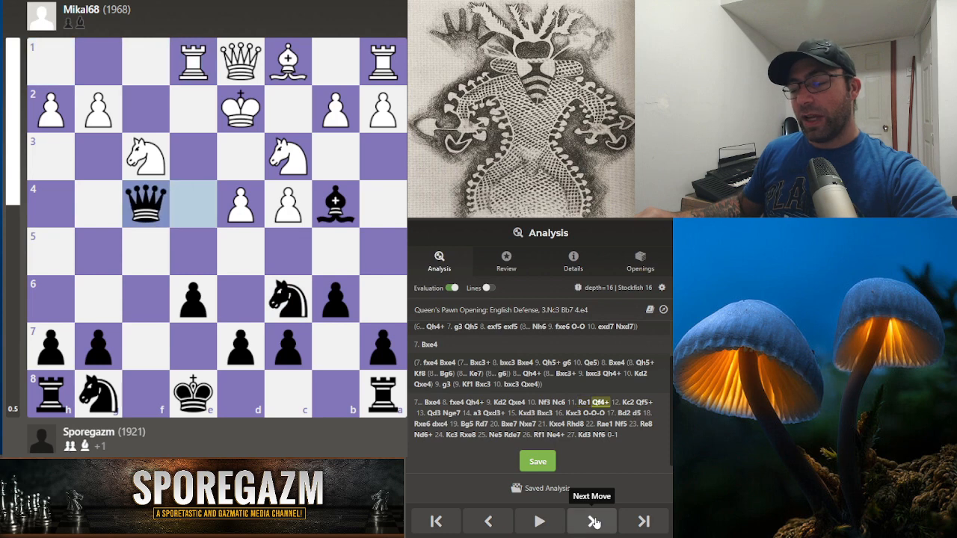
{"action": "left_click", "coordinate": [591, 520]}
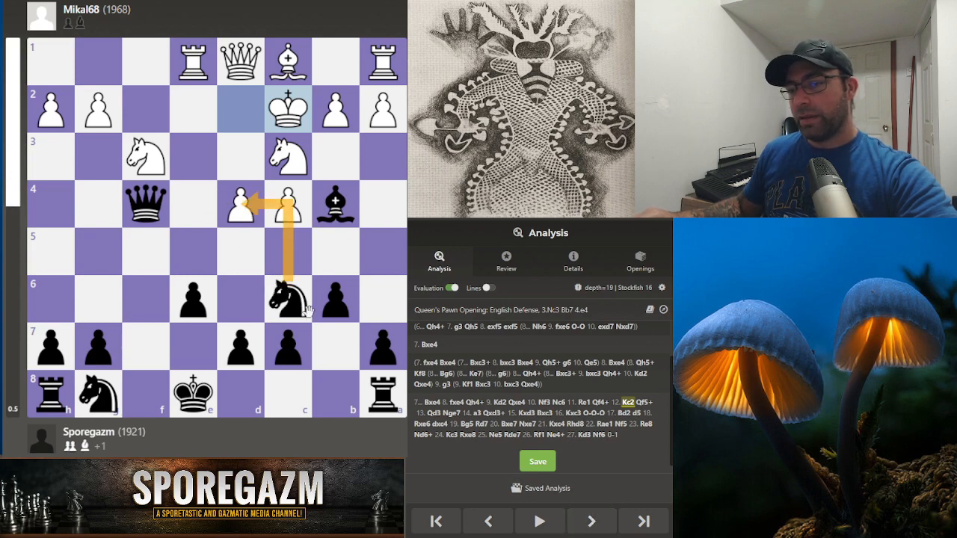
{"action": "left_click", "coordinate": [591, 520]}
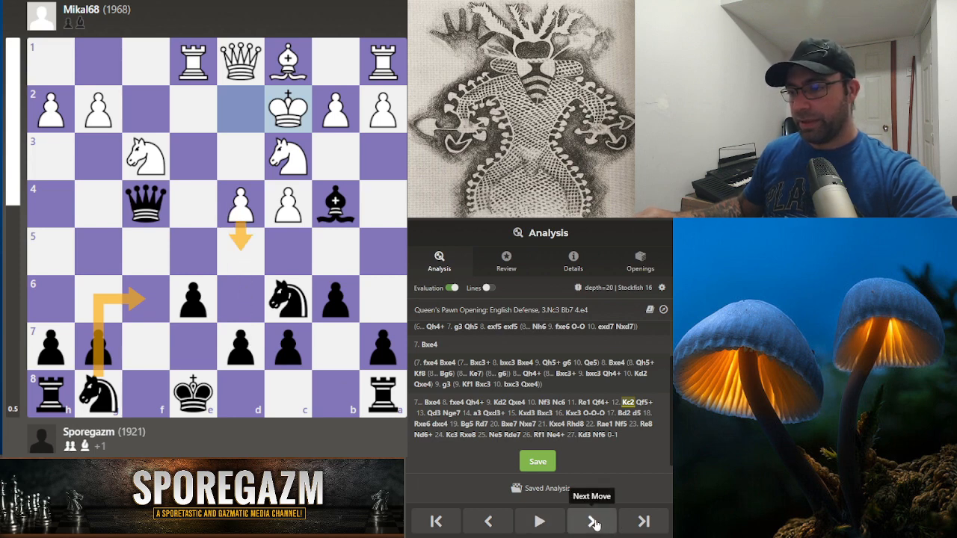
{"action": "left_click", "coordinate": [591, 521]}
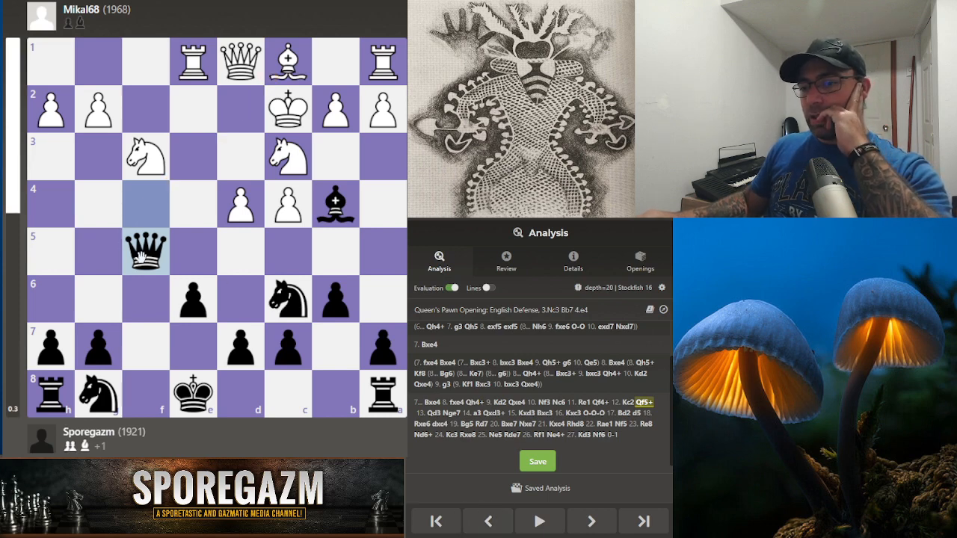
{"action": "left_click", "coordinate": [590, 520]}
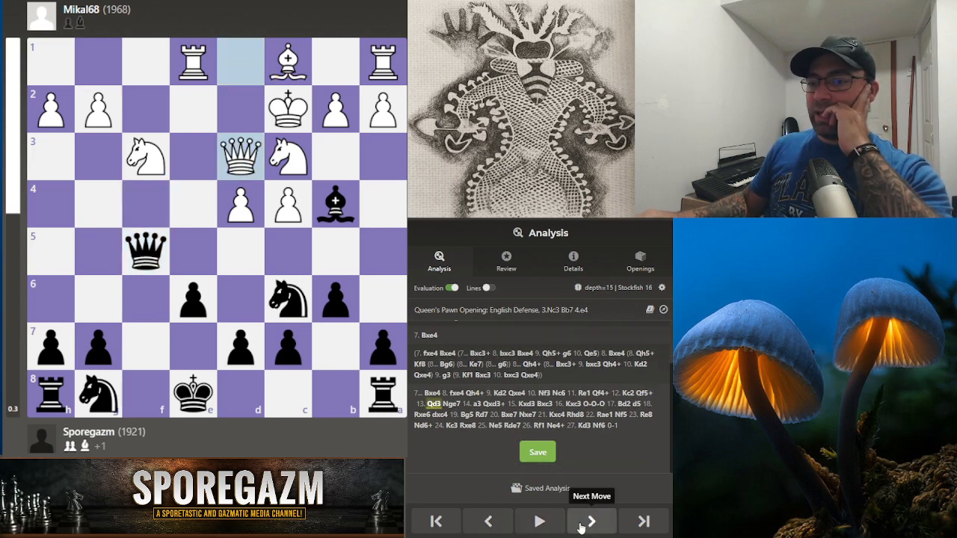
{"action": "left_click", "coordinate": [591, 520]}
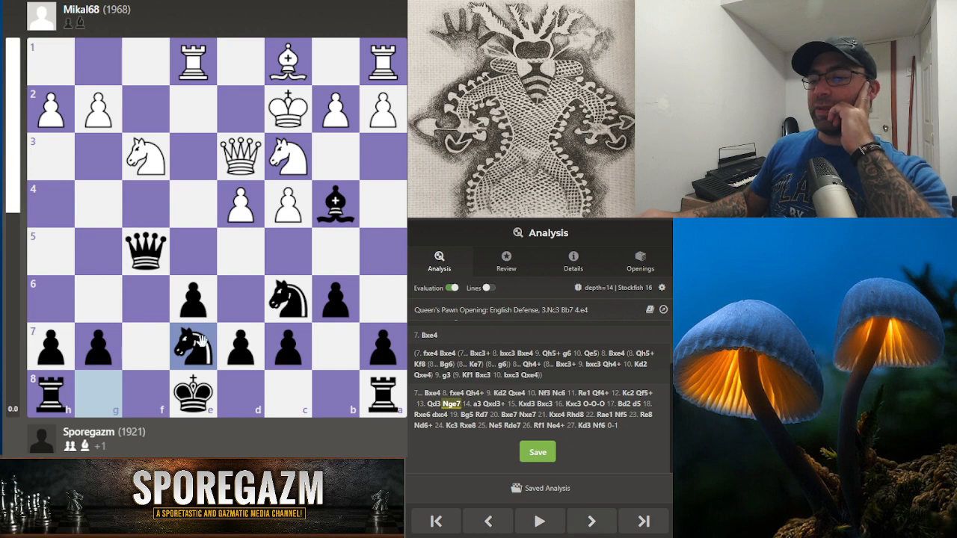
{"action": "left_click", "coordinate": [589, 521]}
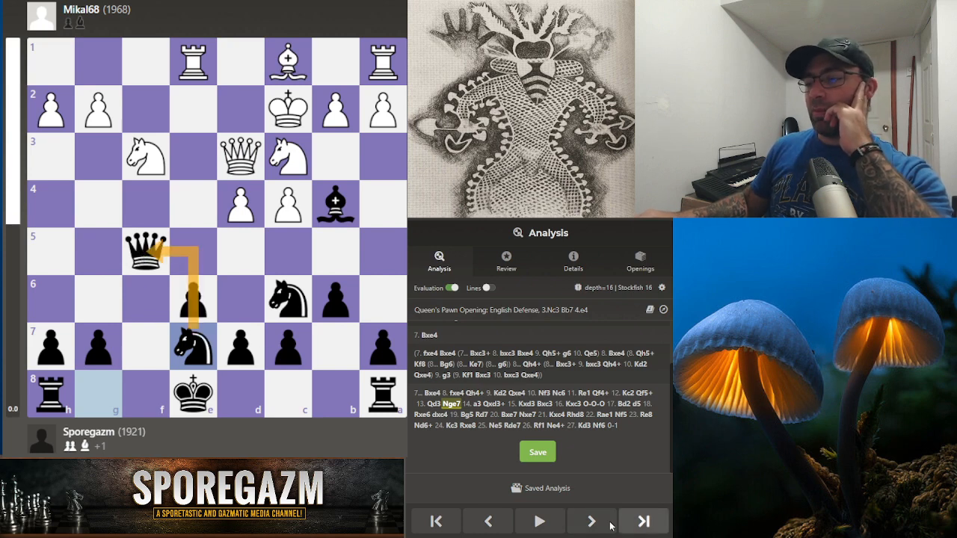
{"action": "left_click", "coordinate": [591, 521]}
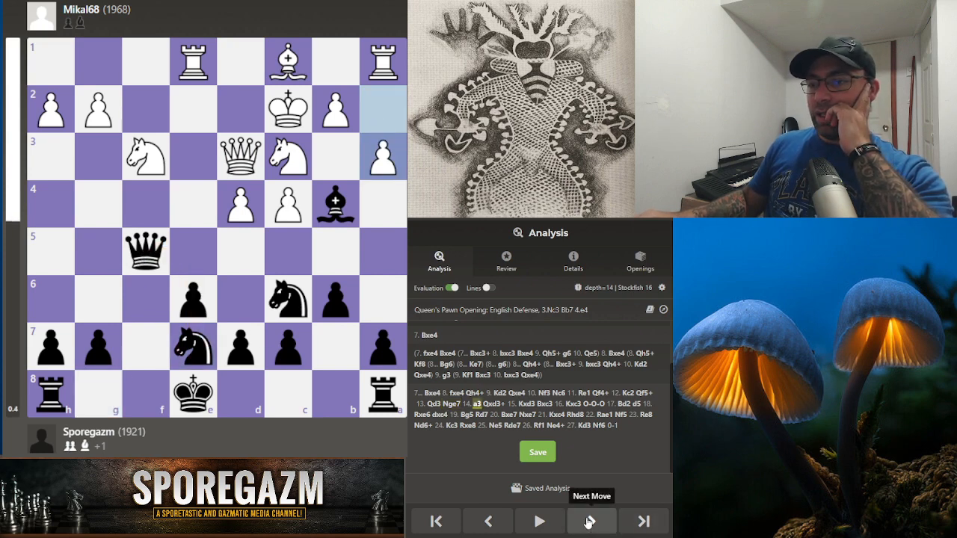
{"action": "left_click", "coordinate": [591, 521]}
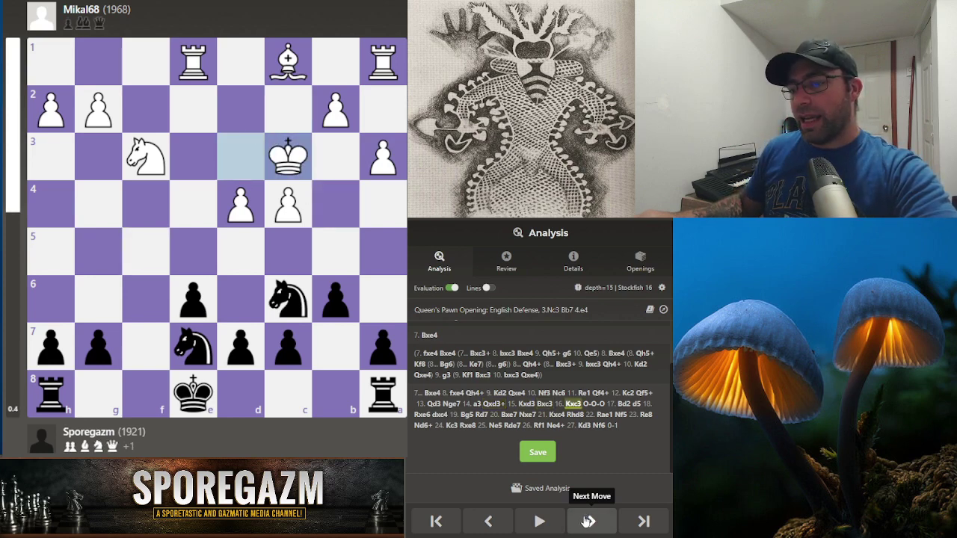
{"action": "left_click", "coordinate": [590, 520]}
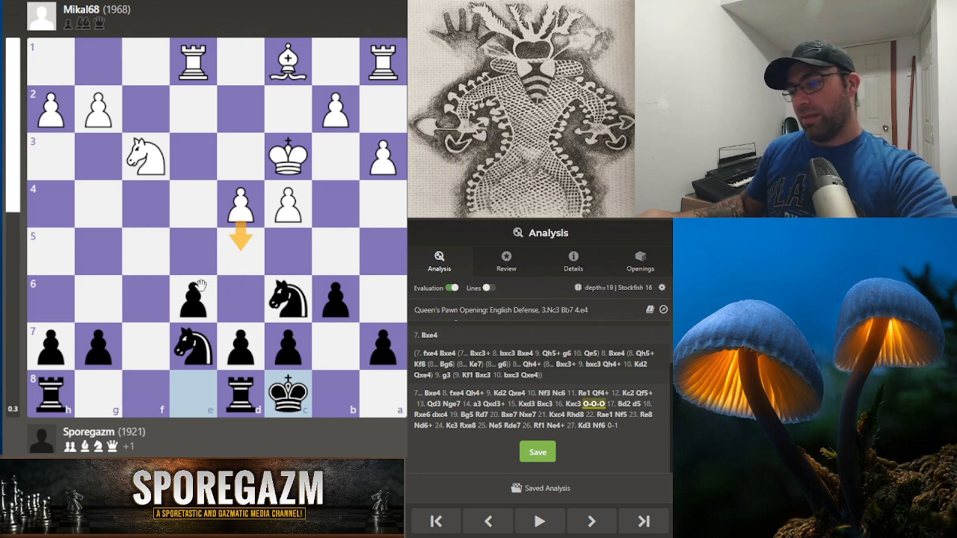
{"action": "mouse_move", "coordinate": [233, 215]}
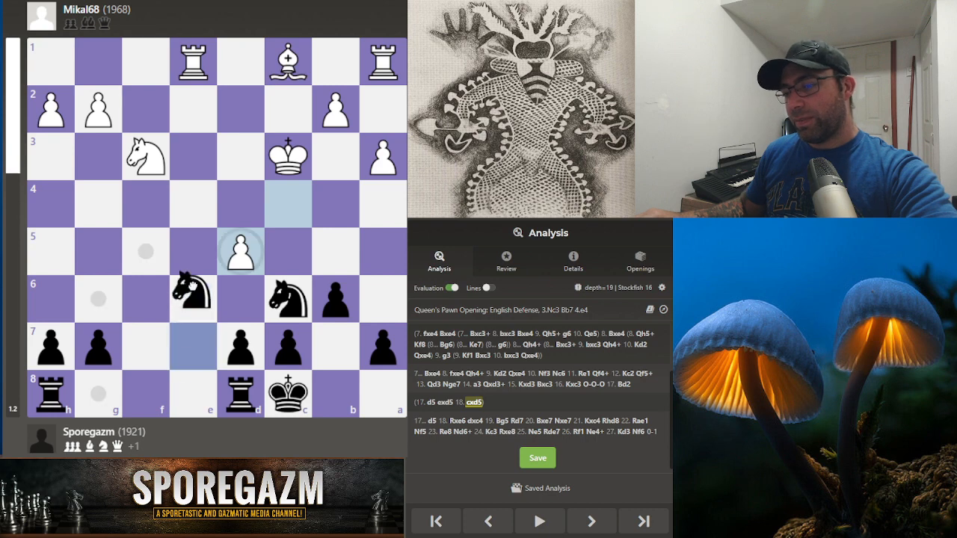
Step: Add side lines 16...a5 17.d5 exd5 18.cxd5 and 17.d5 exd5 18.cxd5 Nxd5+ 19.Kc4 Nde7
{"action": "left_click", "coordinate": [594, 520]}
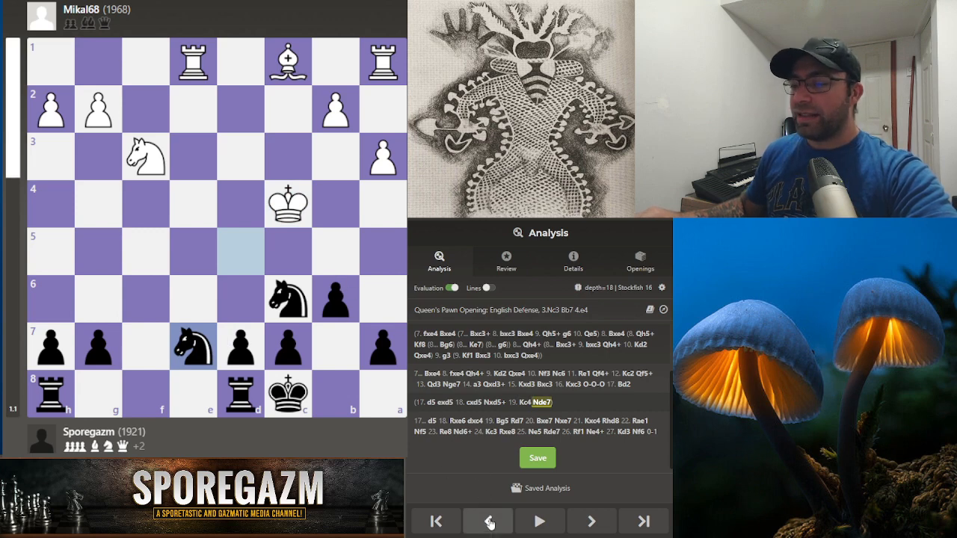
{"action": "left_click", "coordinate": [488, 520]}
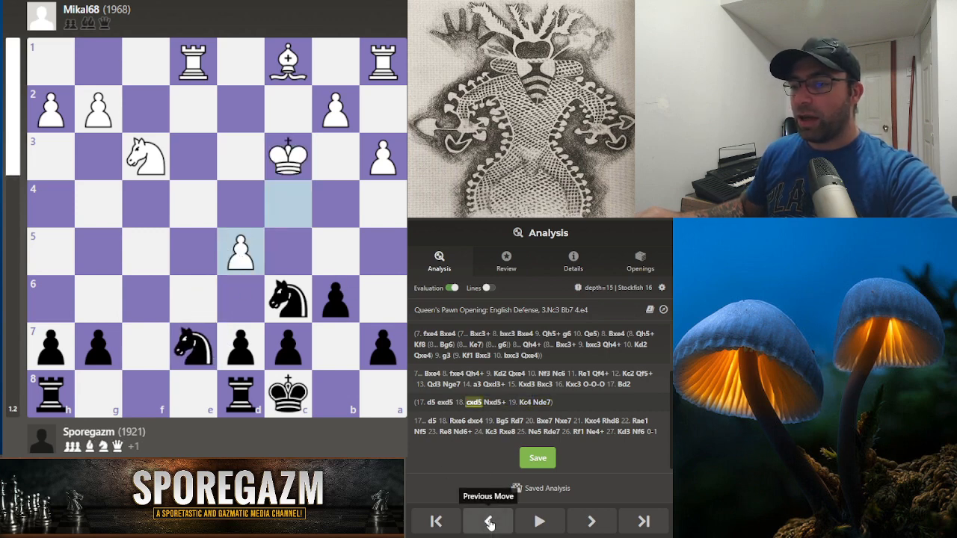
{"action": "left_click", "coordinate": [488, 521]}
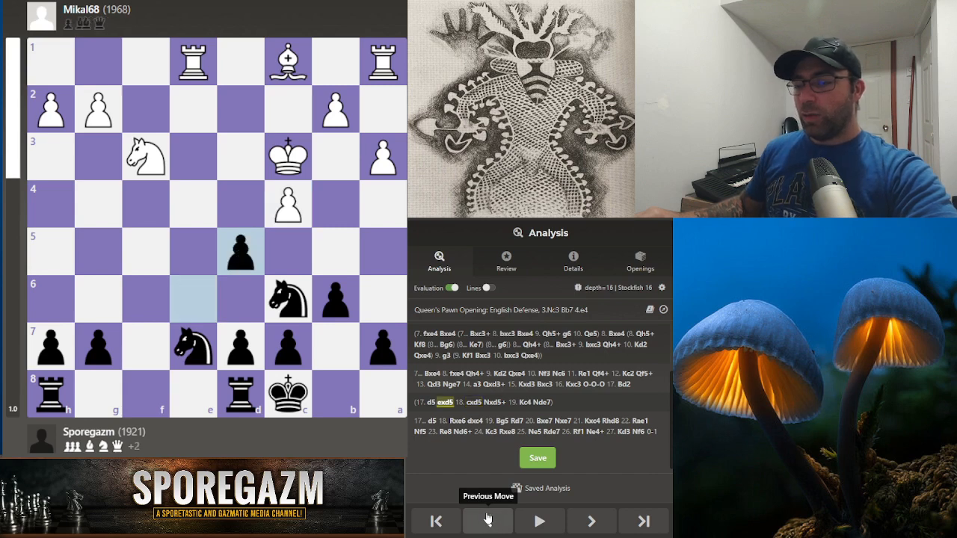
{"action": "left_click", "coordinate": [488, 521]}
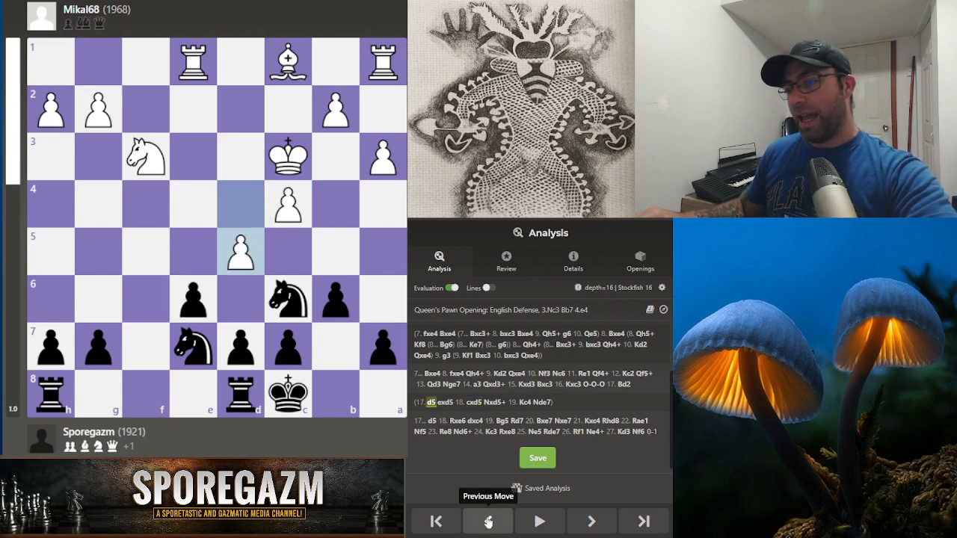
{"action": "left_click", "coordinate": [488, 521]}
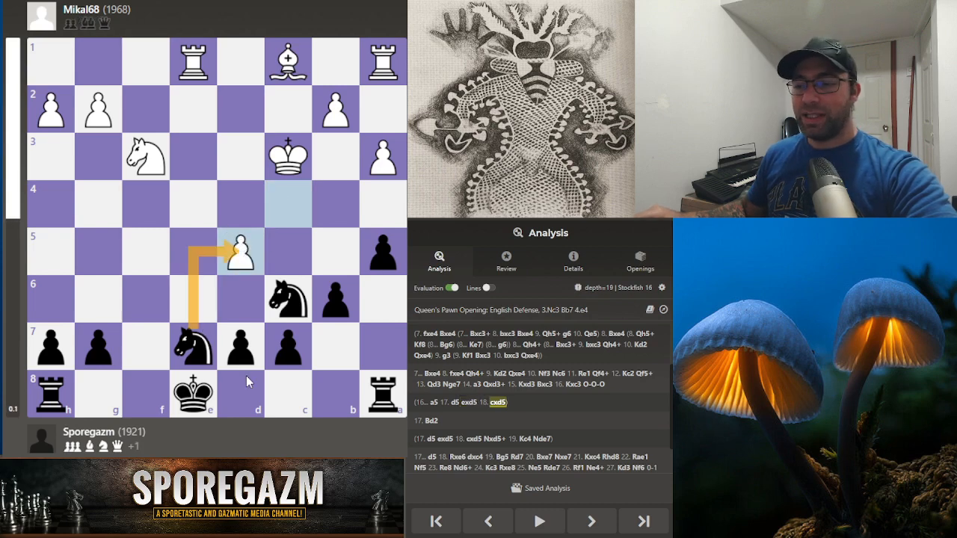
{"action": "left_click", "coordinate": [487, 521]}
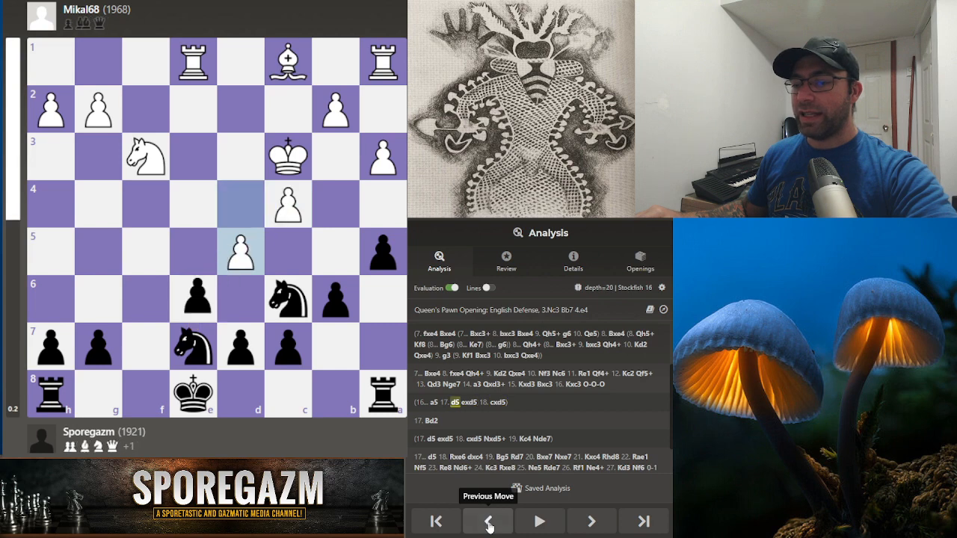
{"action": "left_click", "coordinate": [591, 520]}
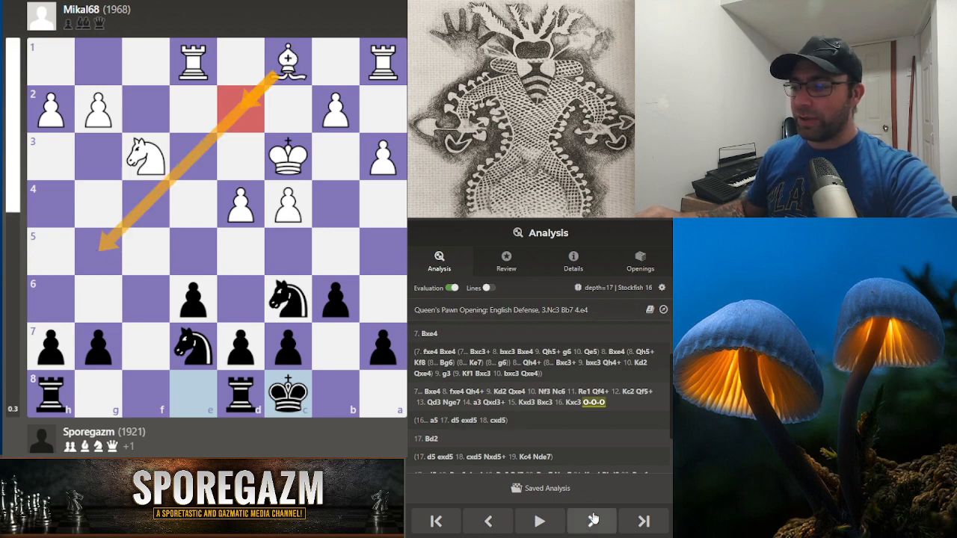
Step: Replay 17.Bd2 d5 18.Rxe6 dxc4 19.Bg5 to reach 19...Rd7
{"action": "left_click", "coordinate": [591, 521]}
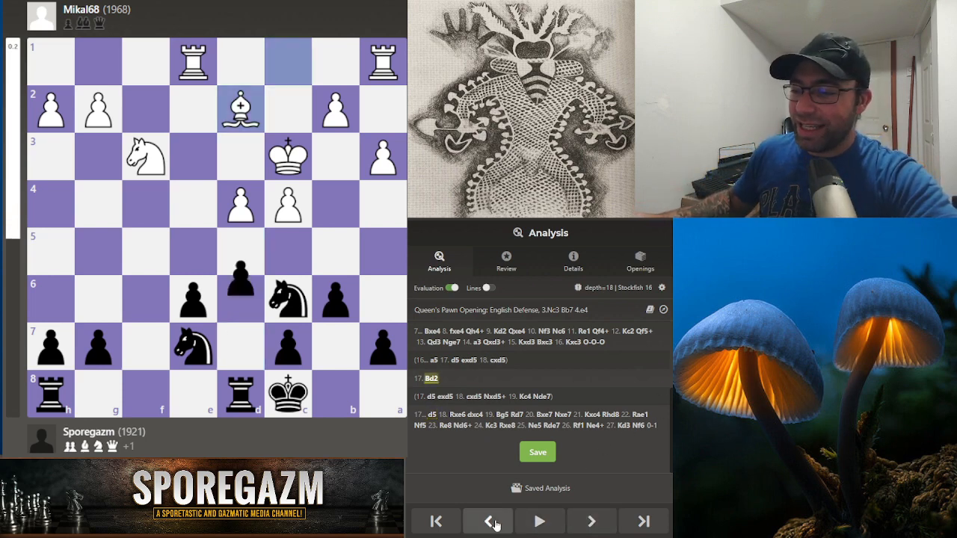
{"action": "left_click", "coordinate": [488, 521]}
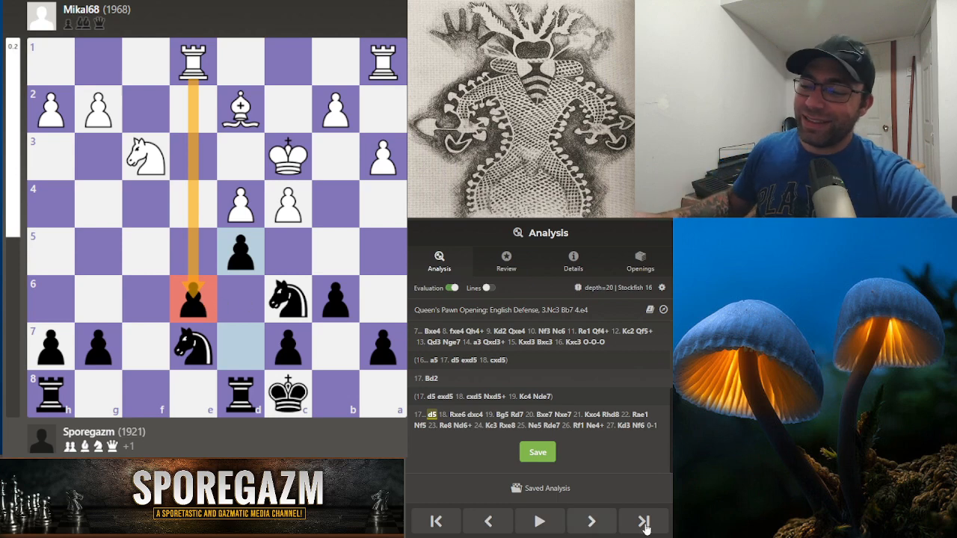
{"action": "left_click", "coordinate": [591, 521]}
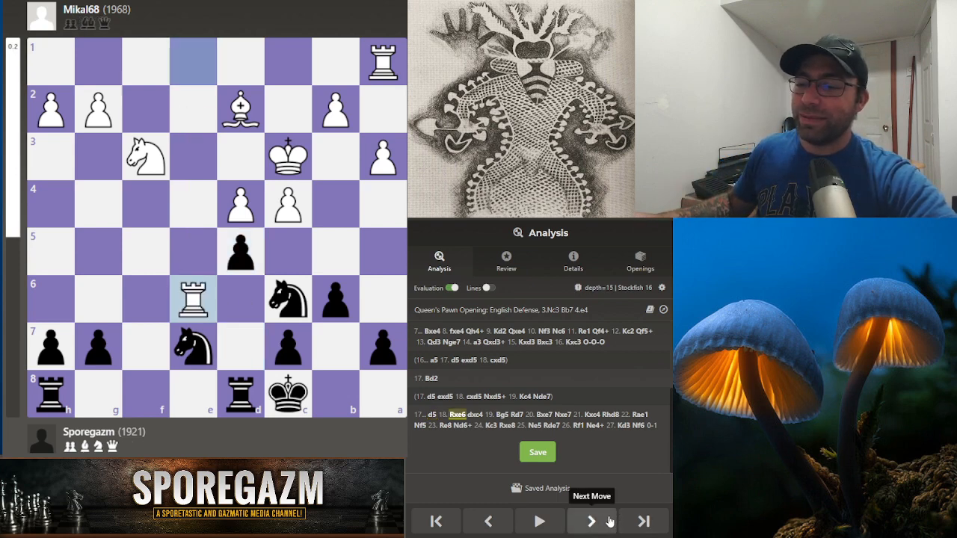
{"action": "left_click", "coordinate": [590, 521]}
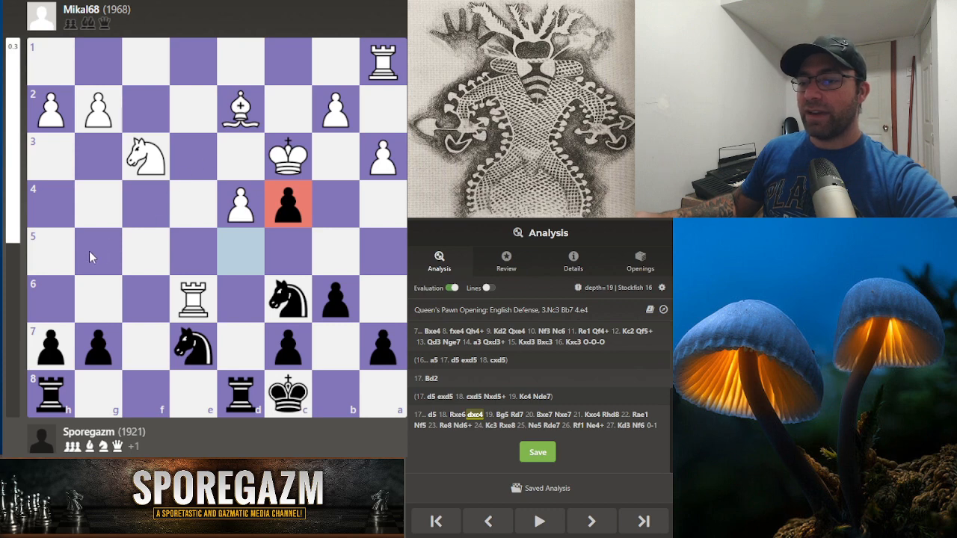
{"action": "left_click", "coordinate": [590, 521]}
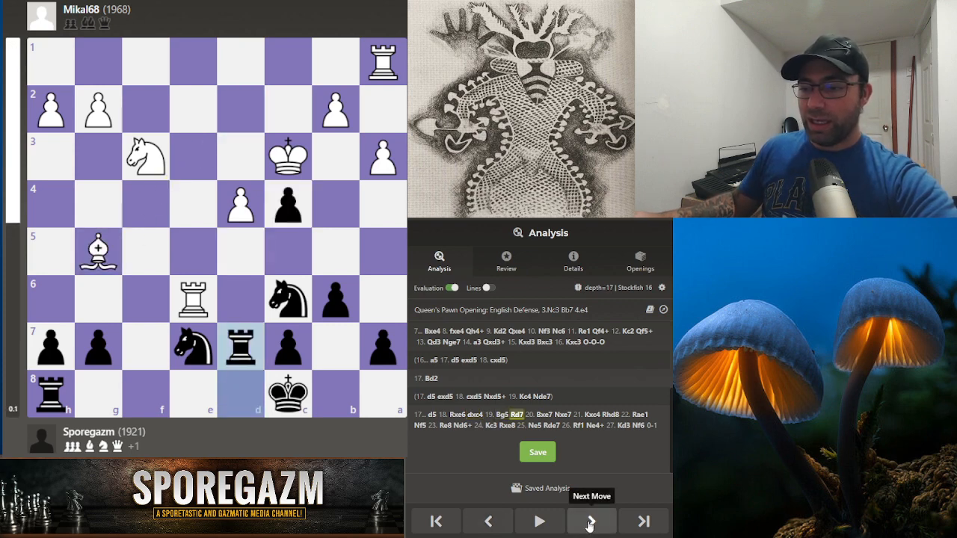
{"action": "left_click", "coordinate": [590, 521]}
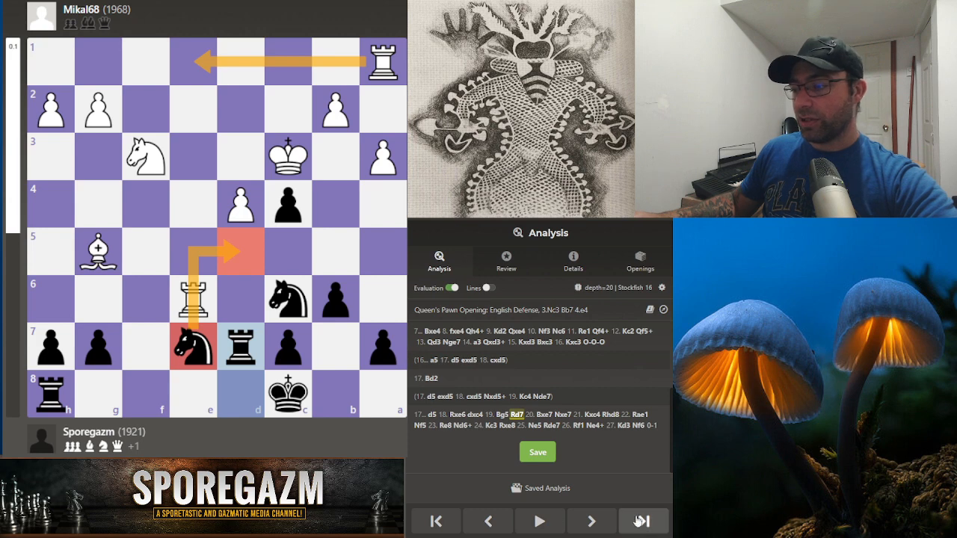
Step: Step the game through 20.Bxe7 Nxe7 21.Kxc4 Rhd8 22.Rae1 to 22...Nf5
{"action": "left_click", "coordinate": [591, 521]}
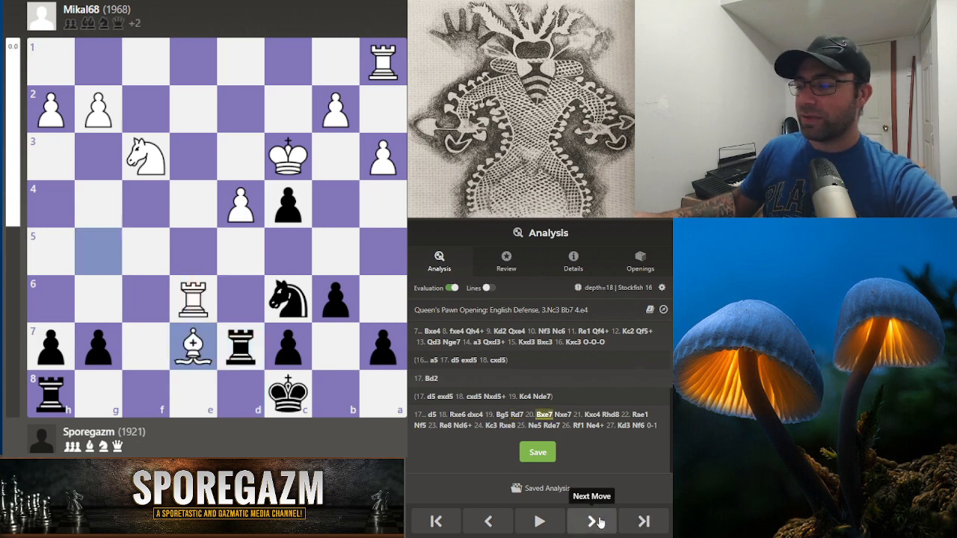
{"action": "left_click", "coordinate": [591, 521]}
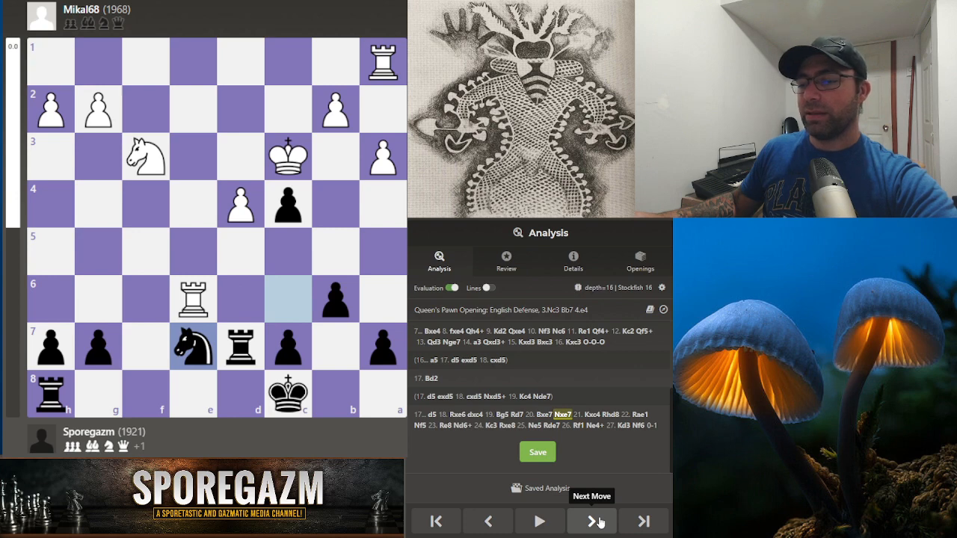
{"action": "left_click", "coordinate": [591, 521]}
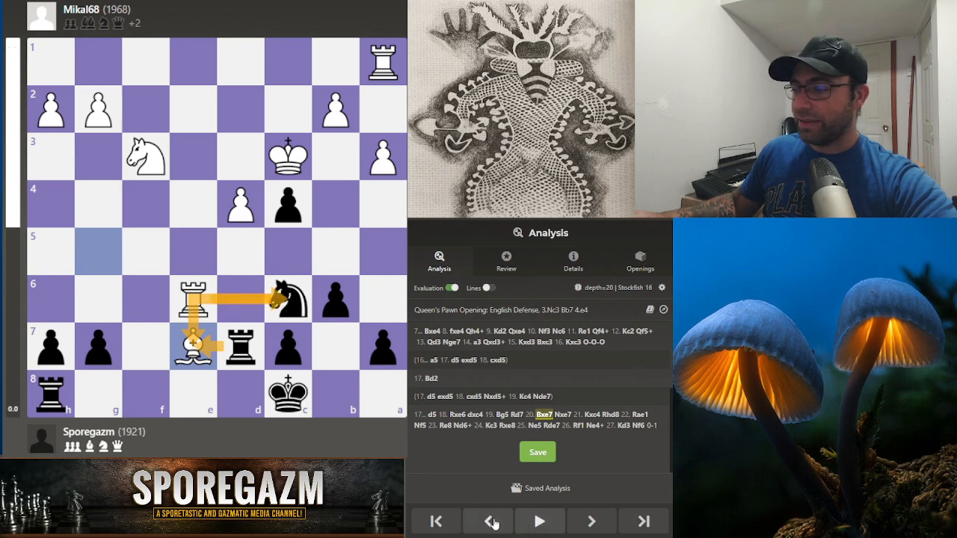
{"action": "left_click", "coordinate": [592, 521]}
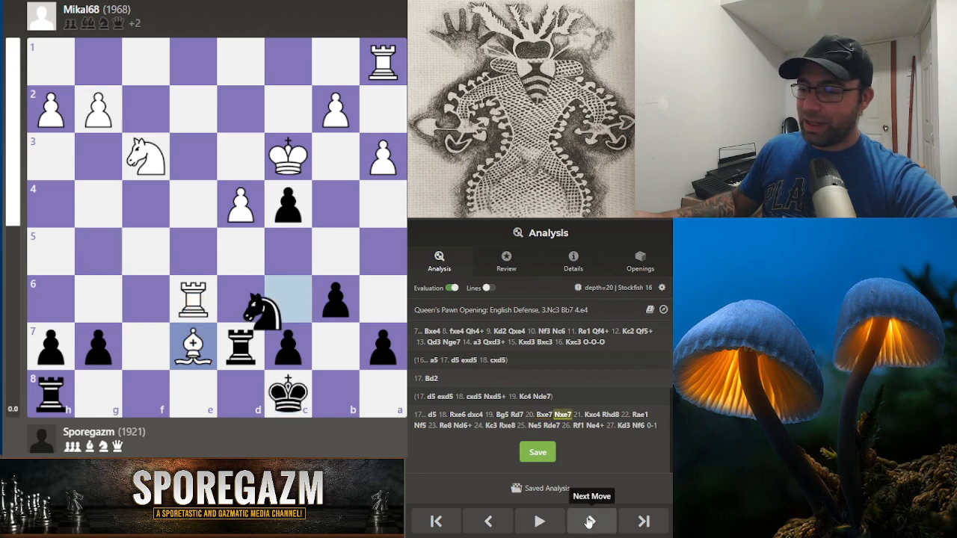
{"action": "left_click", "coordinate": [591, 520]}
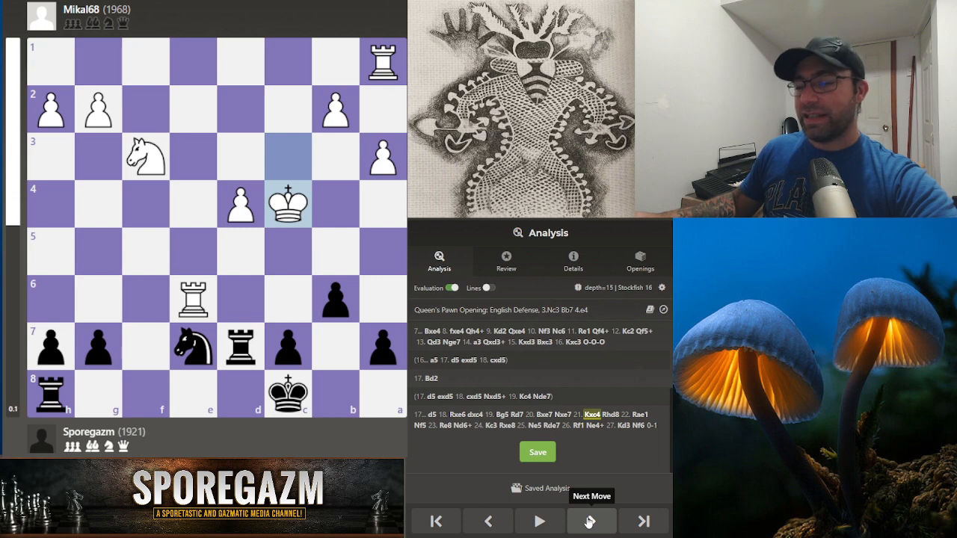
{"action": "left_click", "coordinate": [591, 521]}
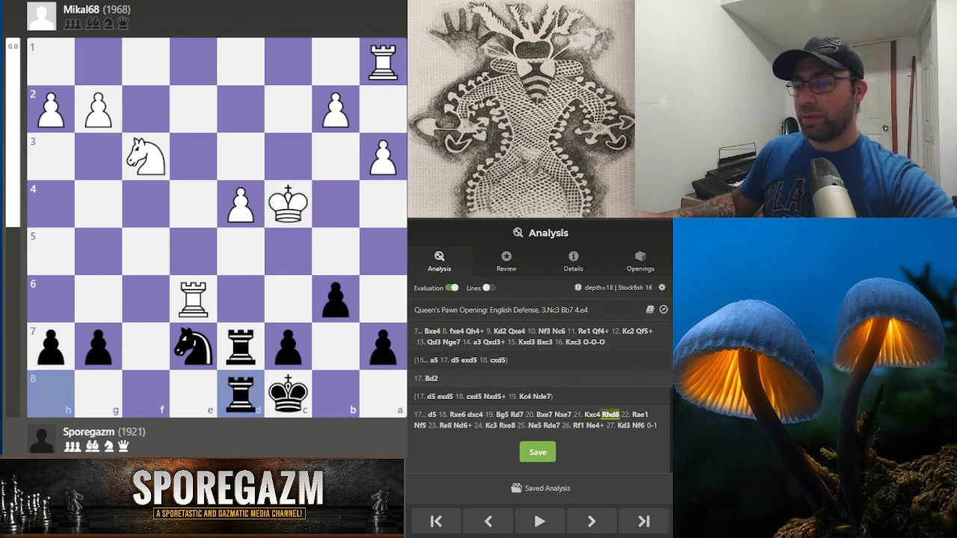
{"action": "left_click", "coordinate": [590, 521]}
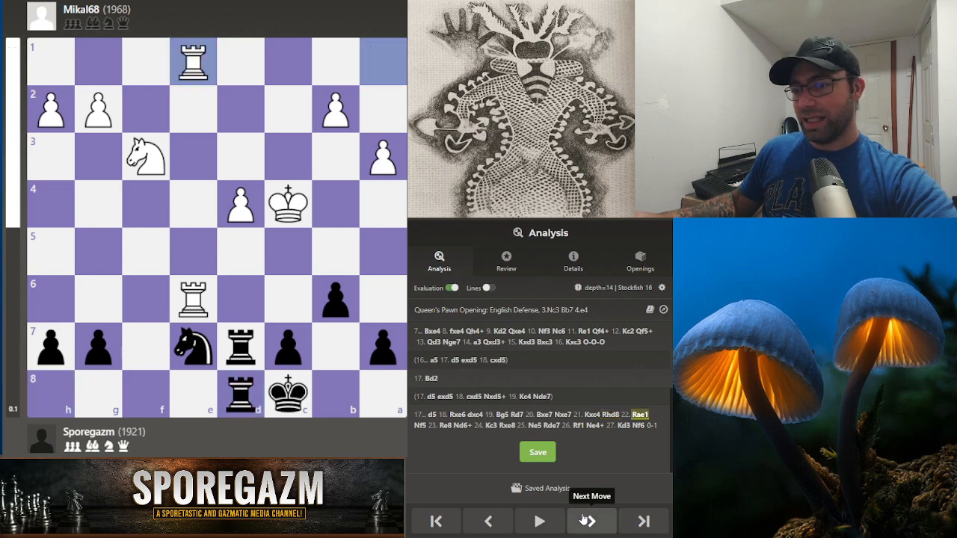
{"action": "left_click", "coordinate": [591, 520]}
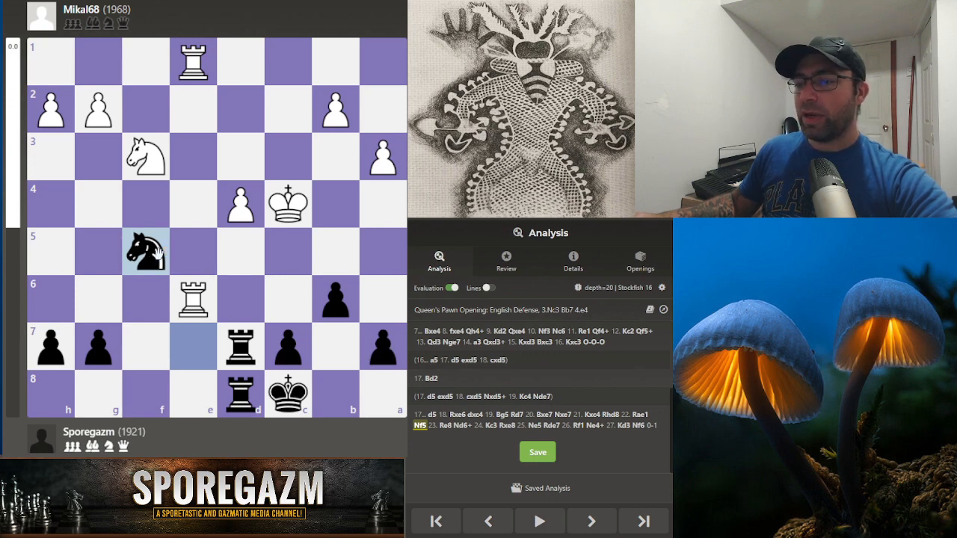
{"action": "mouse_move", "coordinate": [241, 298]}
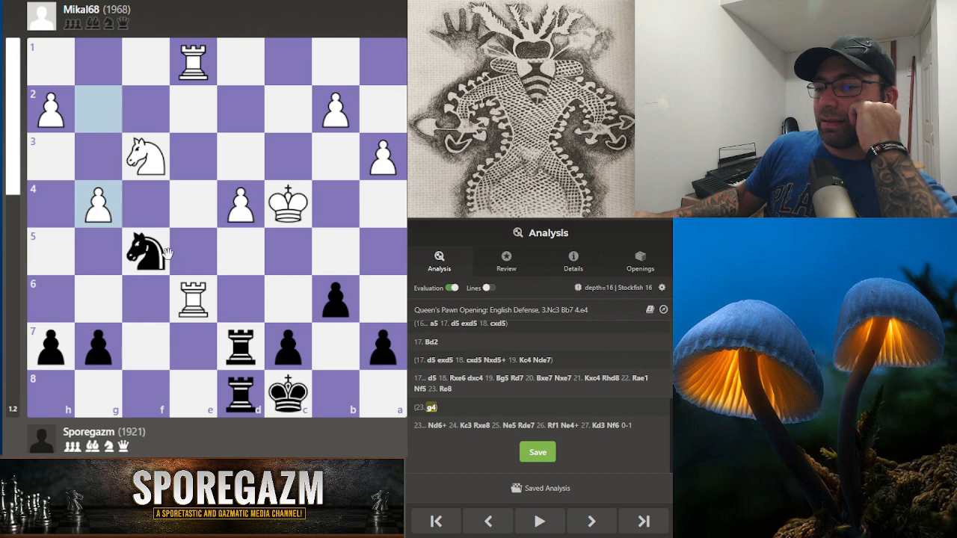
Step: Back out of the g4 line, add 23.b4 Kb7, return to 23...Re8 and view game details
{"action": "left_click", "coordinate": [488, 521]}
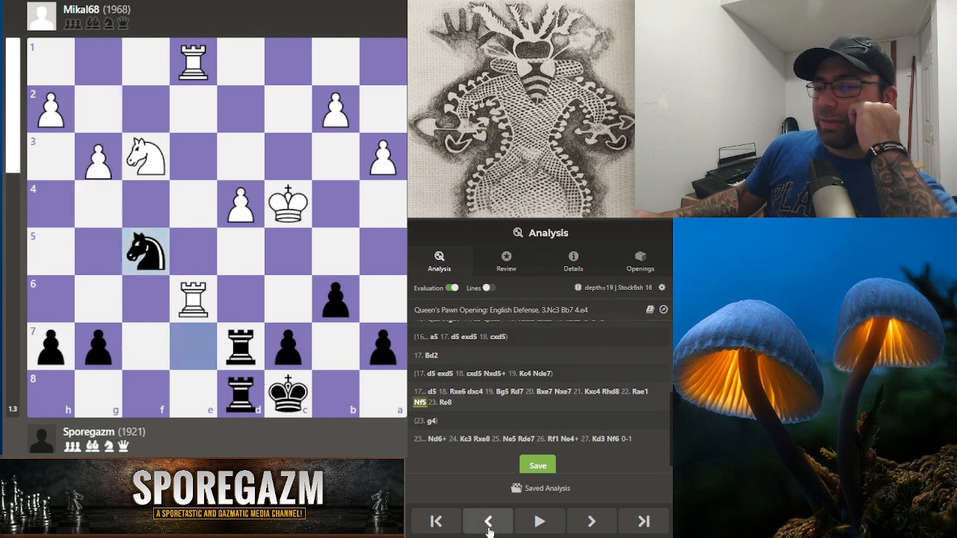
{"action": "left_click", "coordinate": [488, 521]}
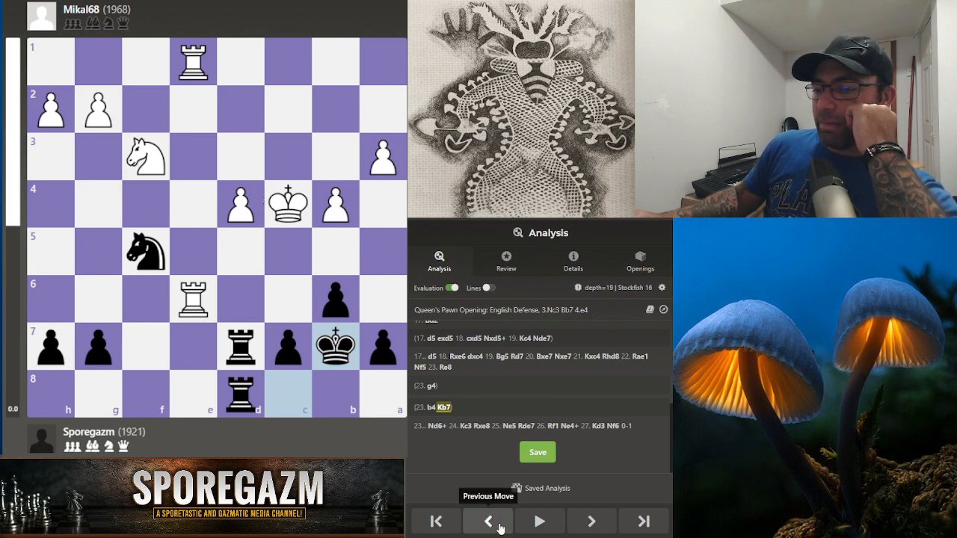
{"action": "left_click", "coordinate": [487, 521]}
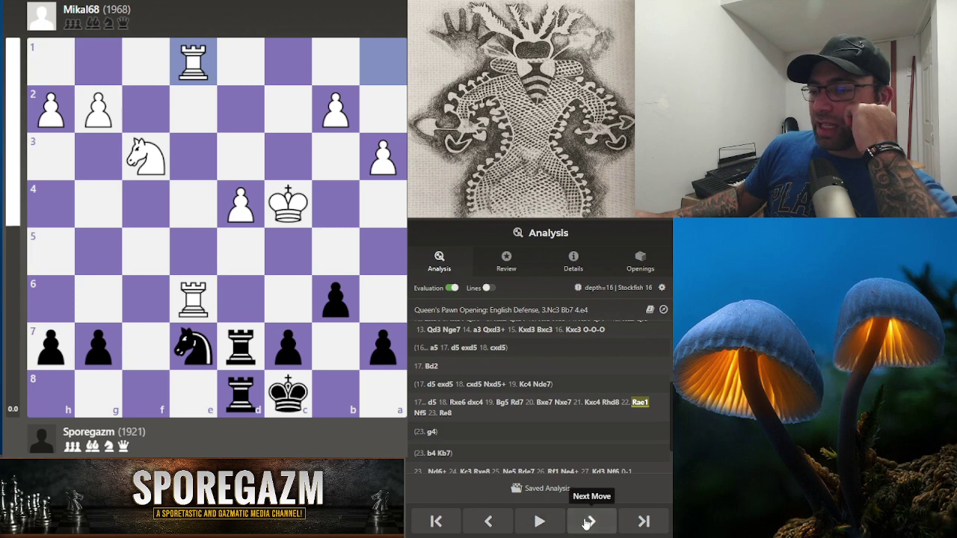
{"action": "left_click", "coordinate": [591, 521]}
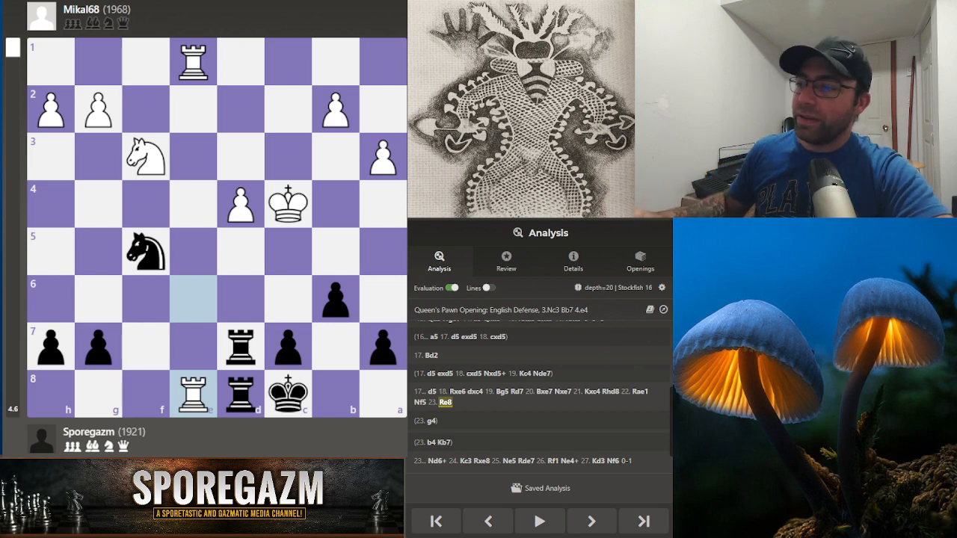
{"action": "left_click", "coordinate": [572, 261]}
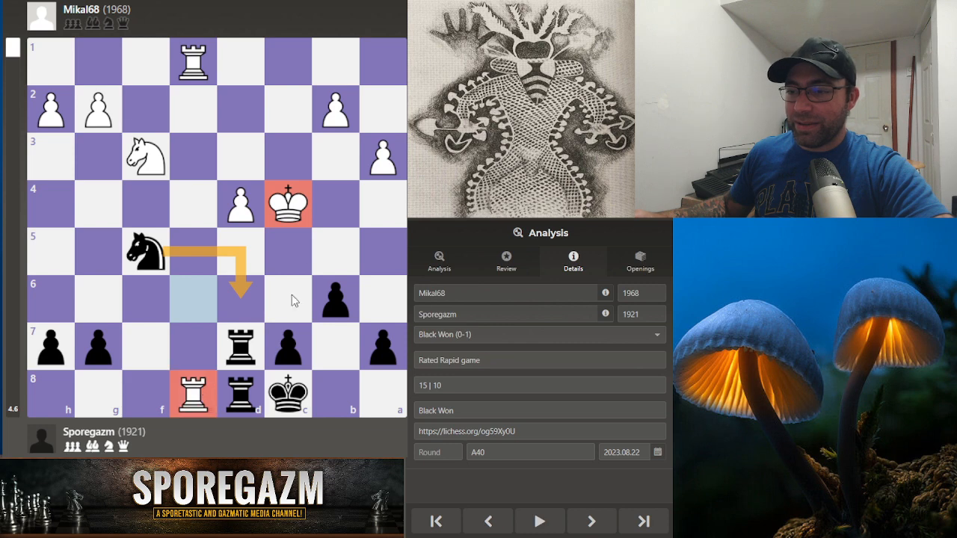
{"action": "mouse_move", "coordinate": [431, 263]}
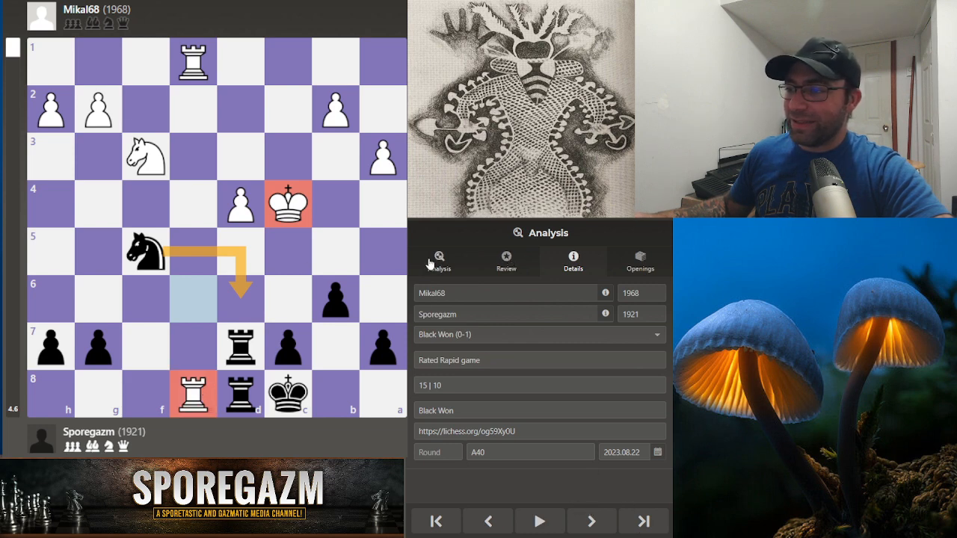
Step: Return to the Analysis tab and play the final moves through 27.Kd3 Nf6, 0-1
{"action": "left_click", "coordinate": [439, 262]}
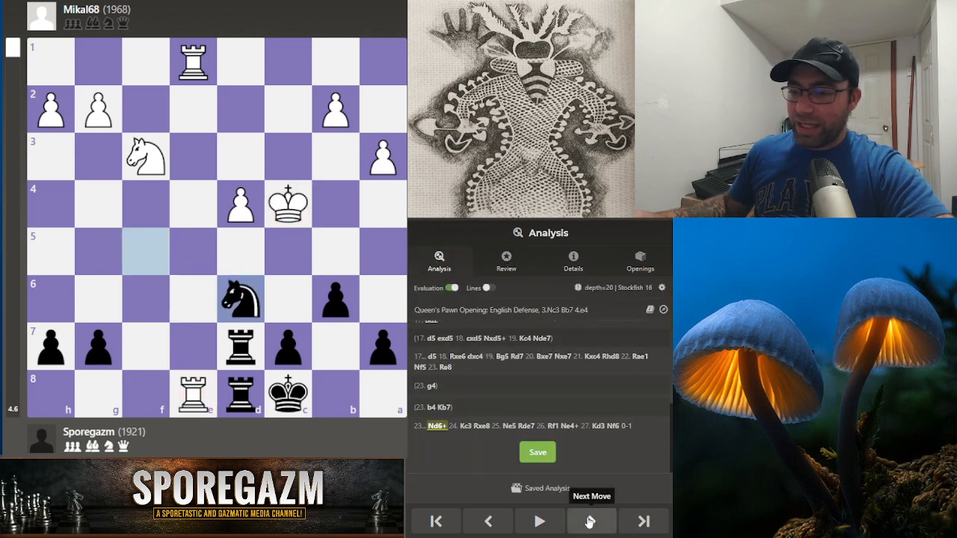
{"action": "left_click", "coordinate": [591, 521]}
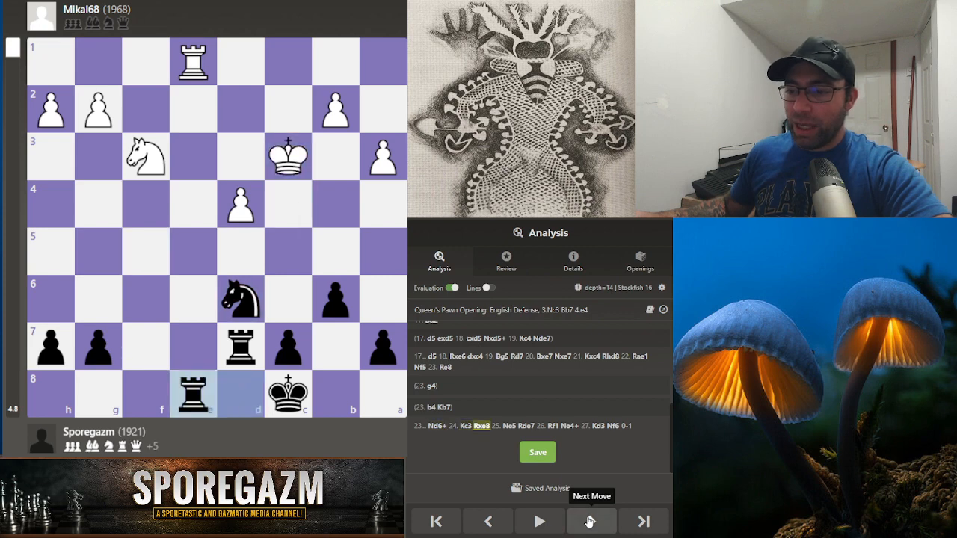
{"action": "left_click", "coordinate": [591, 521]}
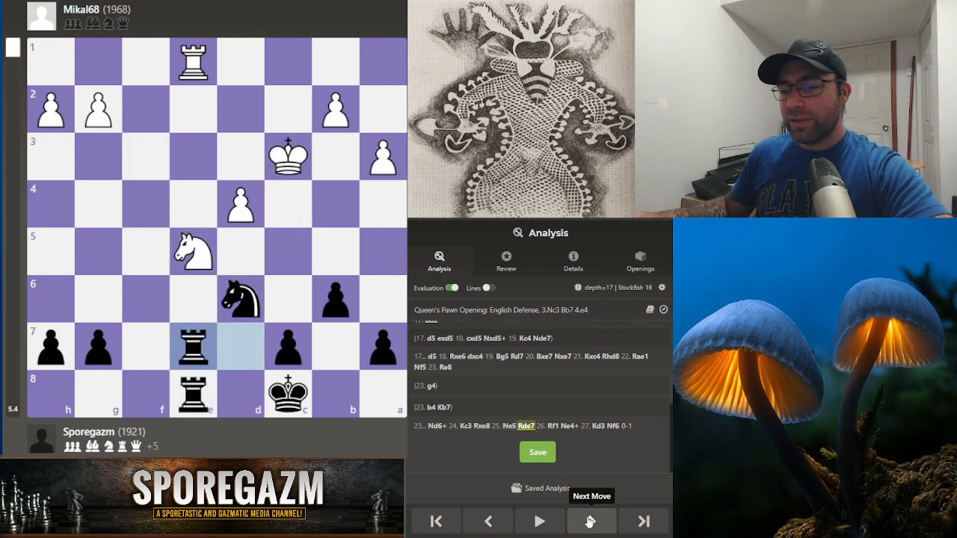
{"action": "left_click", "coordinate": [591, 520]}
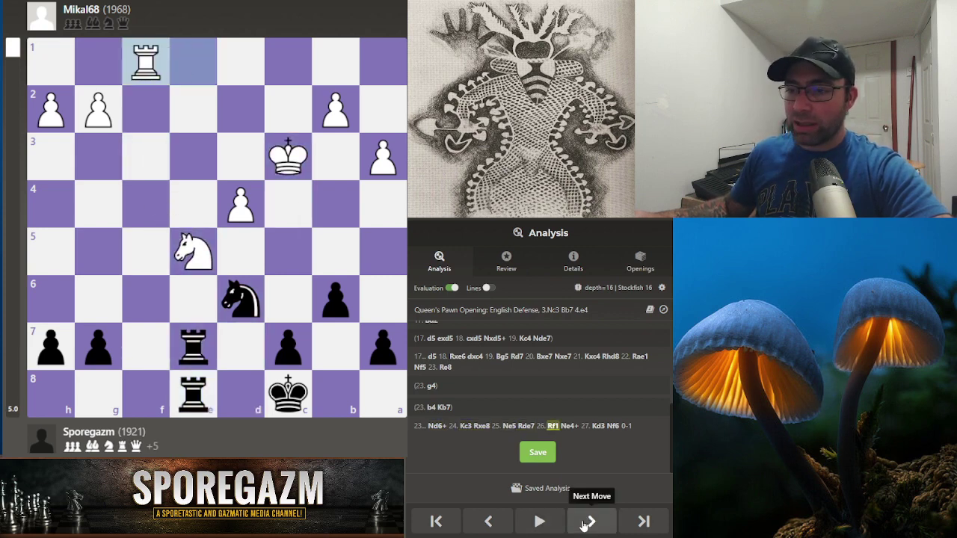
{"action": "left_click", "coordinate": [590, 520]}
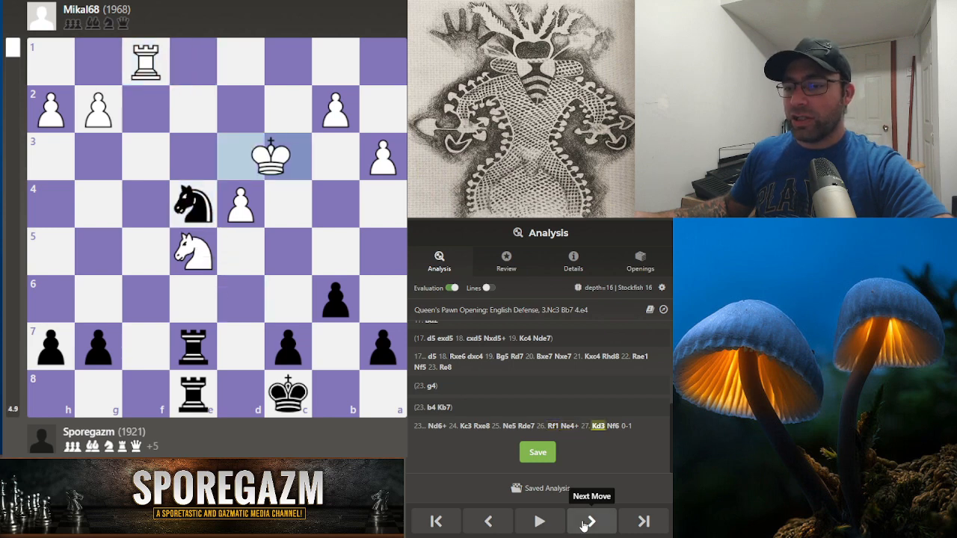
{"action": "left_click", "coordinate": [589, 521]}
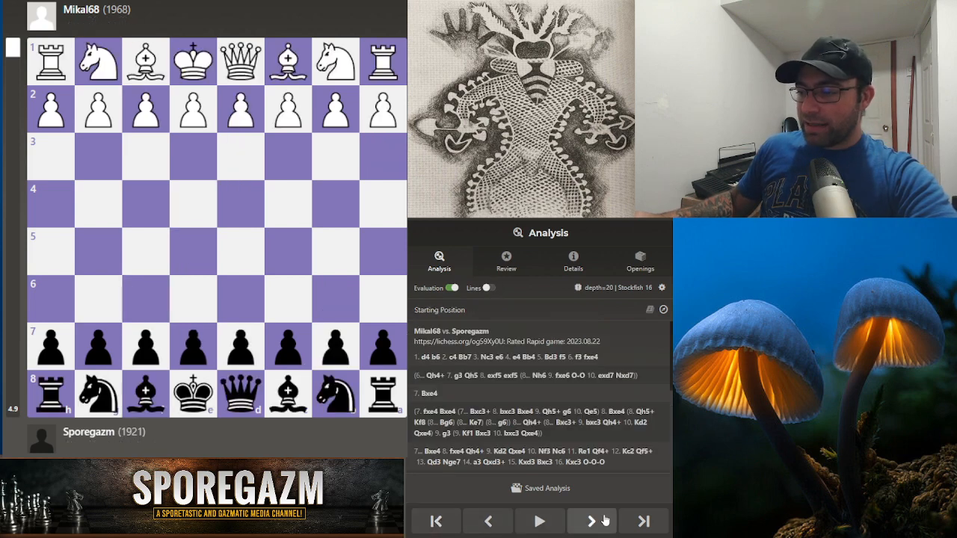
Step: Reach 6.f3, turn on engine candidate lines, and draw a queen arrow toward h4
{"action": "left_click", "coordinate": [592, 521]}
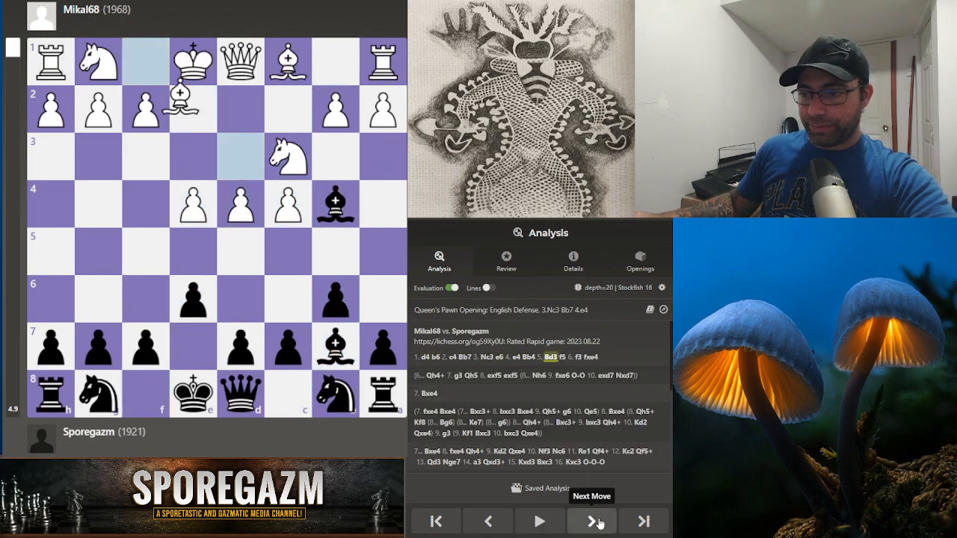
{"action": "left_click", "coordinate": [591, 521]}
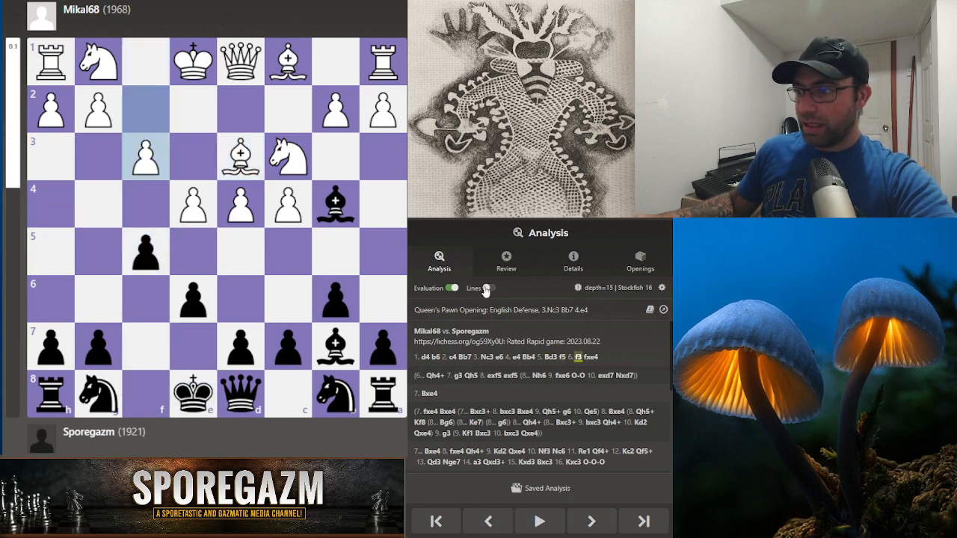
{"action": "left_click", "coordinate": [488, 288]}
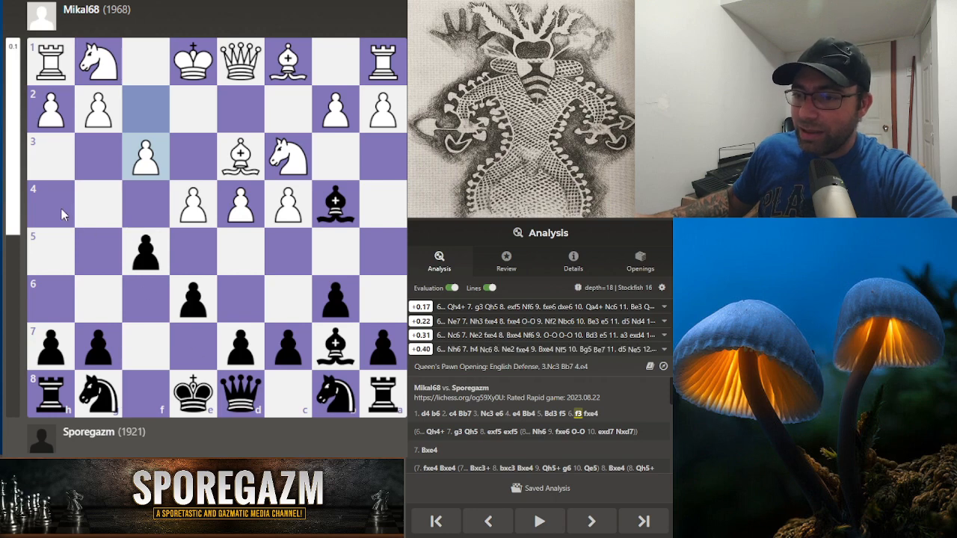
{"action": "left_click_drag", "start_coordinate": [241, 394], "coordinate": [50, 204]}
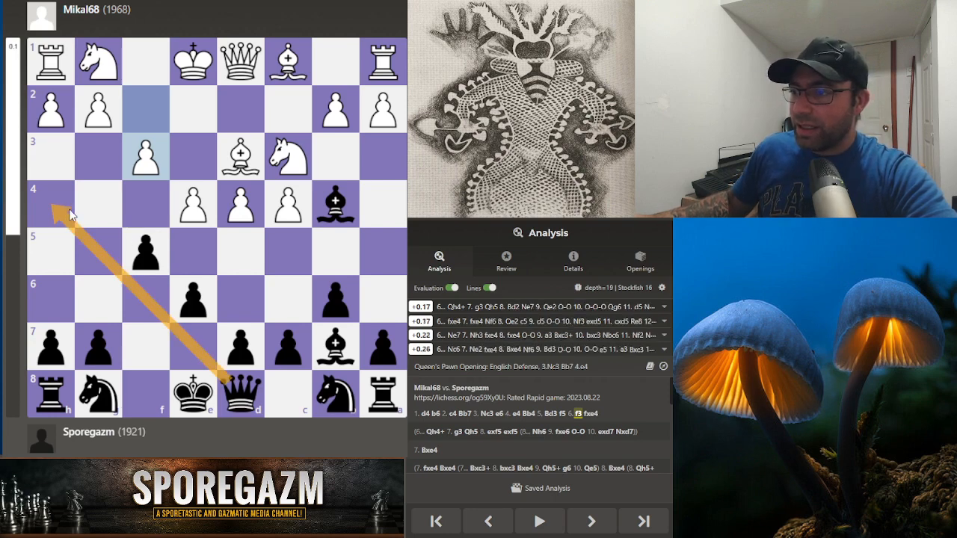
{"action": "mouse_move", "coordinate": [457, 322]}
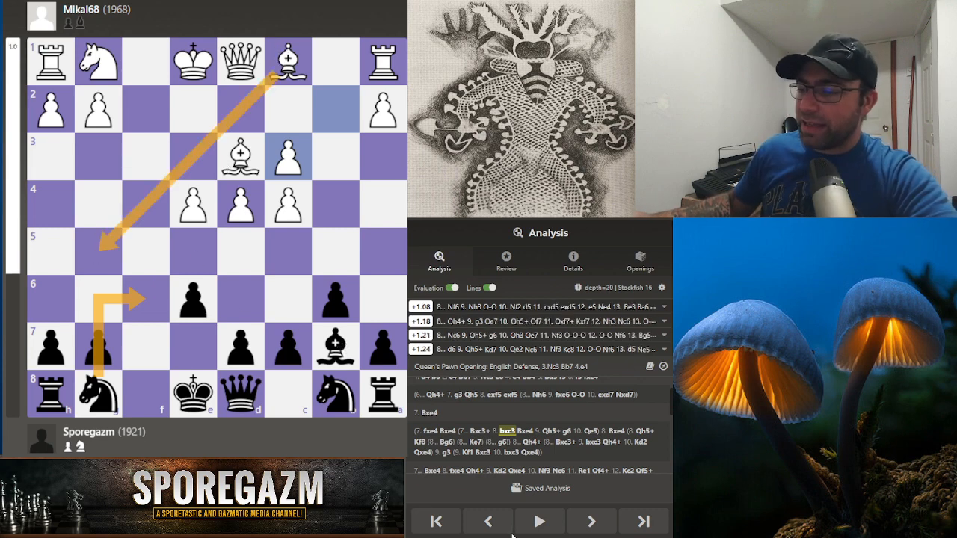
{"action": "left_click", "coordinate": [489, 520]}
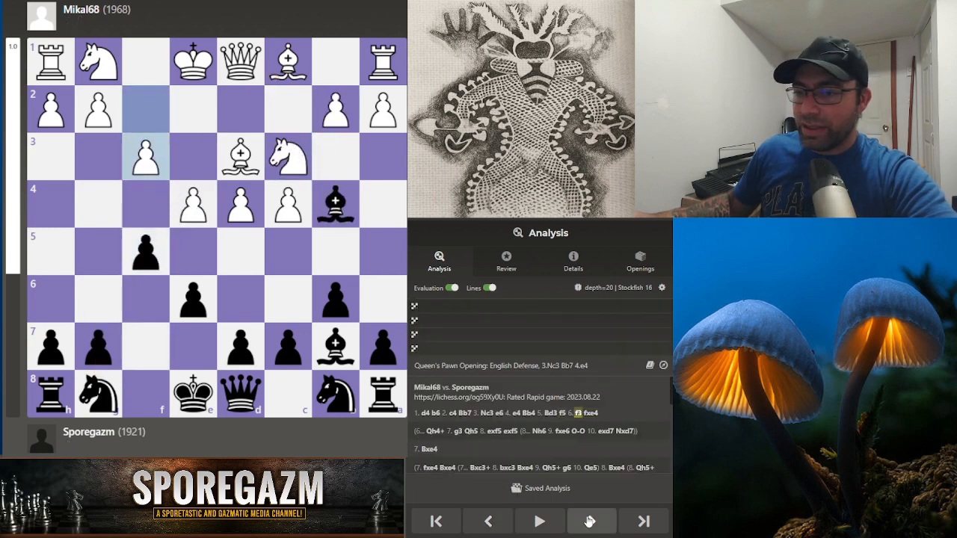
Step: Step forward into the 6...Qh4+ line
{"action": "left_click", "coordinate": [591, 521]}
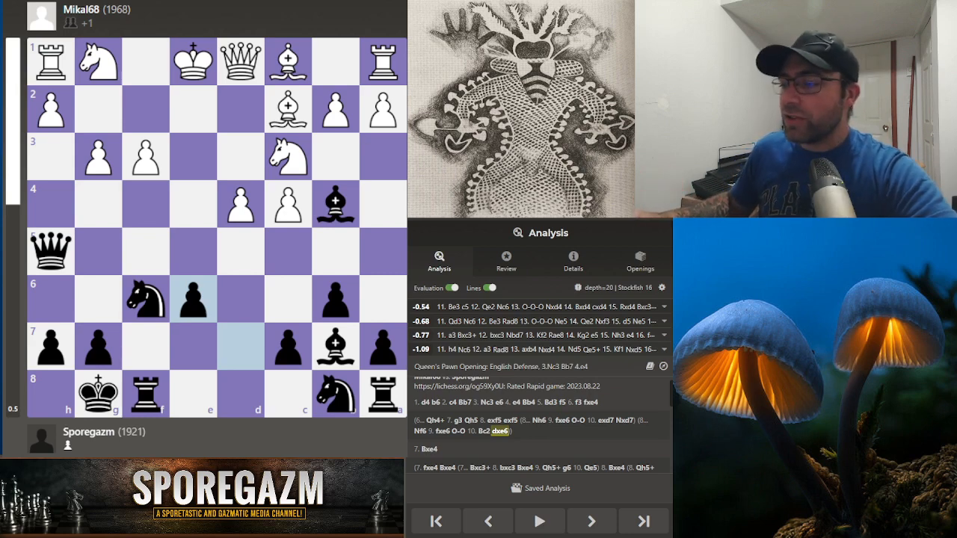
Step: Leave the 6...Qh4+ side line and return to the main game at 6...fxe4
{"action": "left_click", "coordinate": [488, 520]}
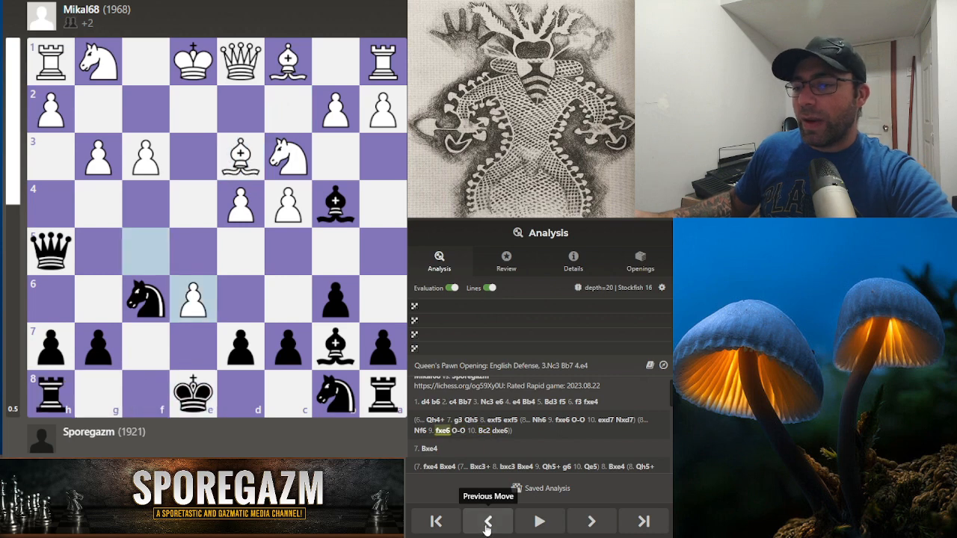
{"action": "left_click", "coordinate": [487, 520]}
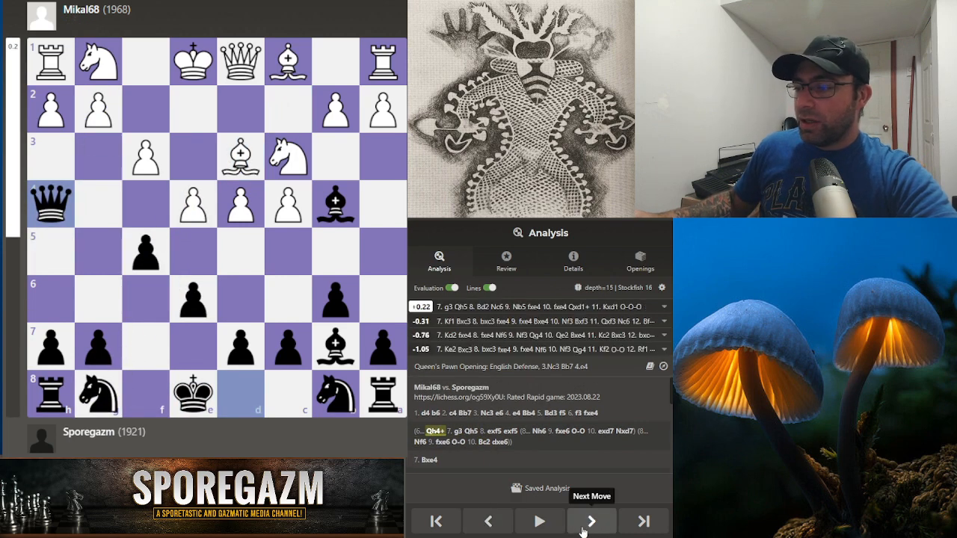
{"action": "left_click", "coordinate": [591, 521]}
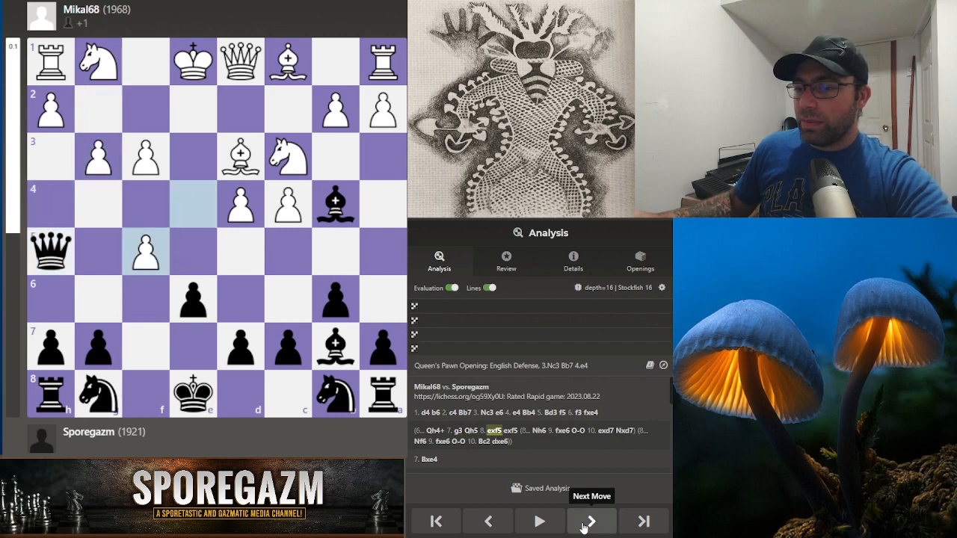
{"action": "left_click", "coordinate": [486, 521]}
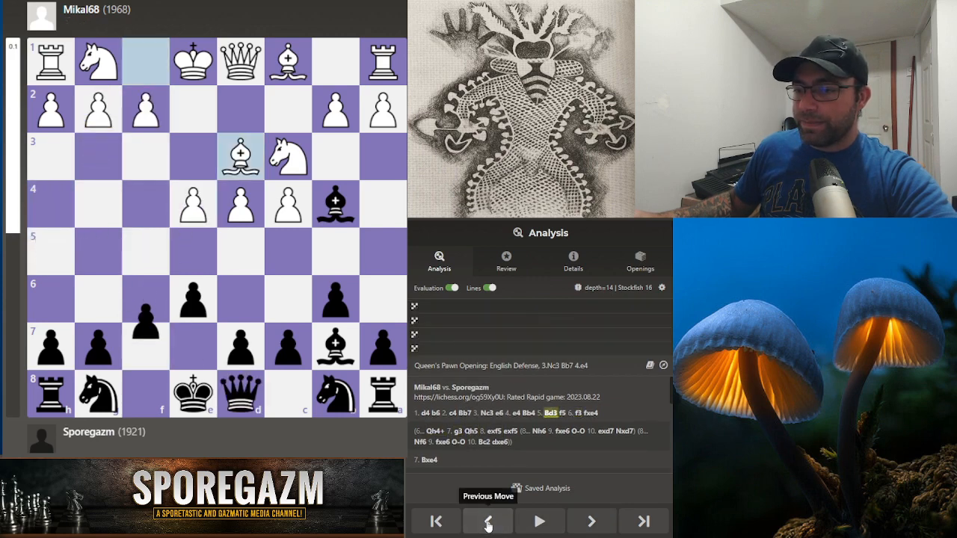
{"action": "left_click", "coordinate": [590, 521]}
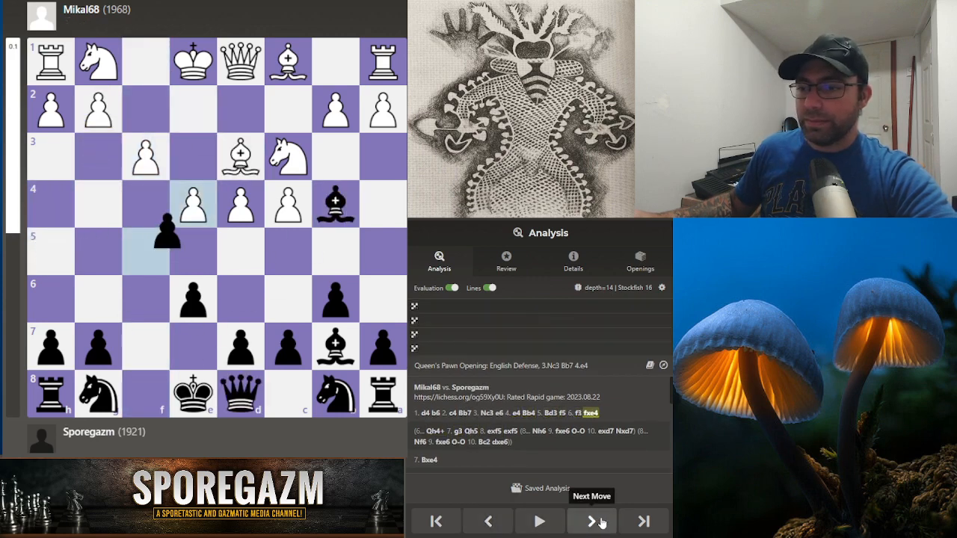
Step: Advance the game through 9...Qxe4 10.Nf3 Nc6 to 11.Re1
{"action": "left_click", "coordinate": [592, 521]}
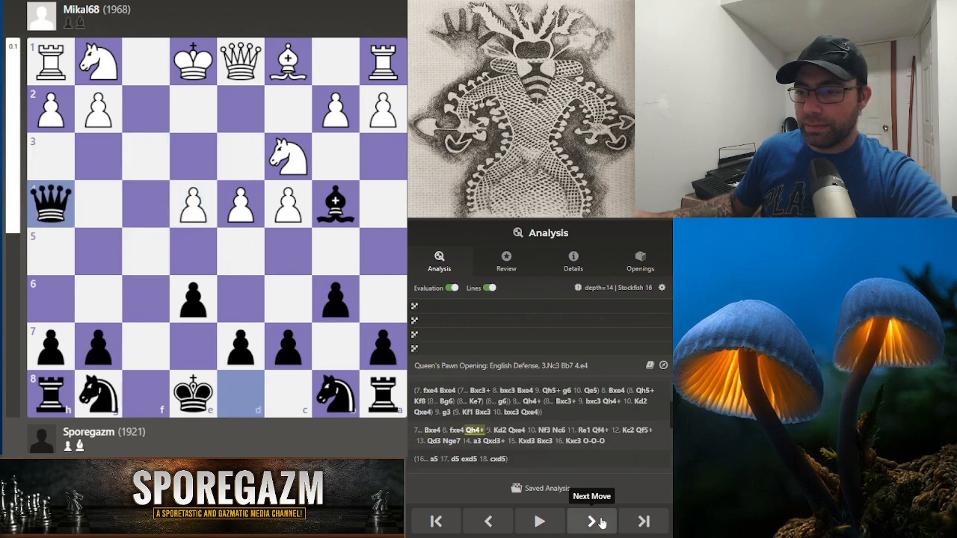
{"action": "left_click", "coordinate": [591, 521]}
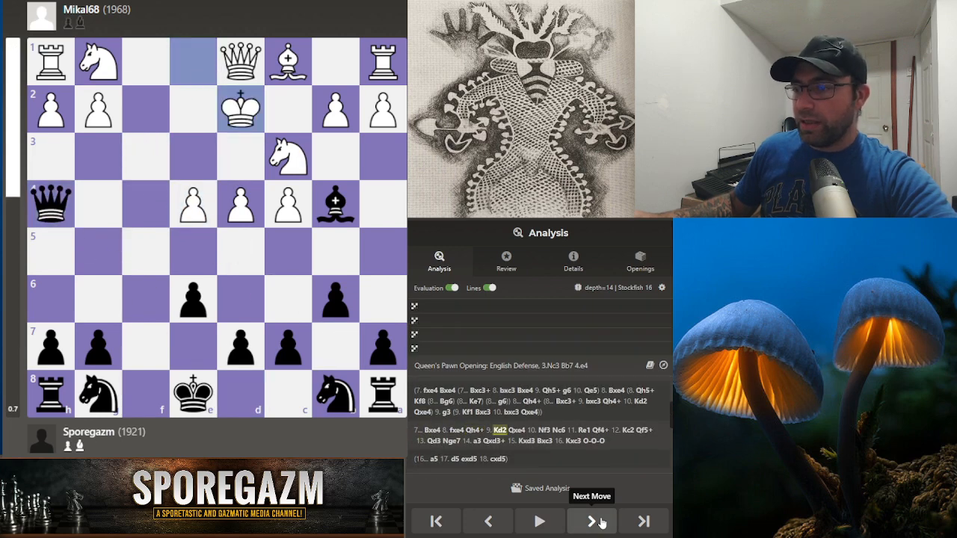
{"action": "left_click", "coordinate": [590, 521]}
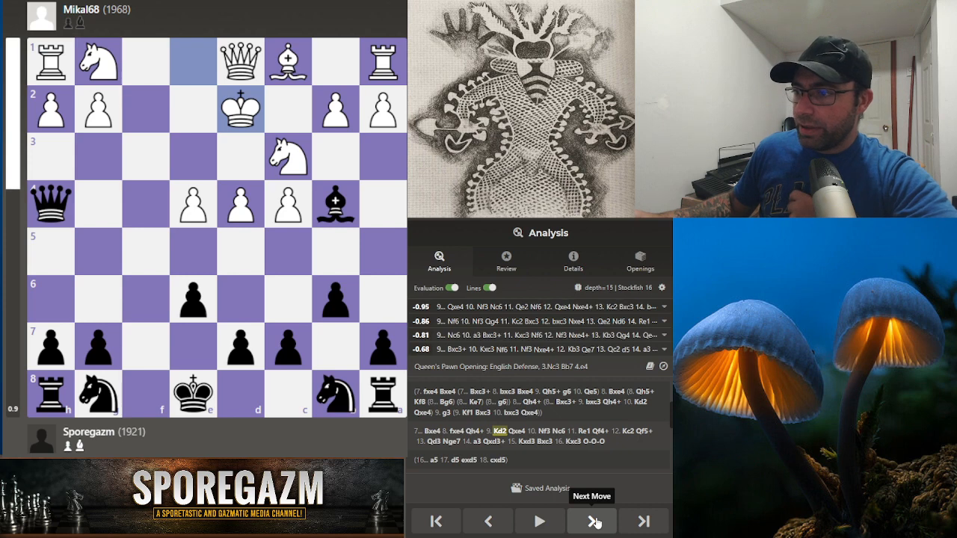
{"action": "left_click", "coordinate": [591, 521]}
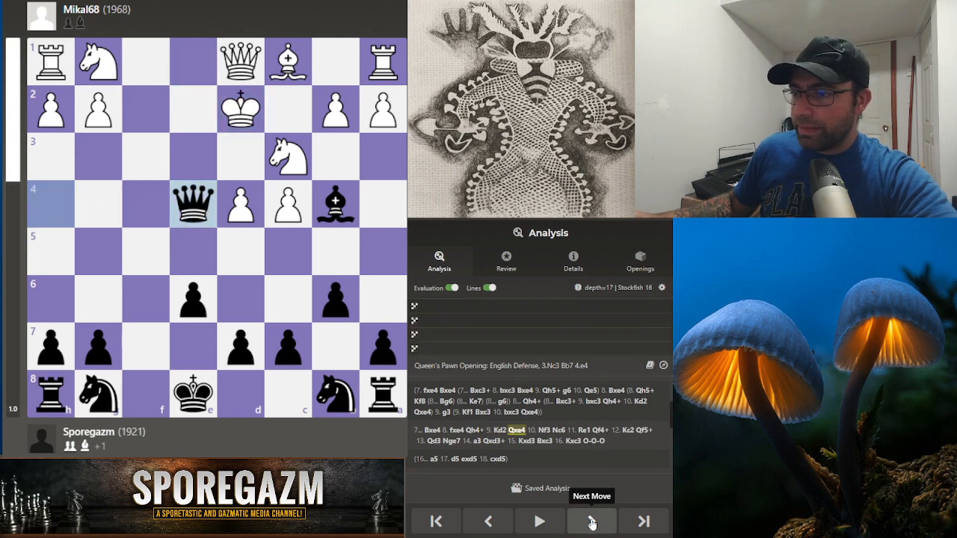
{"action": "left_click", "coordinate": [591, 520]}
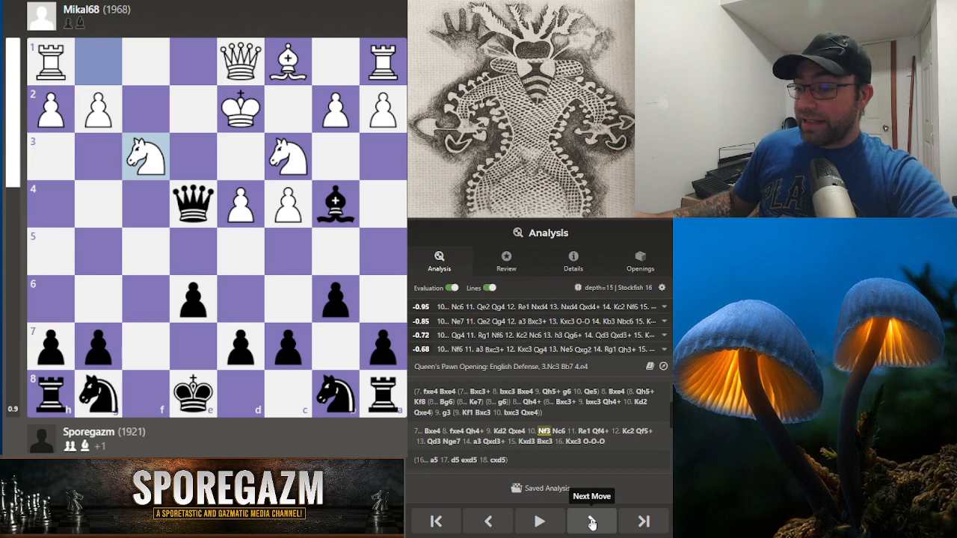
{"action": "left_click", "coordinate": [590, 521]}
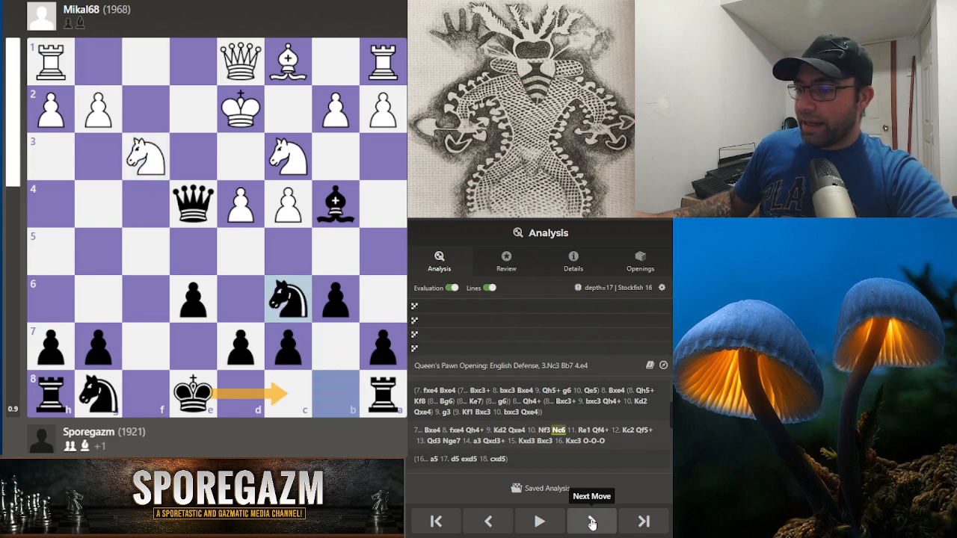
{"action": "left_click", "coordinate": [590, 521]}
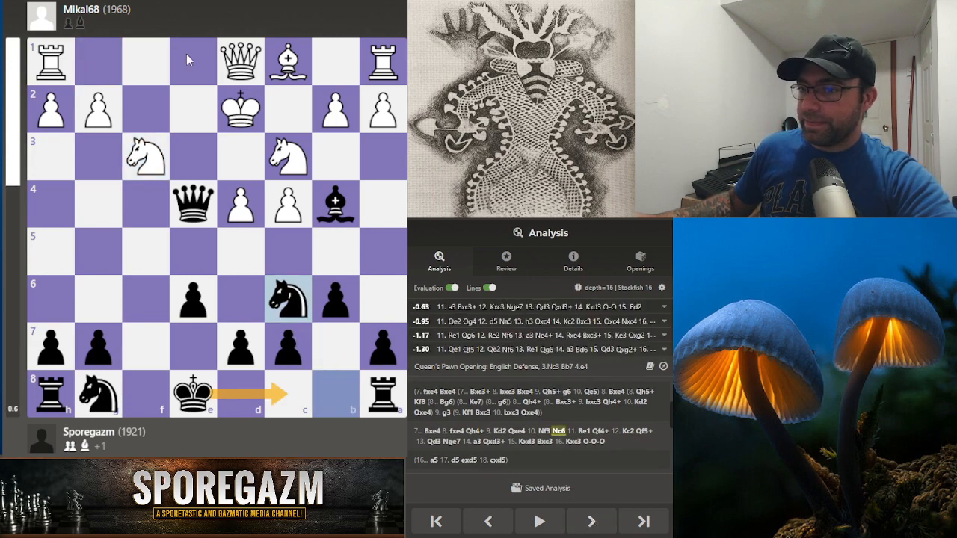
{"action": "left_click", "coordinate": [591, 520]}
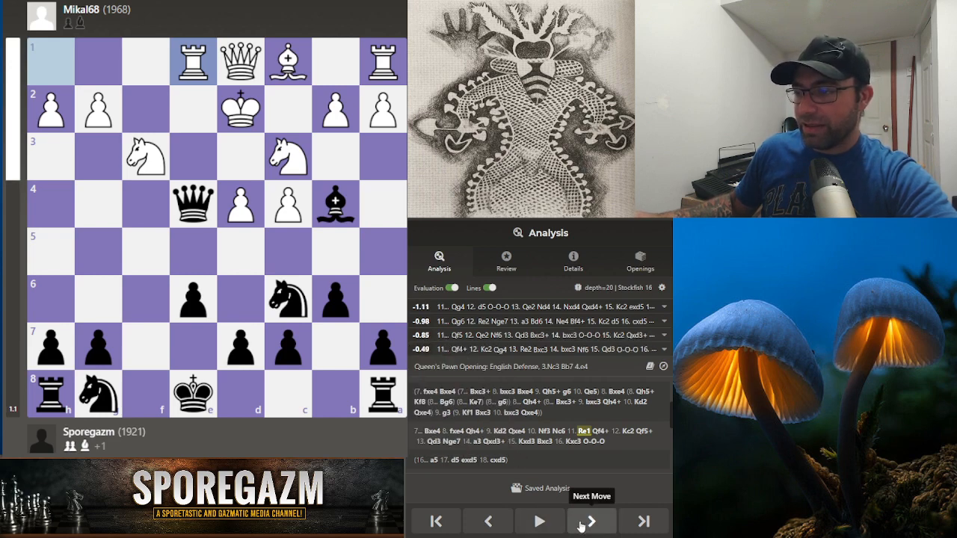
Step: Step through 12.Kc2 Qf5+ 13.Qd3 Nge7 14.a3 Qxd3+ 15.Kxd3 Bxc3 to 16.Kxc3
{"action": "left_click", "coordinate": [591, 521]}
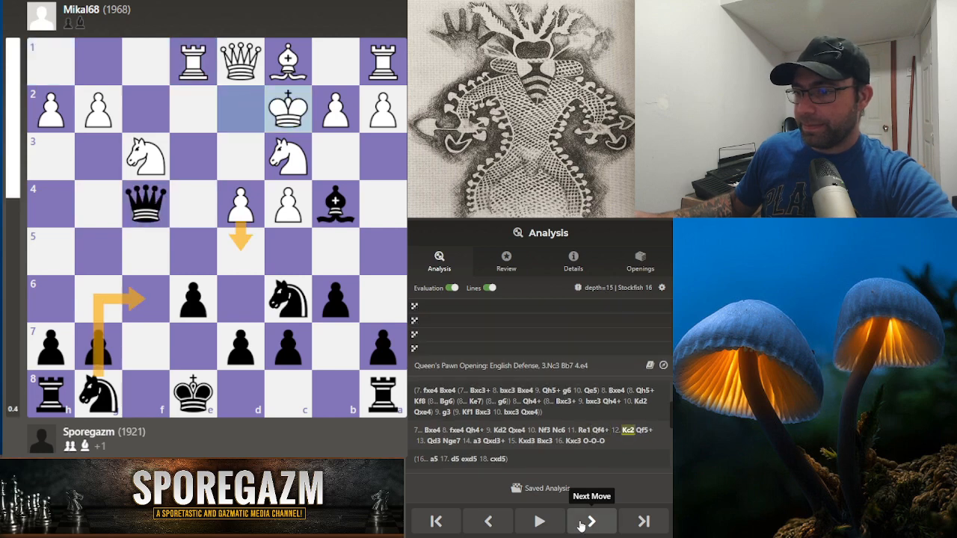
{"action": "left_click", "coordinate": [590, 522]}
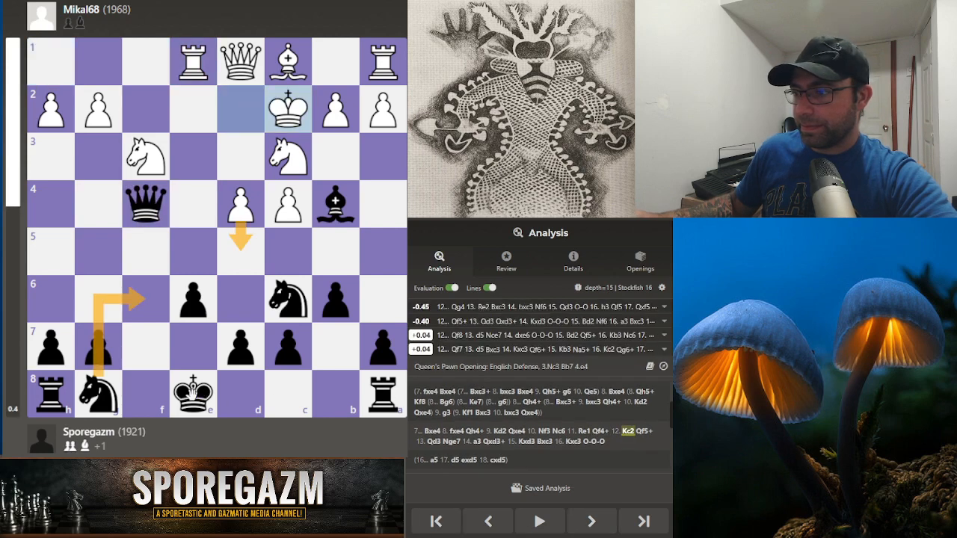
{"action": "left_click", "coordinate": [591, 520]}
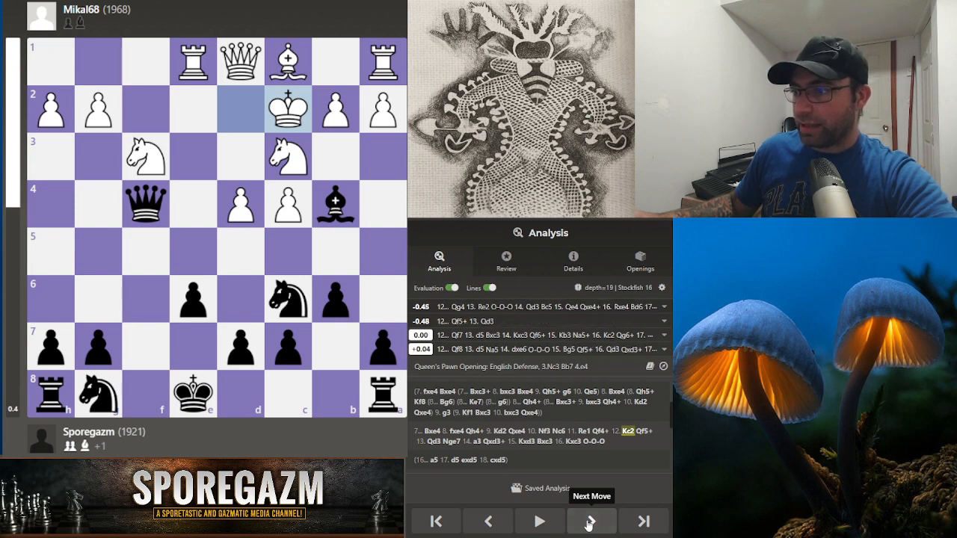
{"action": "left_click", "coordinate": [591, 521]}
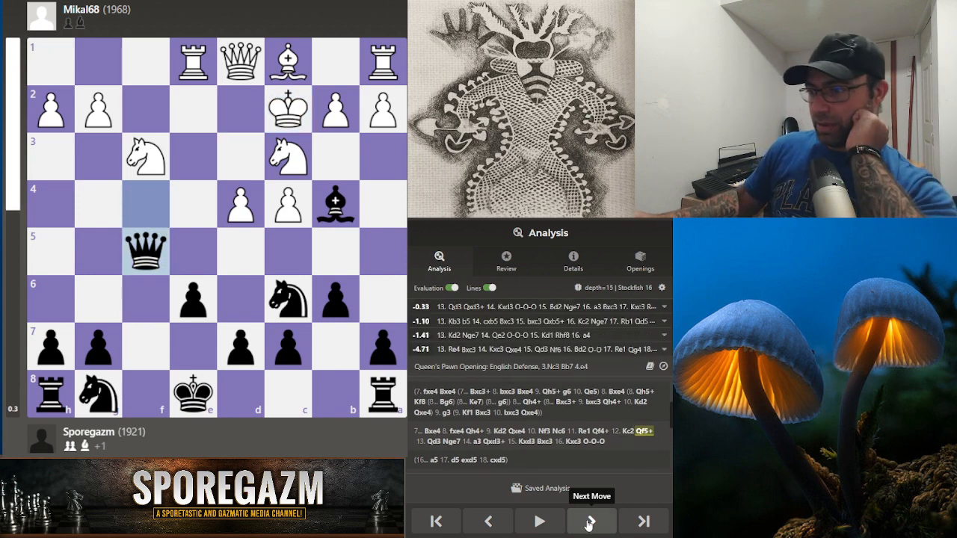
{"action": "left_click", "coordinate": [591, 521]}
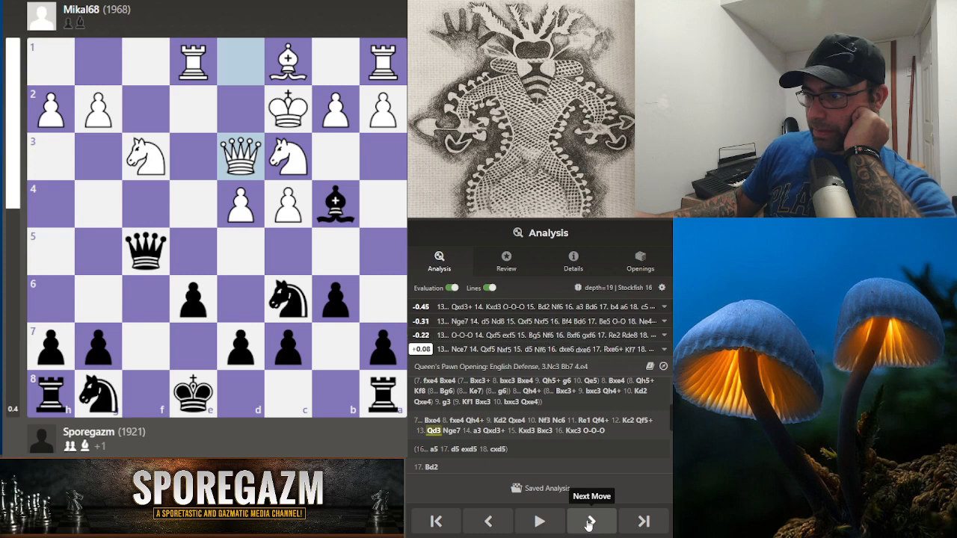
{"action": "left_click", "coordinate": [590, 521]}
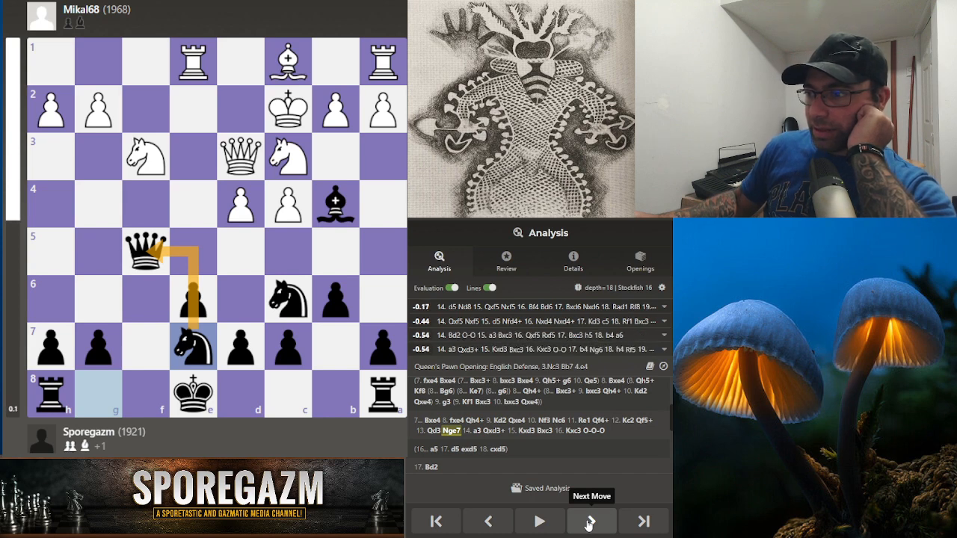
{"action": "left_click", "coordinate": [590, 521]}
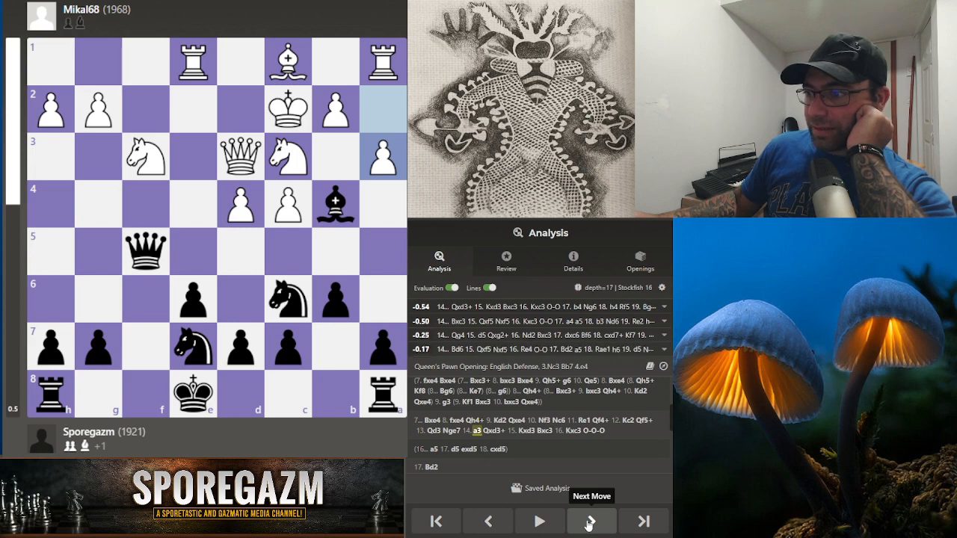
{"action": "left_click", "coordinate": [591, 521]}
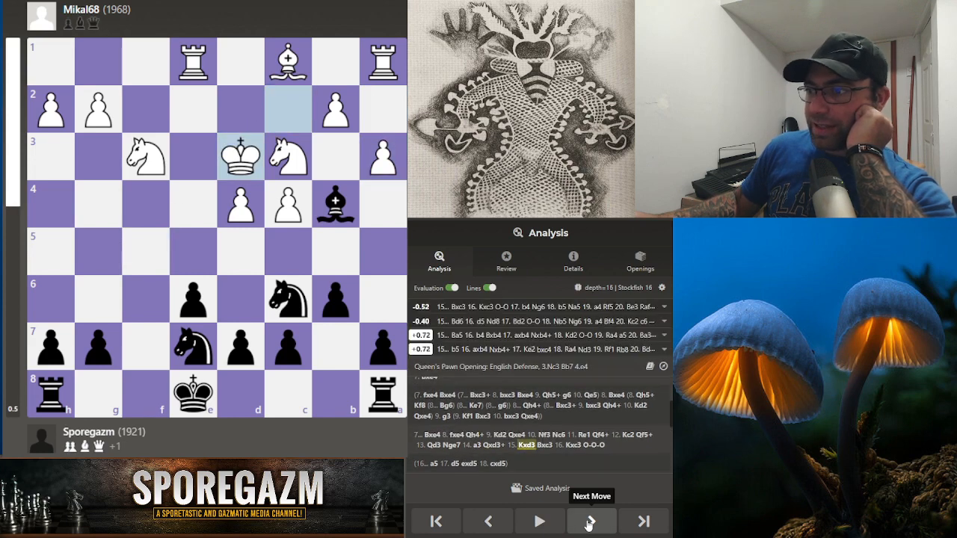
{"action": "left_click", "coordinate": [590, 521]}
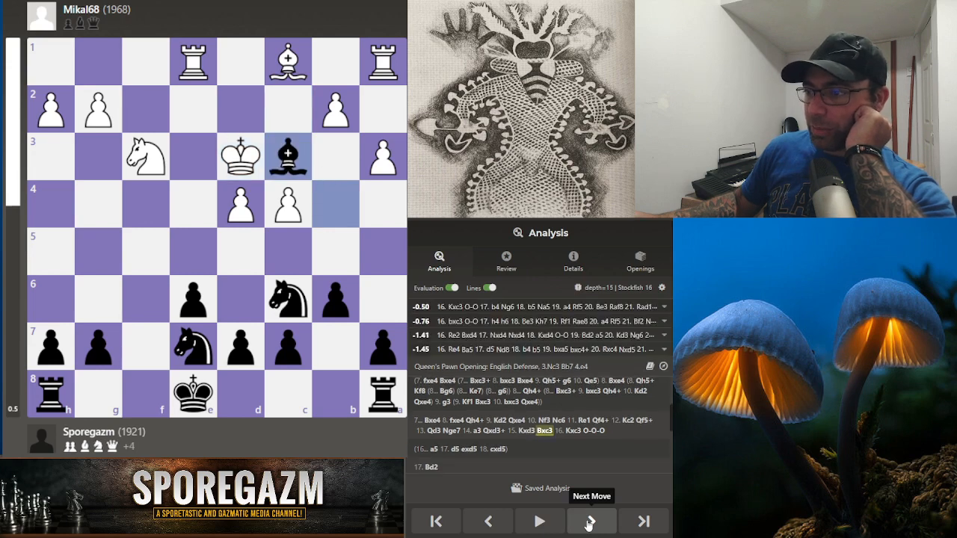
{"action": "left_click", "coordinate": [591, 520]}
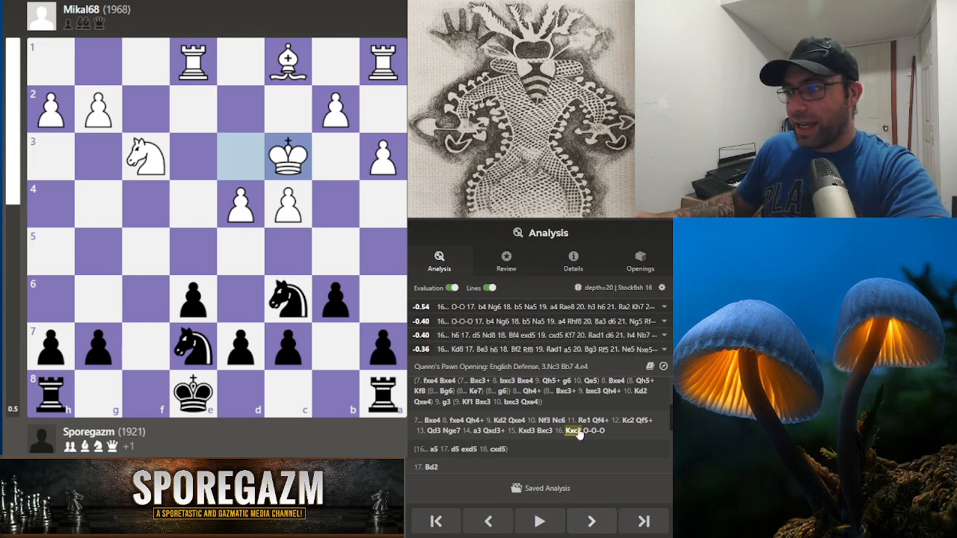
{"action": "mouse_move", "coordinate": [130, 408]}
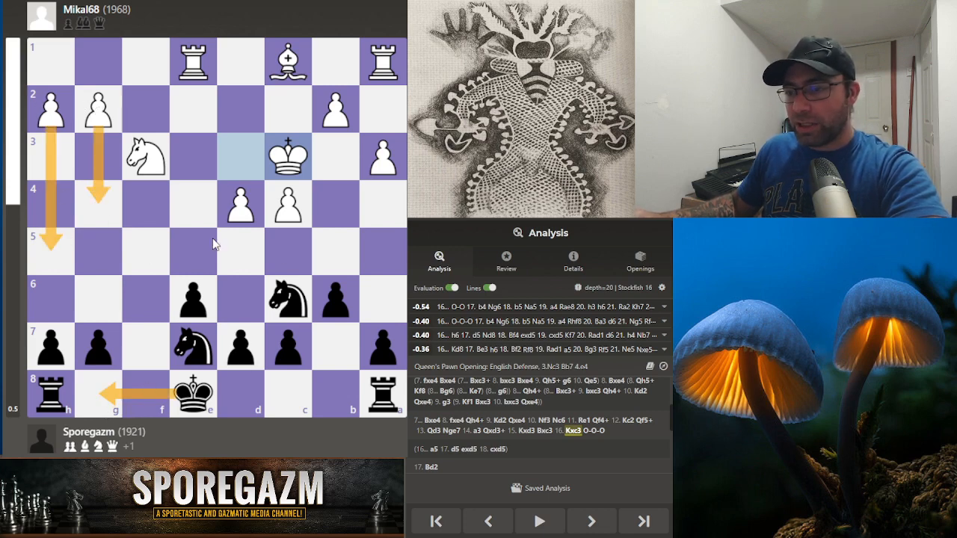
{"action": "mouse_move", "coordinate": [591, 522]}
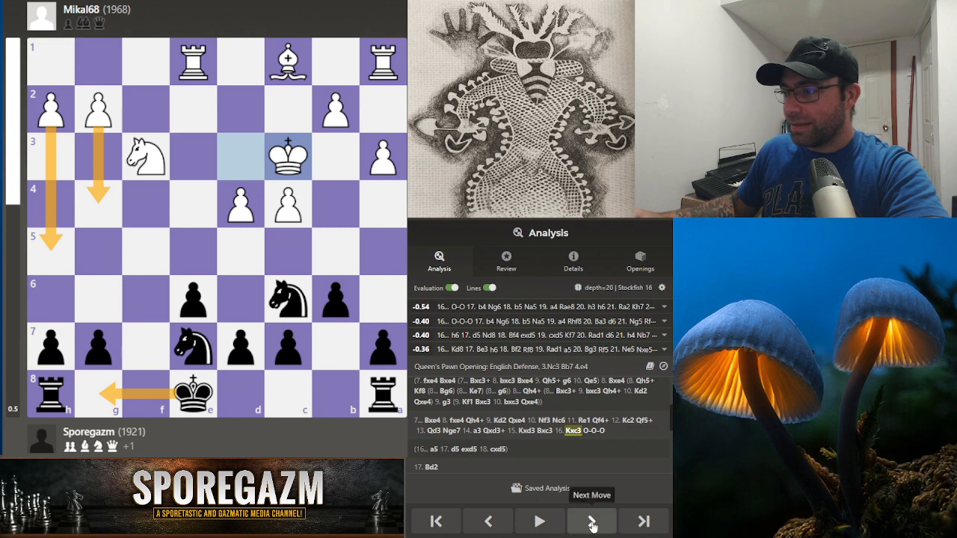
Step: Advance the game through 16...O-O-O to 17.Bd2
{"action": "left_click", "coordinate": [590, 520]}
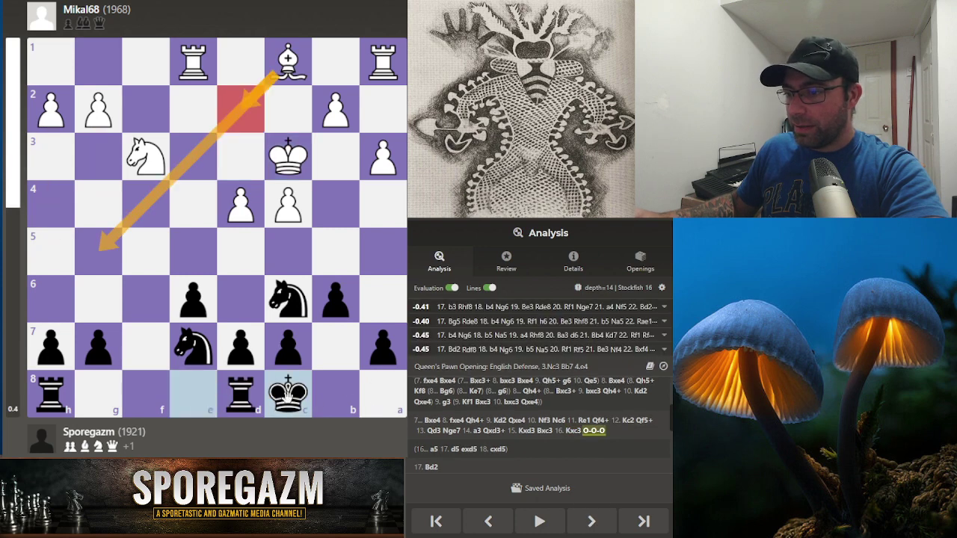
{"action": "left_click", "coordinate": [589, 521]}
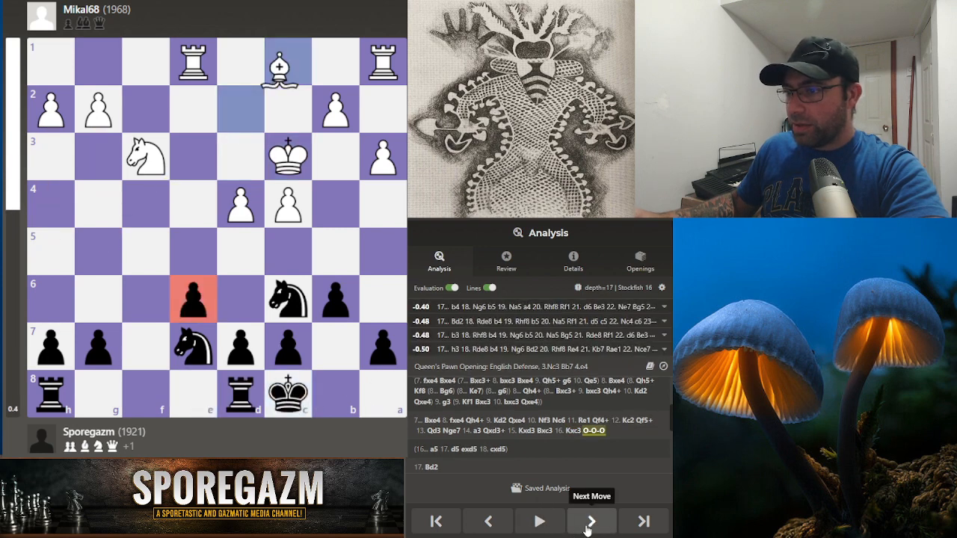
{"action": "left_click", "coordinate": [590, 519]}
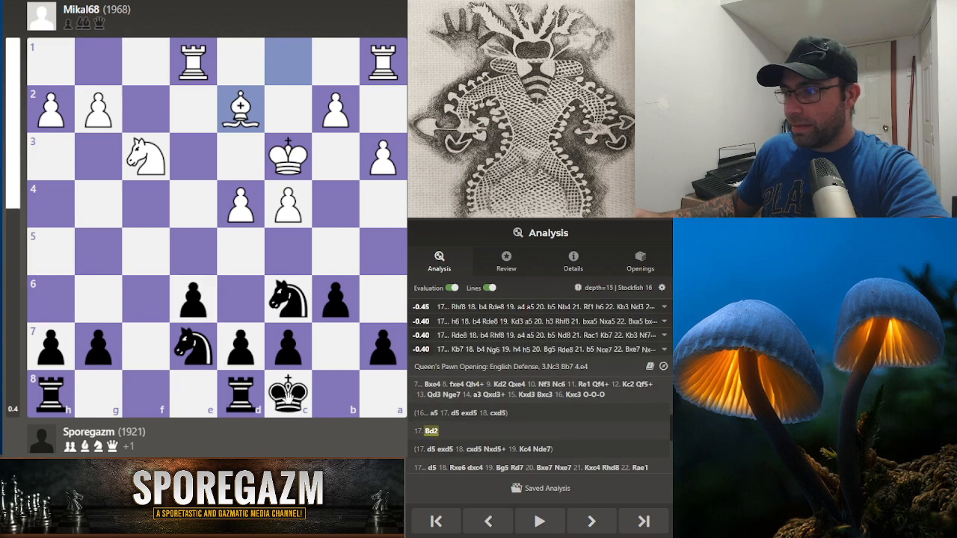
{"action": "left_click", "coordinate": [591, 521]}
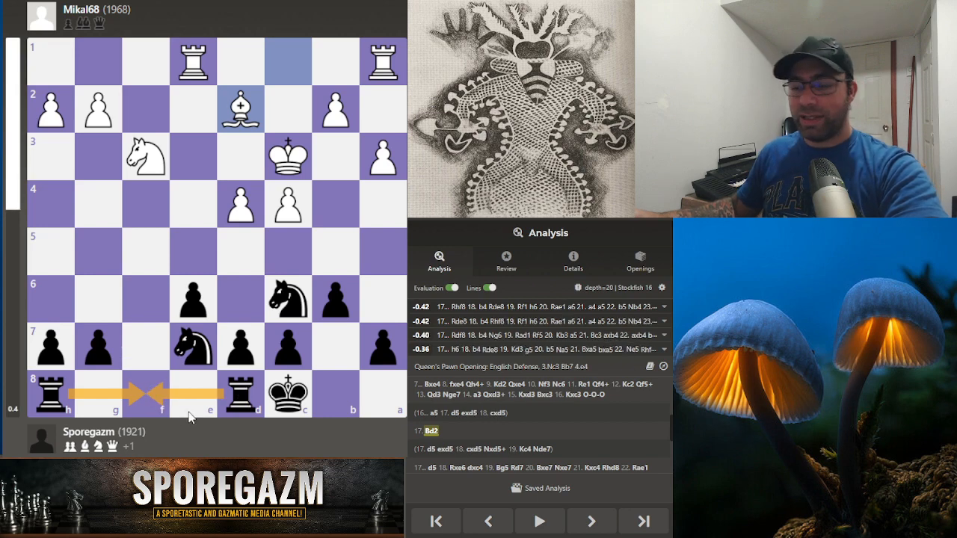
Step: Step through the 17...d5 18.Rxe6 dxc4 sideline toward 20...Na5+
{"action": "left_click", "coordinate": [590, 521]}
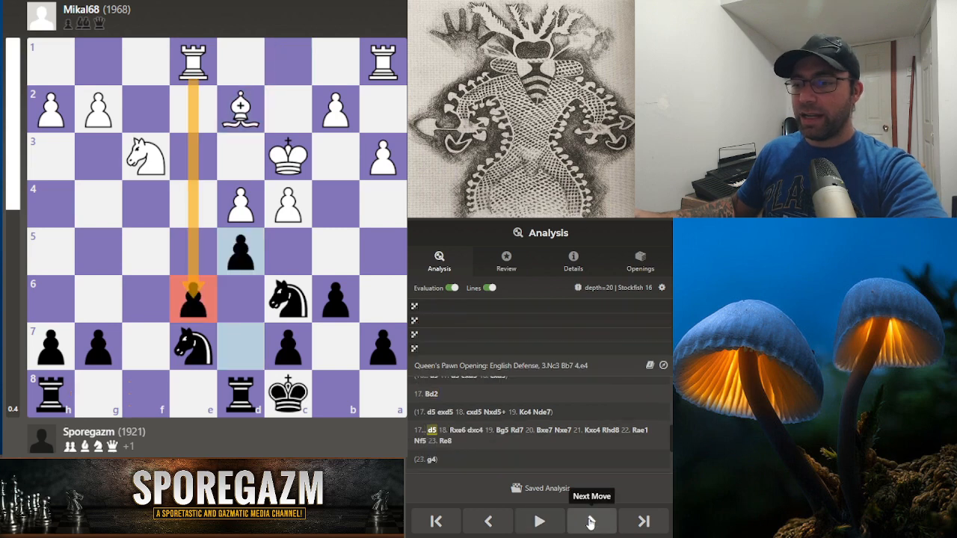
{"action": "left_click", "coordinate": [591, 521]}
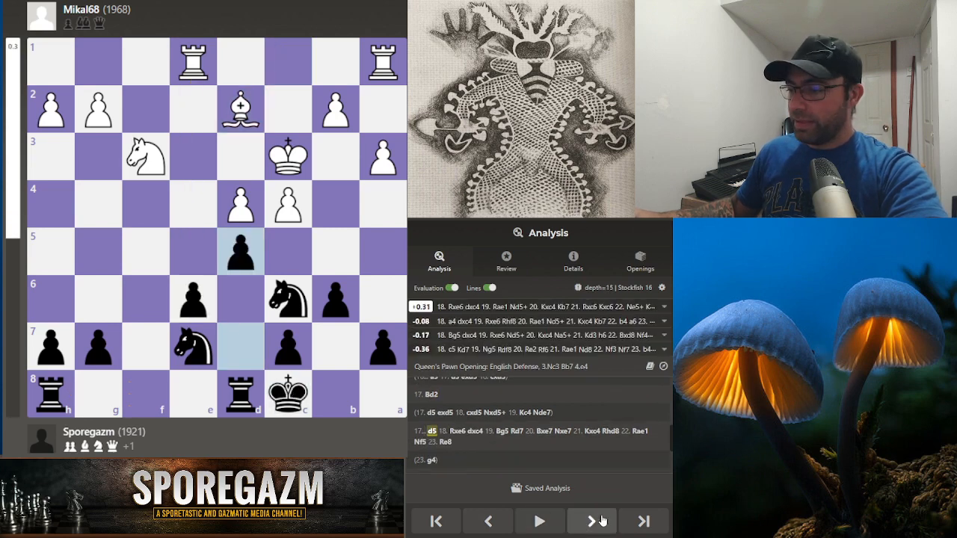
{"action": "left_click", "coordinate": [592, 521]}
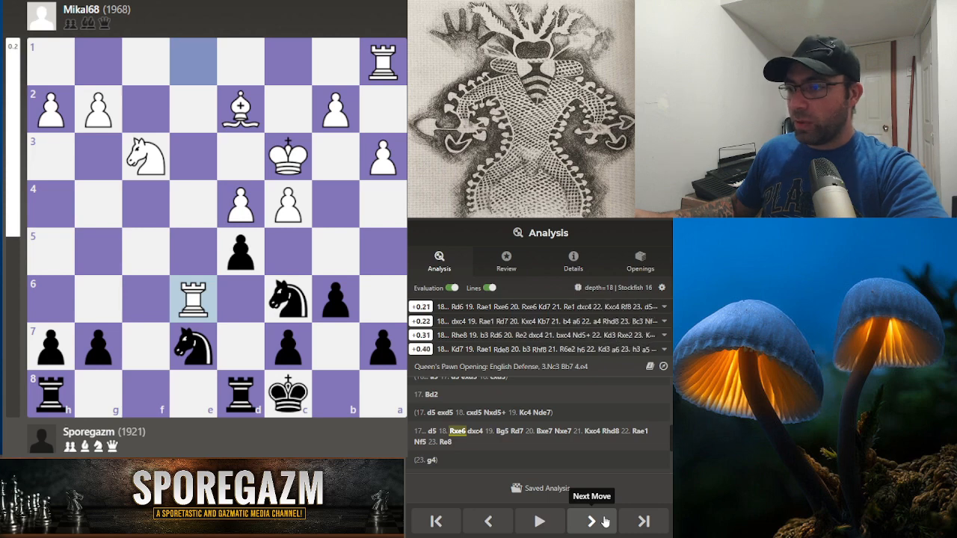
{"action": "left_click", "coordinate": [591, 520]}
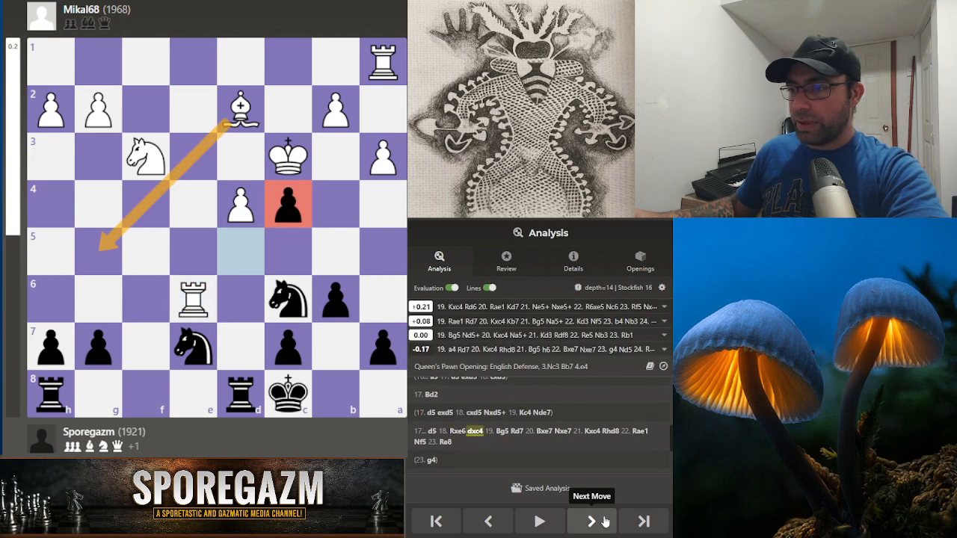
{"action": "left_click", "coordinate": [591, 520]}
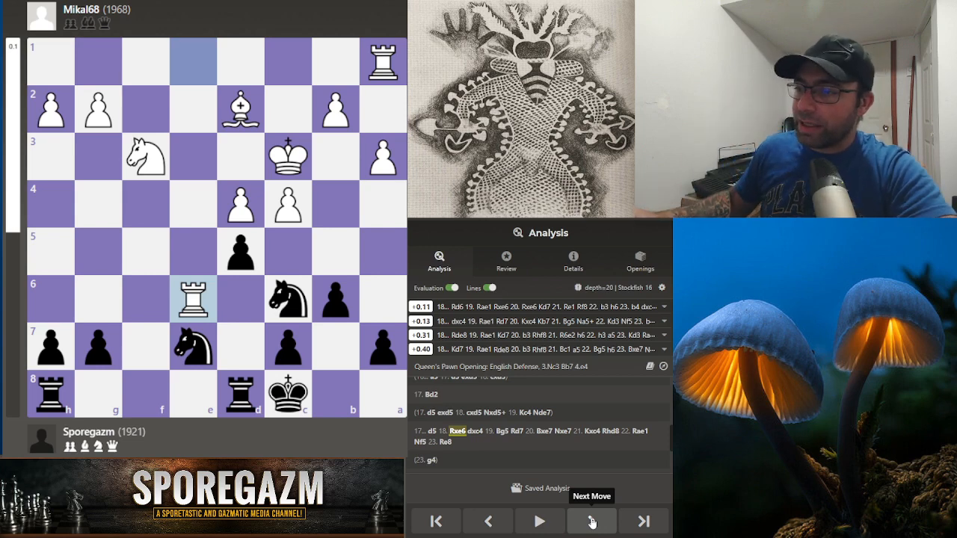
{"action": "left_click", "coordinate": [591, 520]}
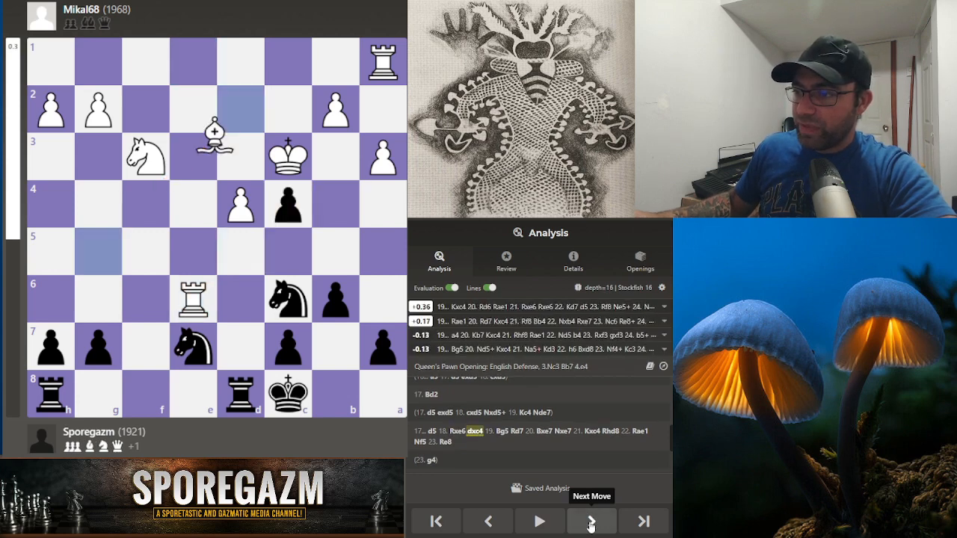
{"action": "left_click", "coordinate": [590, 521]}
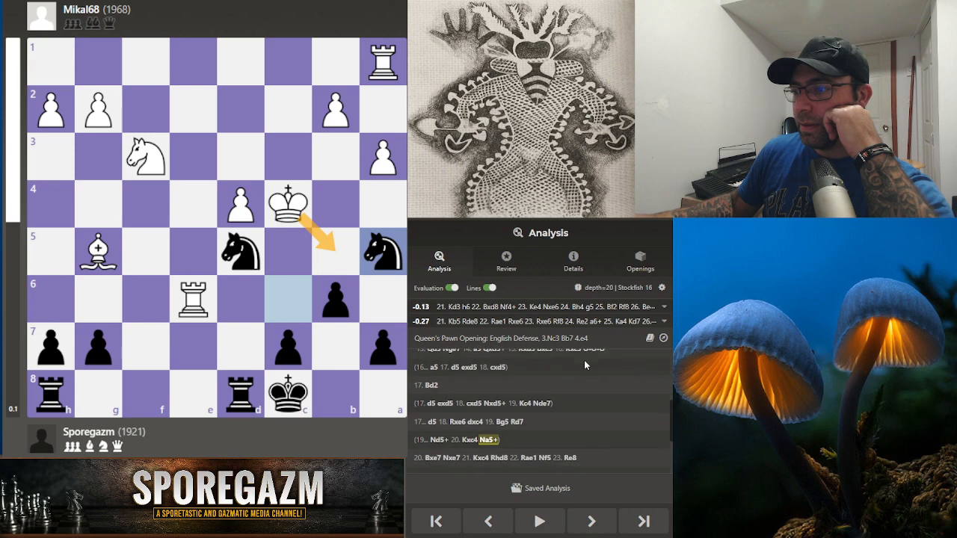
{"action": "mouse_move", "coordinate": [325, 251]}
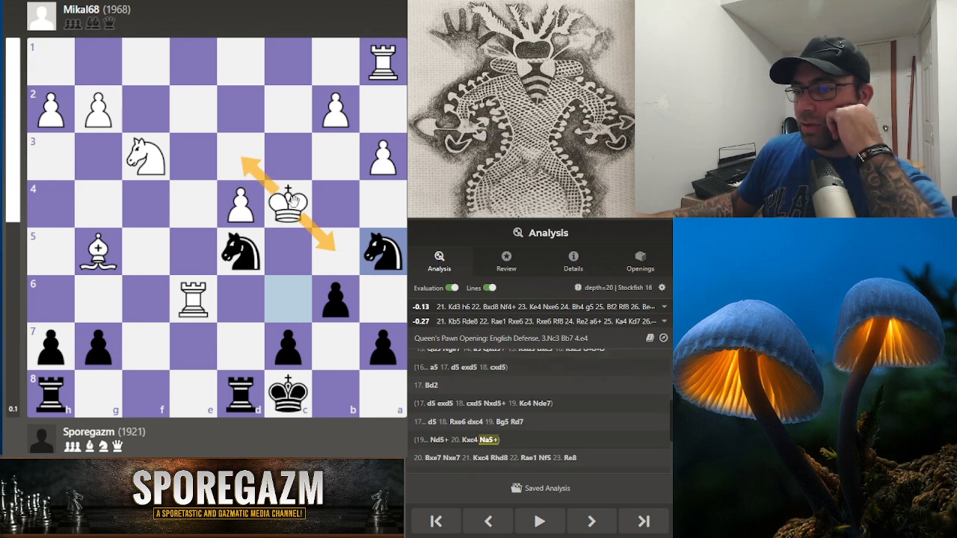
{"action": "mouse_move", "coordinate": [350, 252]}
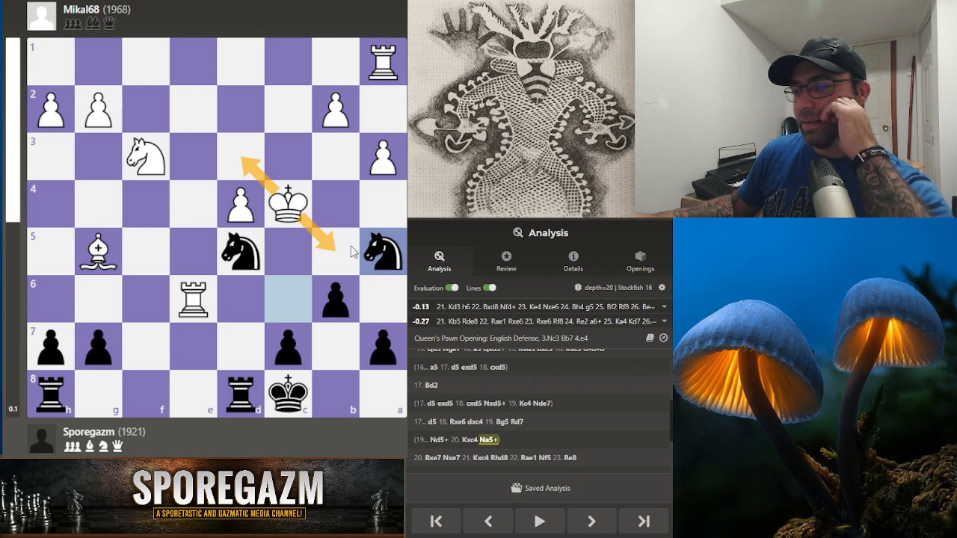
{"action": "mouse_move", "coordinate": [334, 196]}
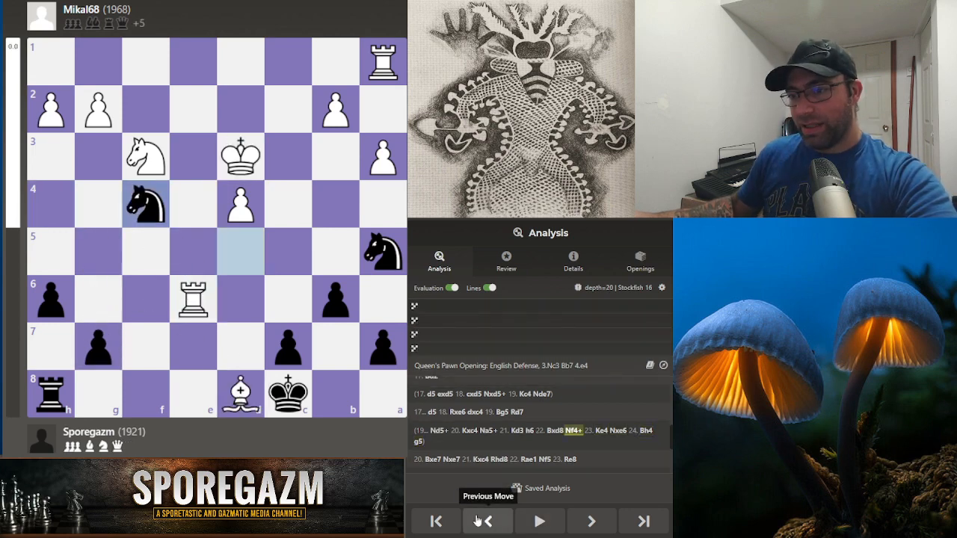
Step: Step back from Bxd8 to White's Bg5 to revisit the preceding moves
{"action": "left_click", "coordinate": [487, 521]}
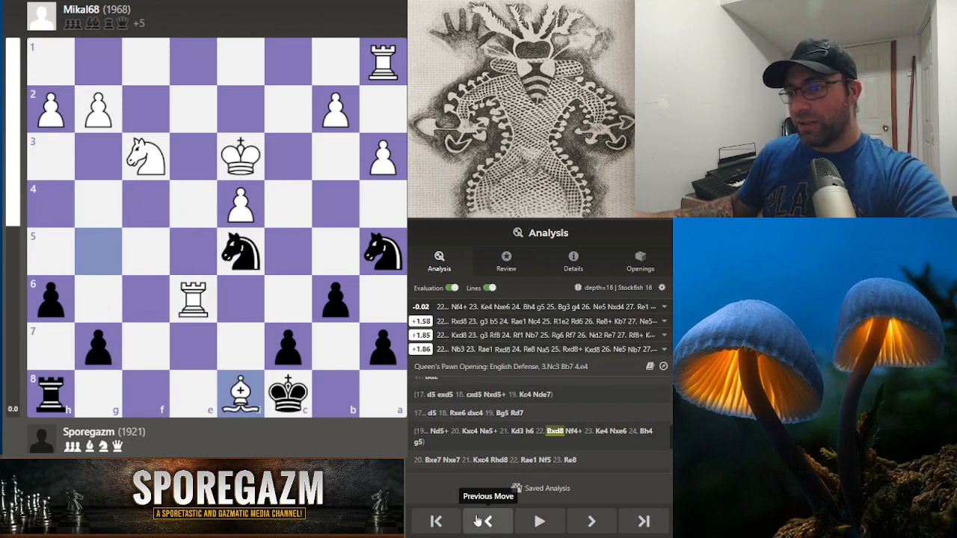
{"action": "left_click", "coordinate": [487, 521]}
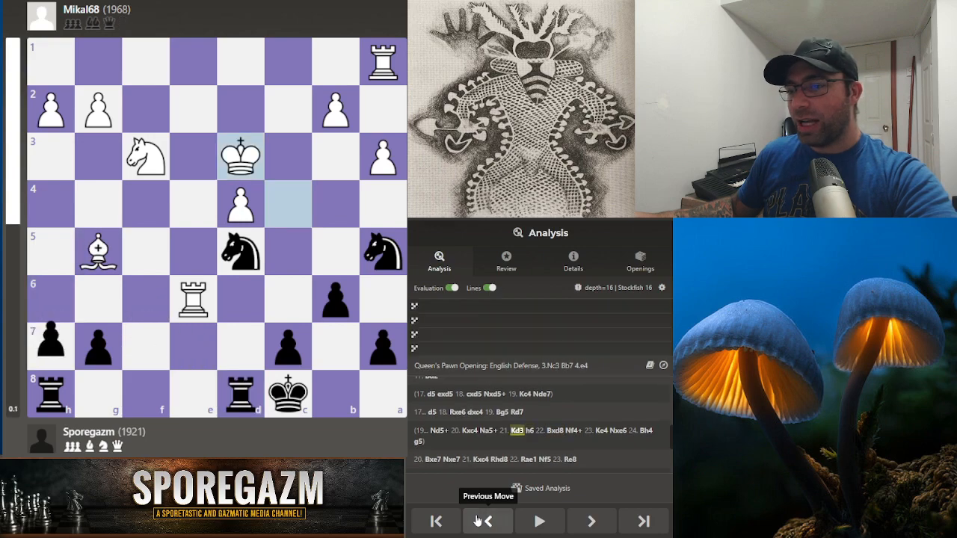
{"action": "left_click", "coordinate": [488, 521]}
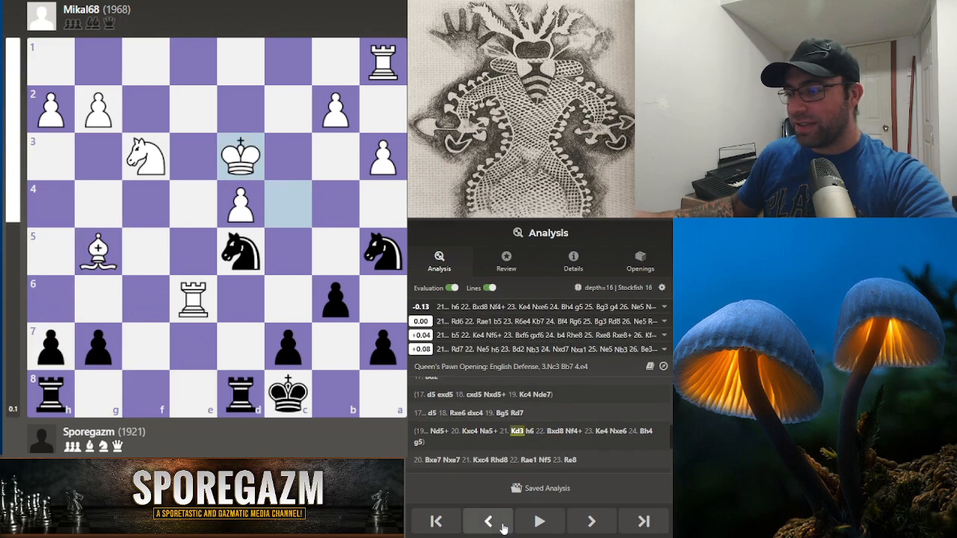
{"action": "left_click", "coordinate": [593, 521]}
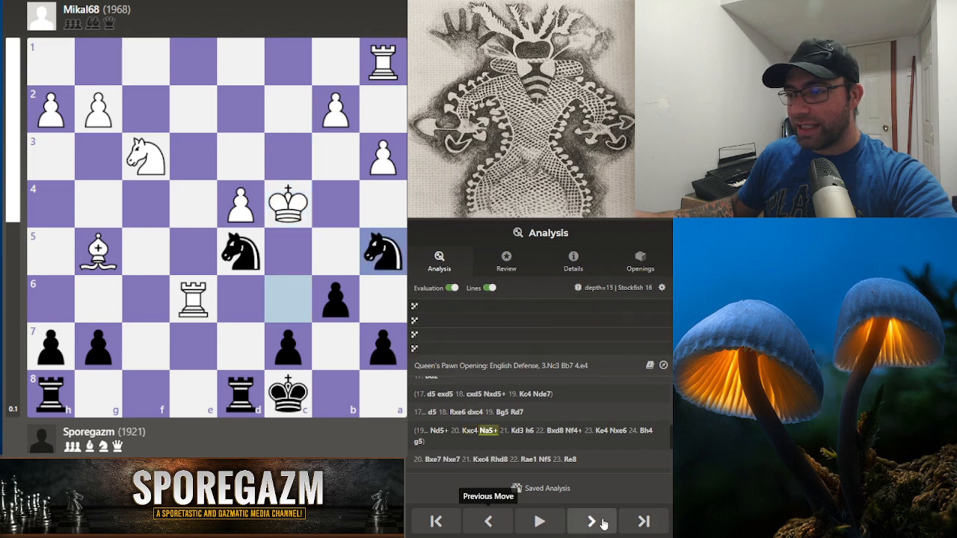
{"action": "left_click", "coordinate": [591, 520]}
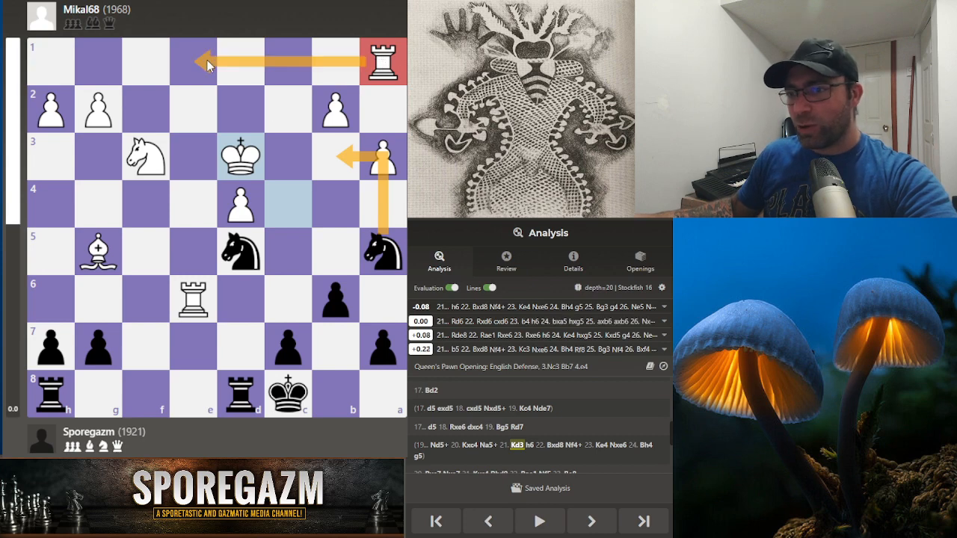
{"action": "mouse_move", "coordinate": [487, 522]}
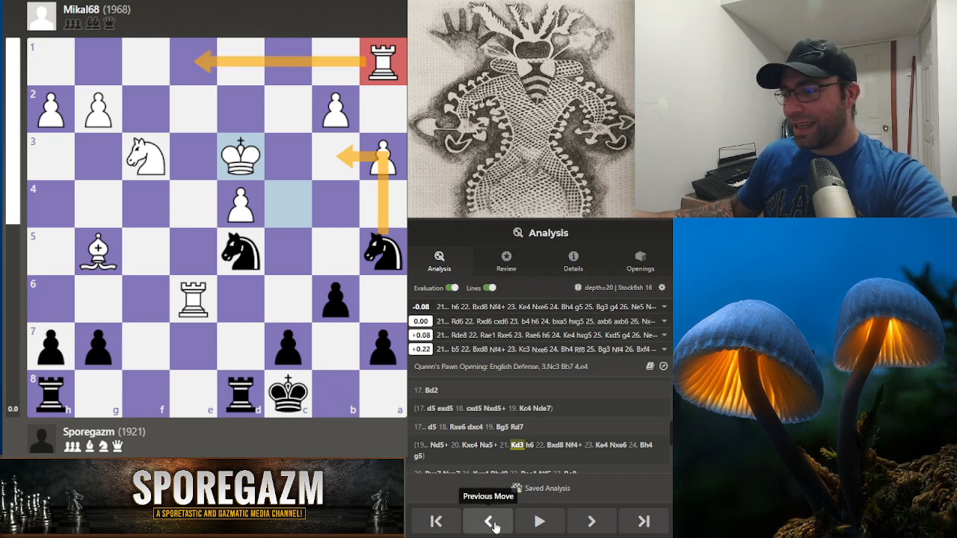
{"action": "left_click", "coordinate": [488, 520]}
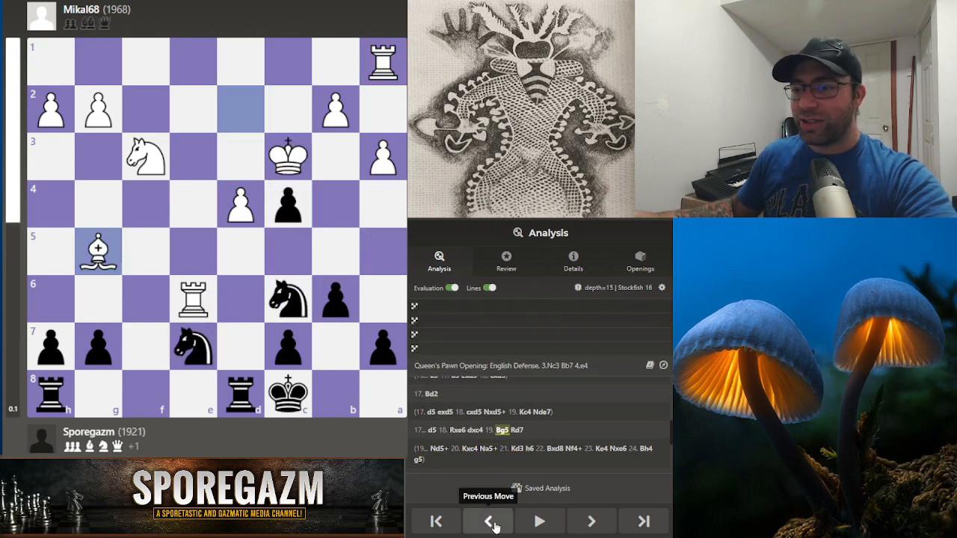
{"action": "left_click", "coordinate": [488, 520]}
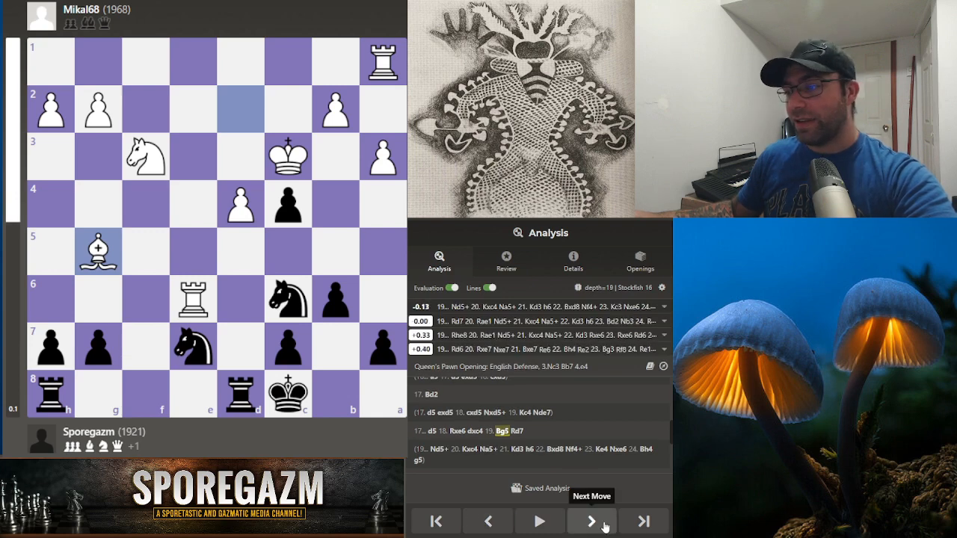
Step: Play the game forward from Rd7 through Bxe7, Kxc4 and Nd6+ to 27...Nf6, 0-1
{"action": "left_click", "coordinate": [591, 520]}
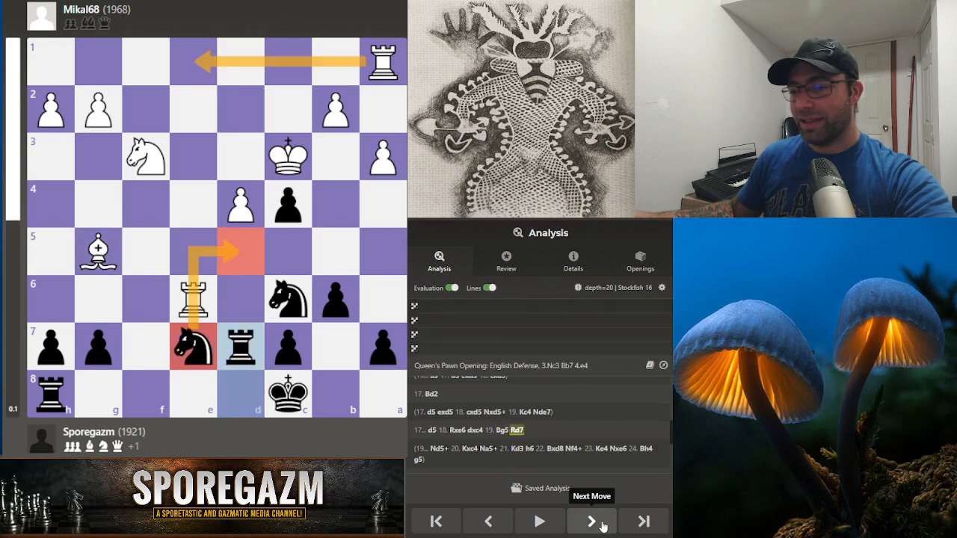
{"action": "left_click", "coordinate": [590, 520]}
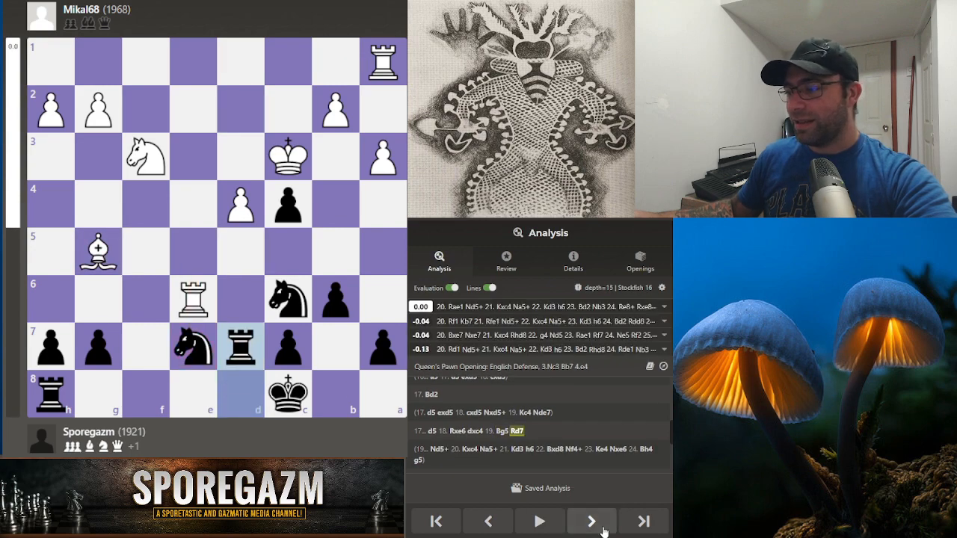
{"action": "left_click", "coordinate": [591, 520]}
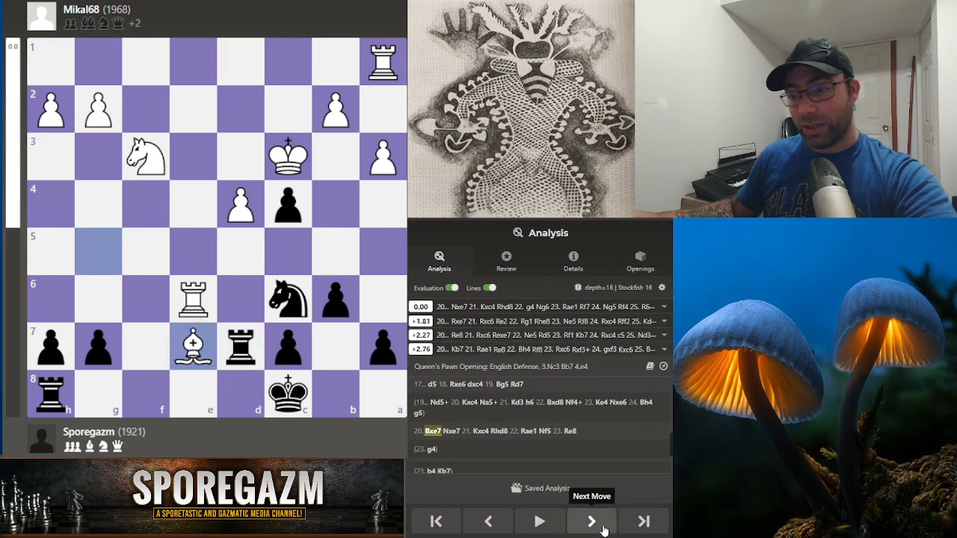
{"action": "left_click", "coordinate": [591, 521]}
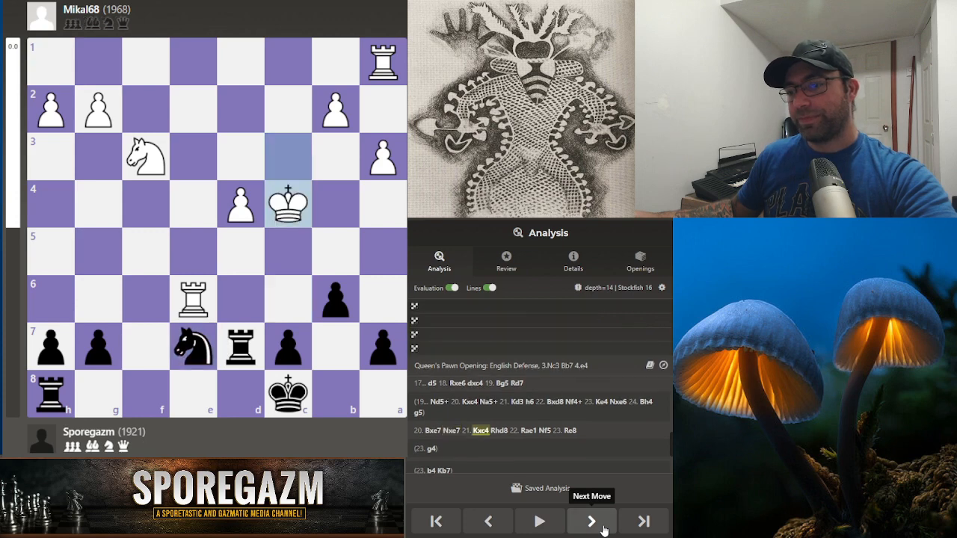
{"action": "left_click", "coordinate": [591, 521]}
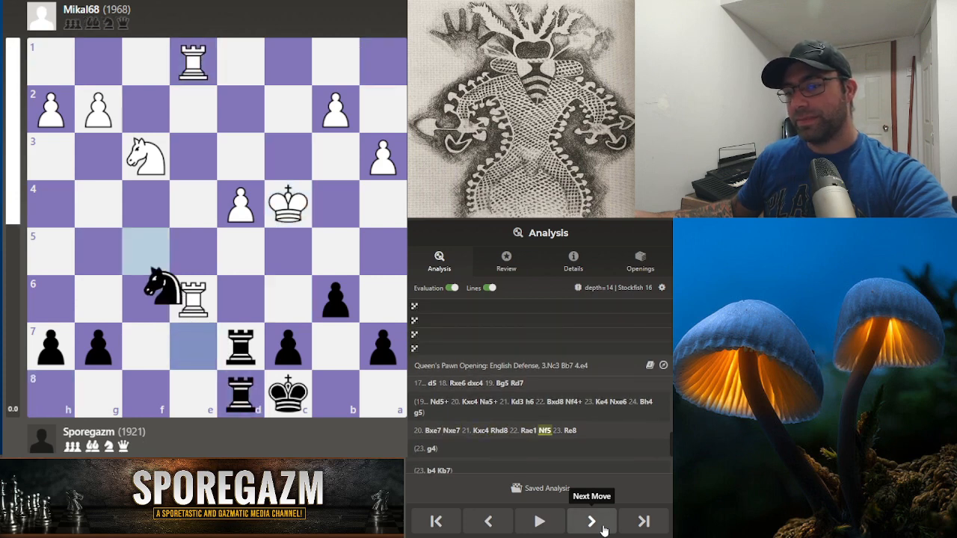
{"action": "left_click", "coordinate": [591, 521]}
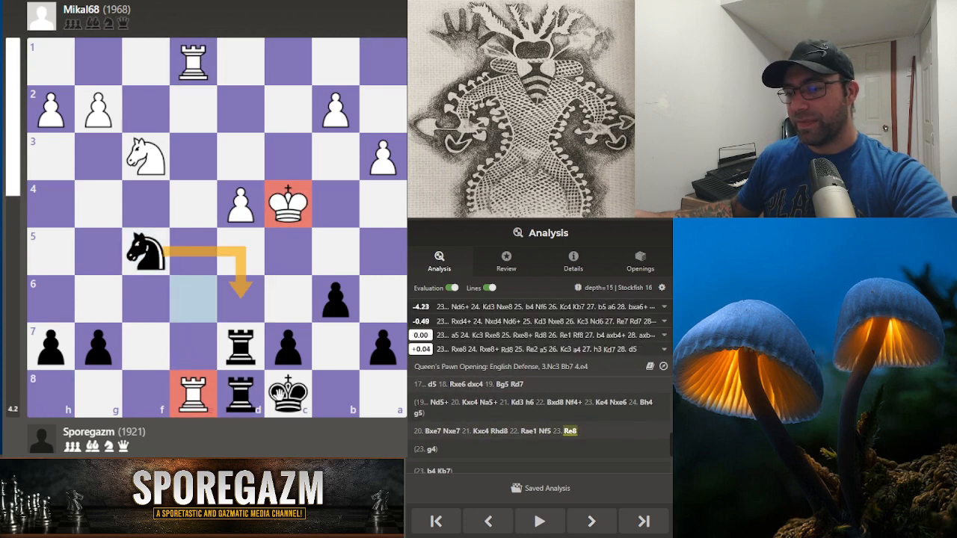
{"action": "left_click", "coordinate": [590, 520]}
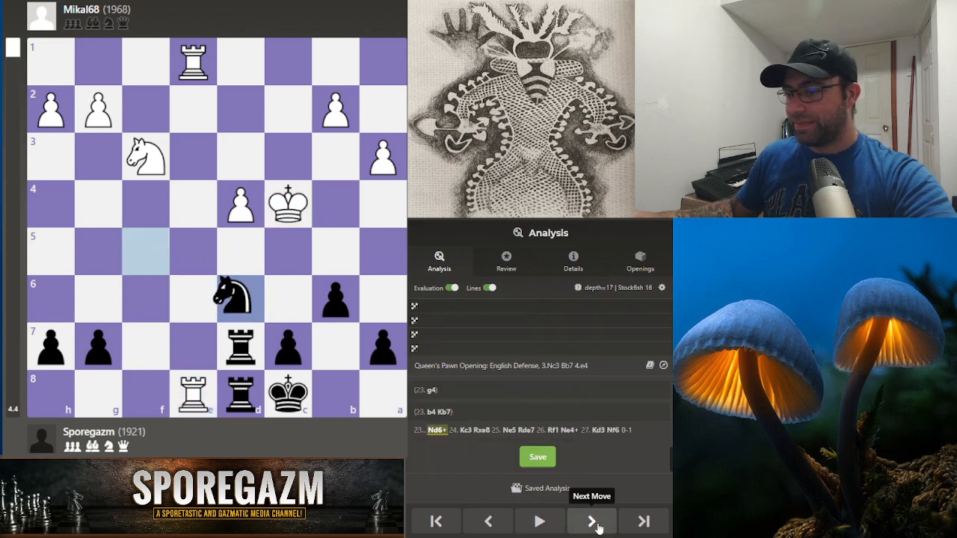
{"action": "left_click", "coordinate": [590, 521]}
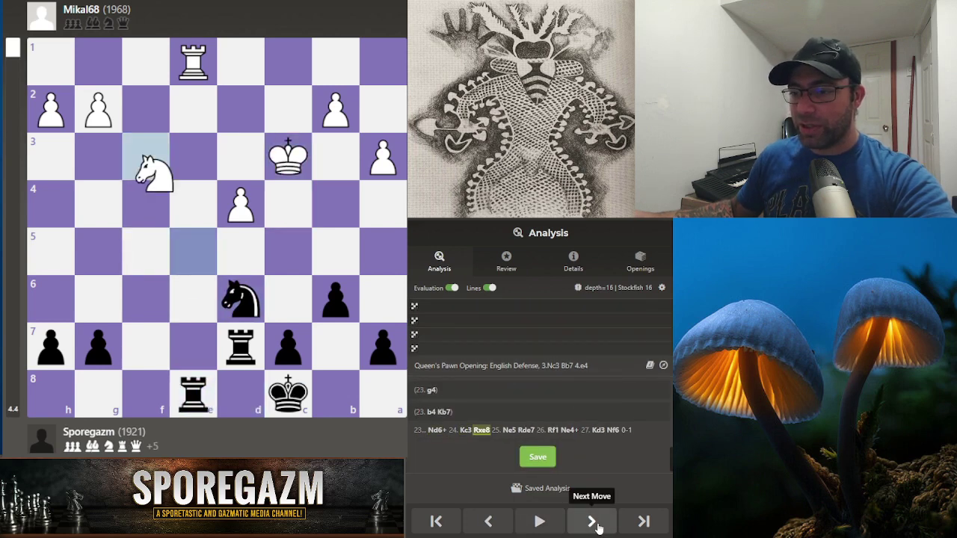
{"action": "left_click", "coordinate": [591, 522]}
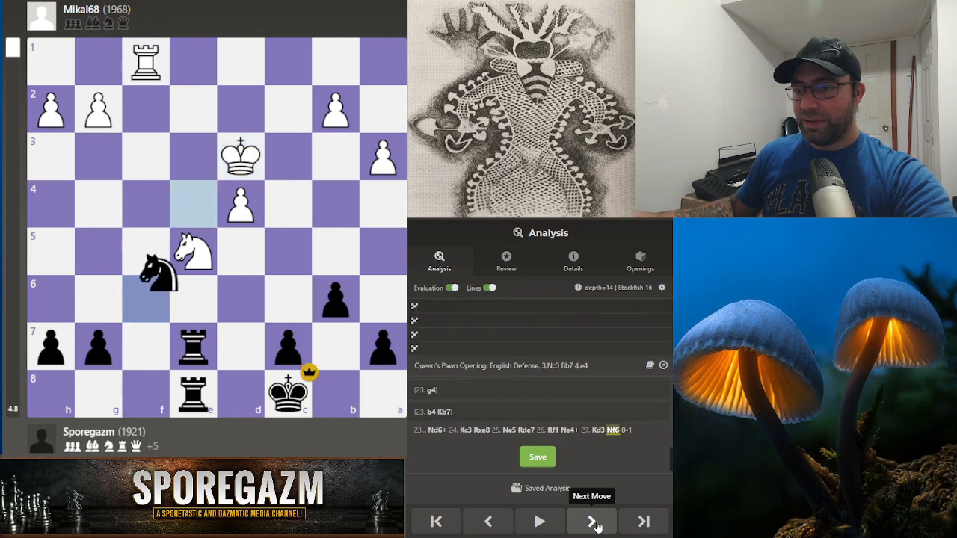
{"action": "left_click", "coordinate": [591, 521]}
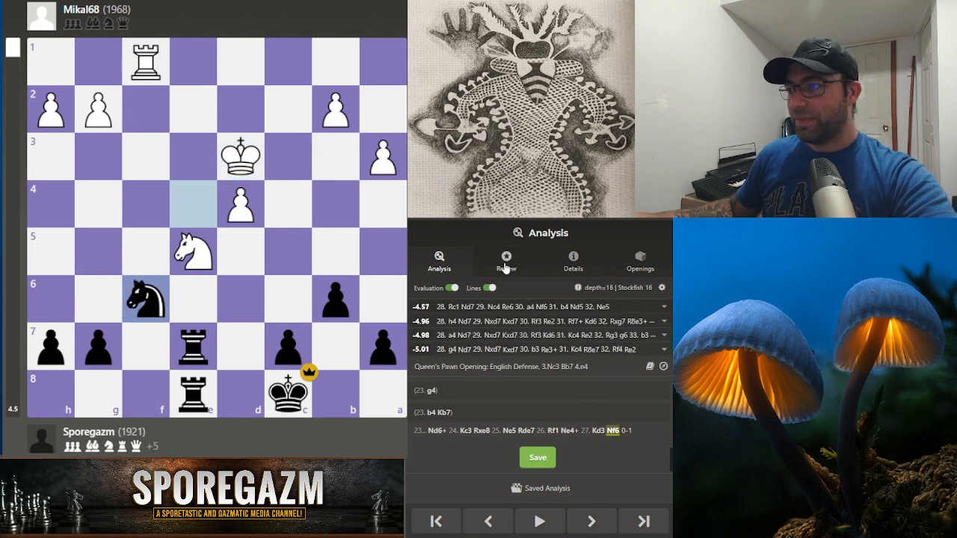
Step: Show the Game Review accuracy scores of 80.2 and 86.8, then return to analysis
{"action": "left_click", "coordinate": [506, 262]}
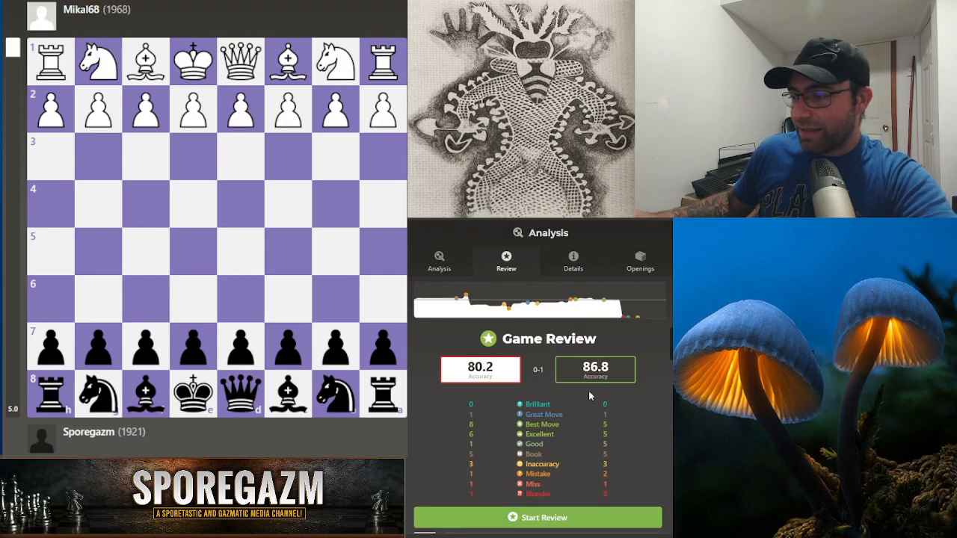
{"action": "left_click", "coordinate": [544, 518]}
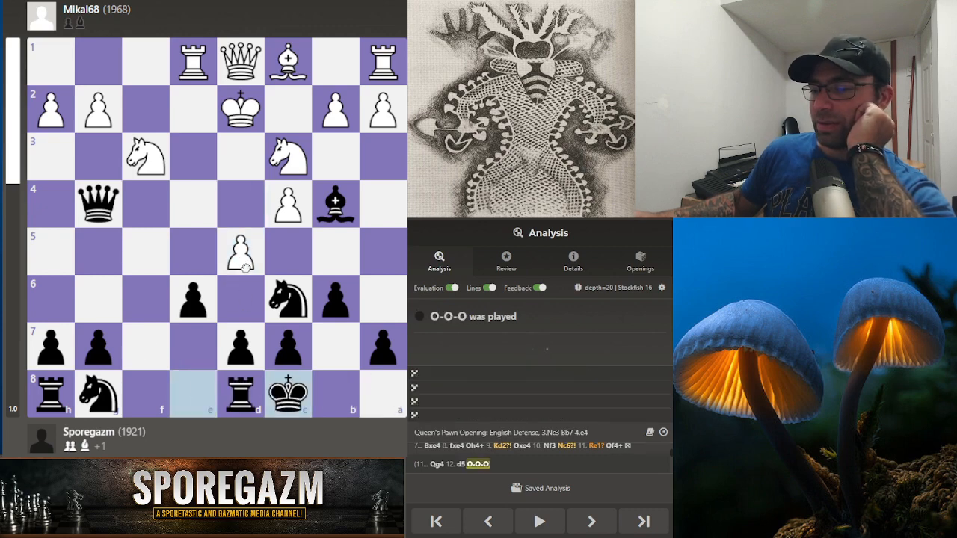
Step: Step through the 11...Qg4 line to 14.Kc2, then back to 11...Qg4, rated best
{"action": "left_click", "coordinate": [592, 520]}
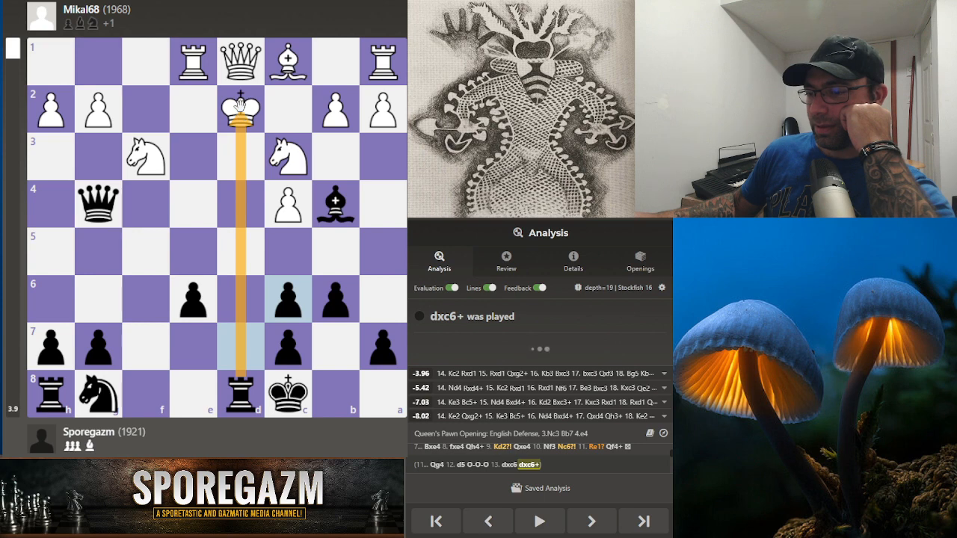
{"action": "left_click", "coordinate": [590, 520]}
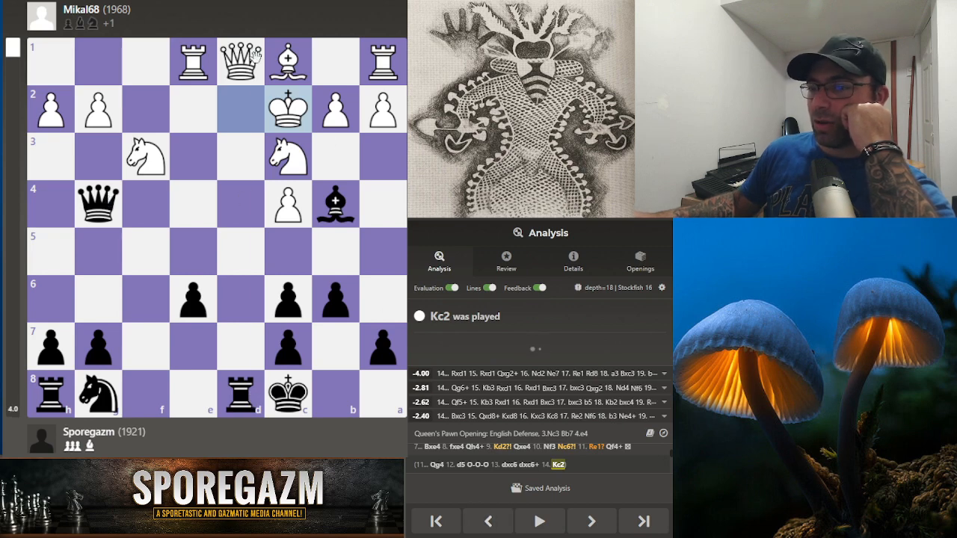
{"action": "left_click", "coordinate": [488, 522]}
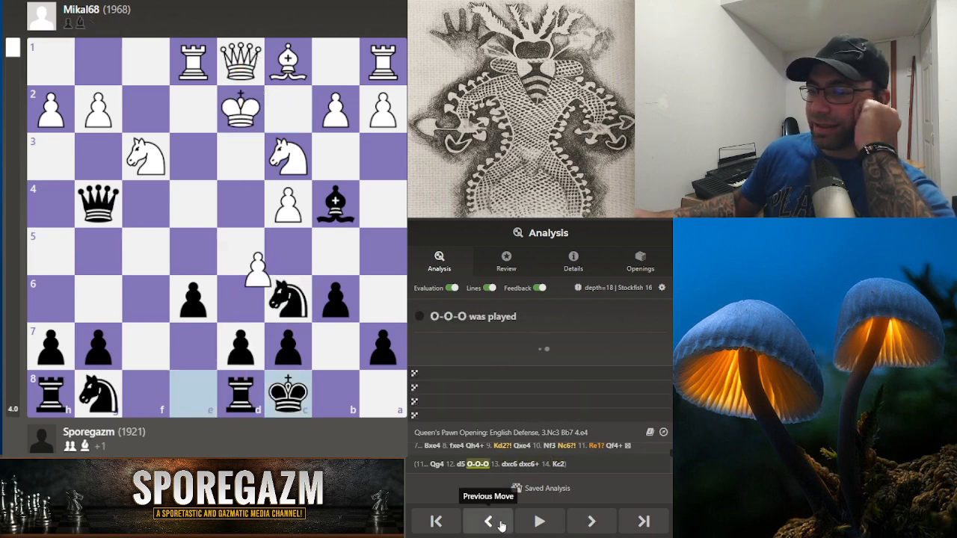
{"action": "left_click", "coordinate": [590, 521]}
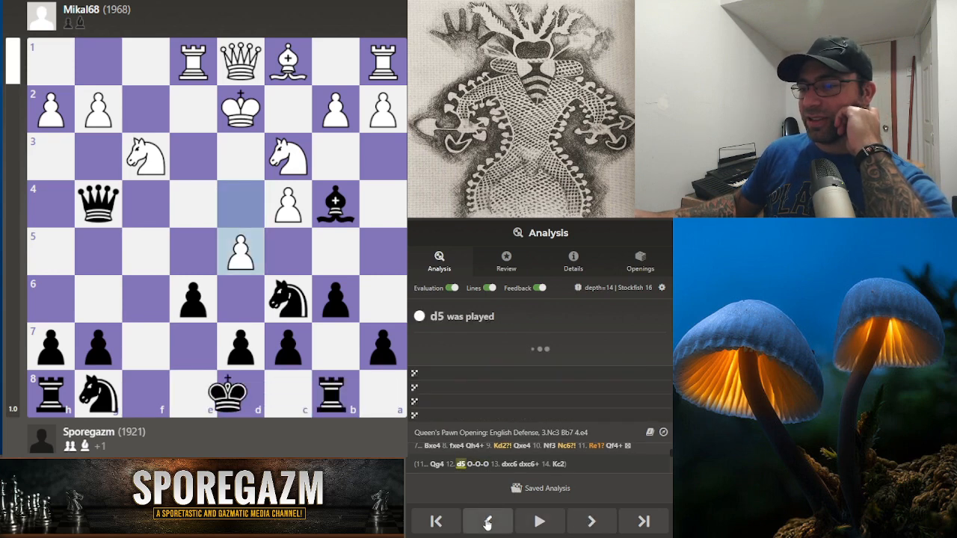
{"action": "left_click", "coordinate": [487, 522]}
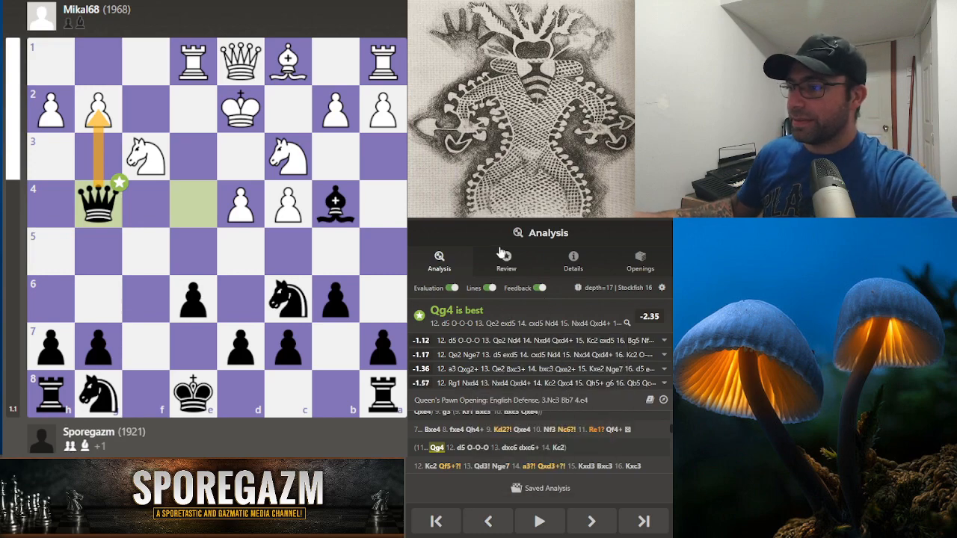
Step: Open the coach review, advance through two reviewed moves, and scroll to the move-quality counts
{"action": "left_click", "coordinate": [506, 260]}
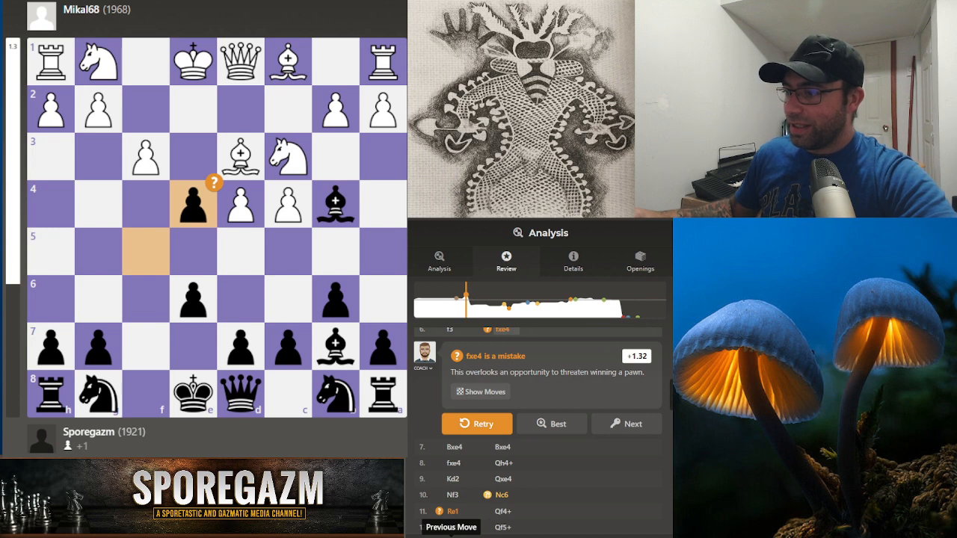
{"action": "left_click", "coordinate": [627, 424]}
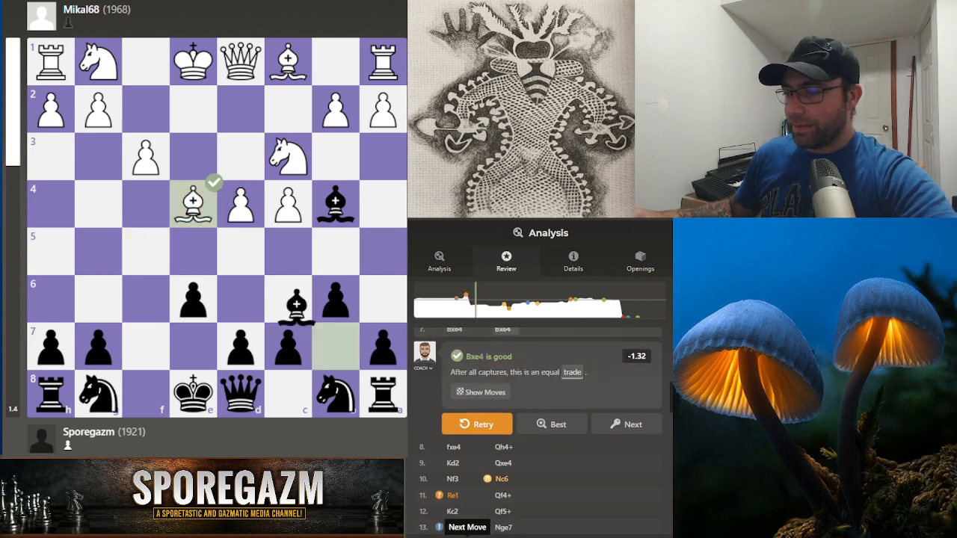
{"action": "left_click", "coordinate": [626, 424]}
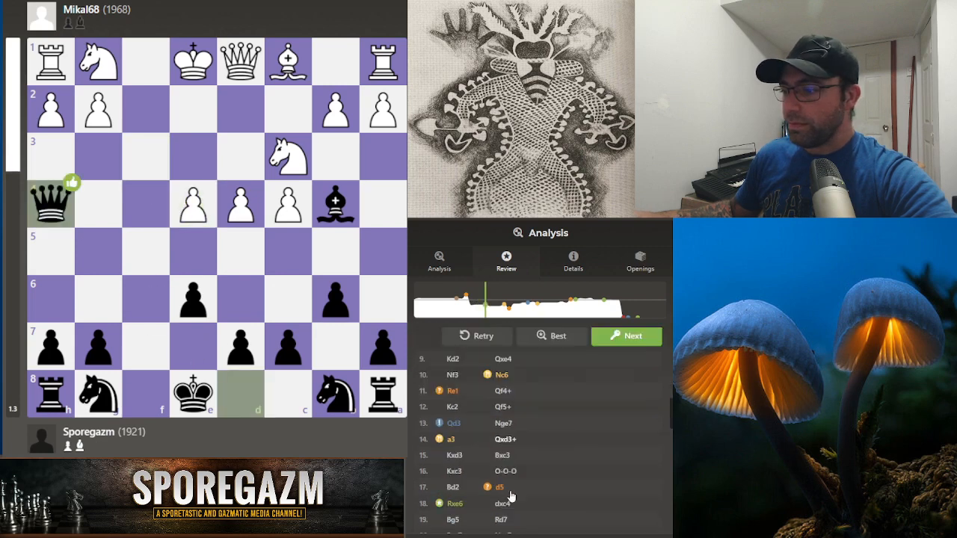
{"action": "scroll", "scroll_direction": "down", "scroll_amount": 3}
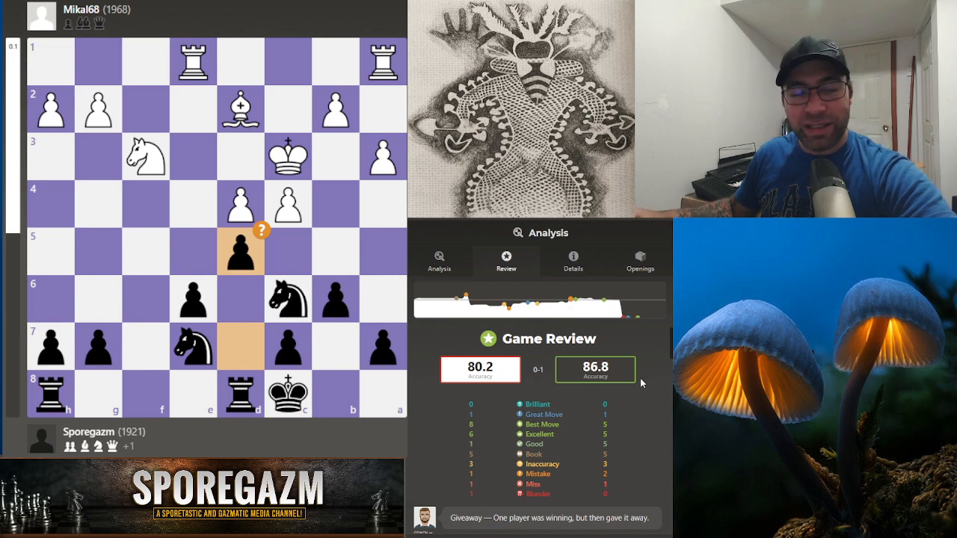
{"action": "mouse_move", "coordinate": [341, 252]}
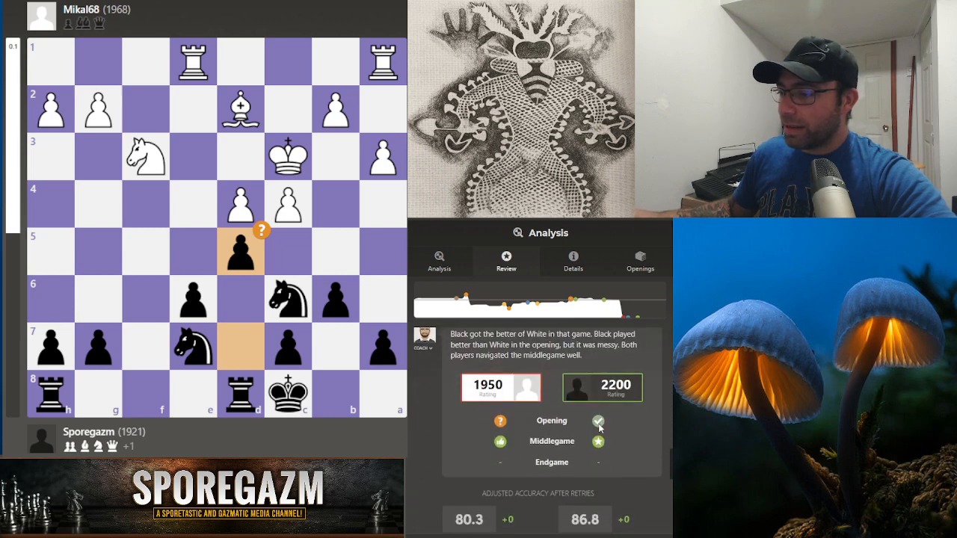
{"action": "mouse_move", "coordinate": [598, 441]}
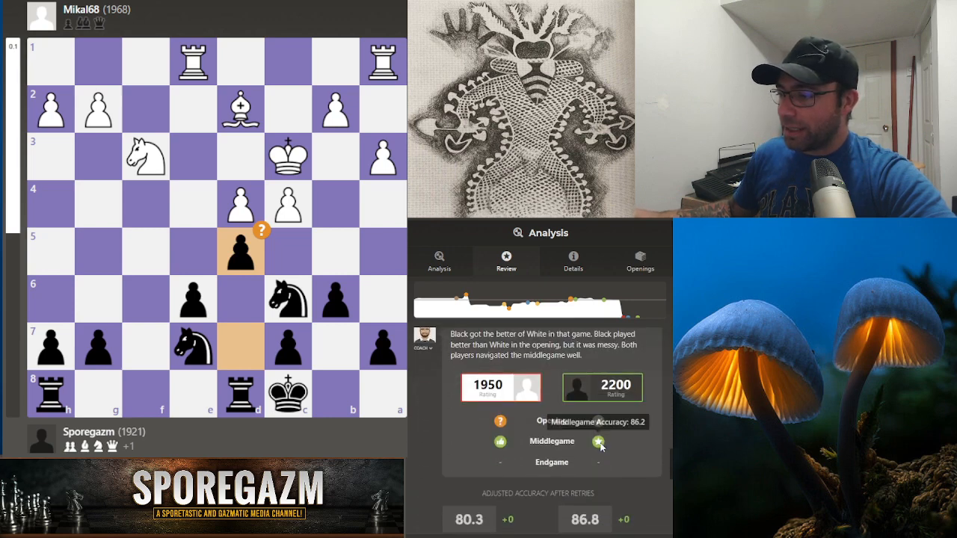